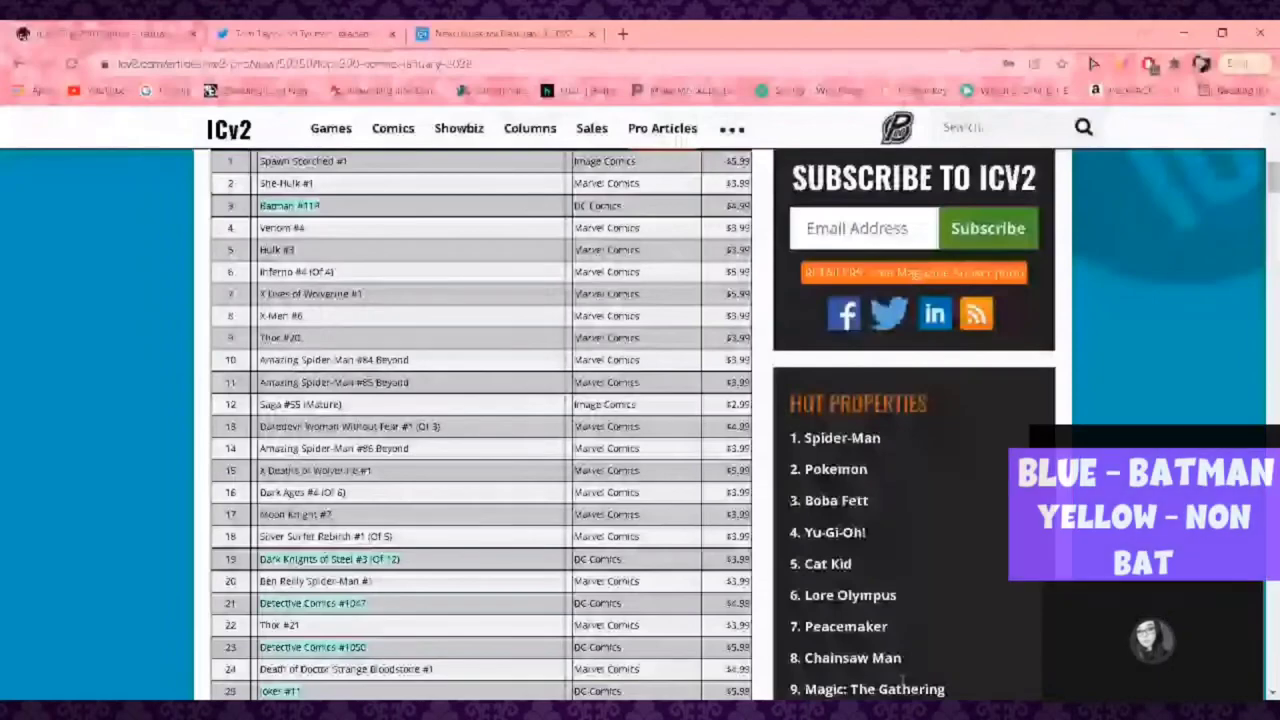
- Close the highlighter colours without picking one, leaving Spawn Scorched #1 unhighlighted
scroll("down", 3)
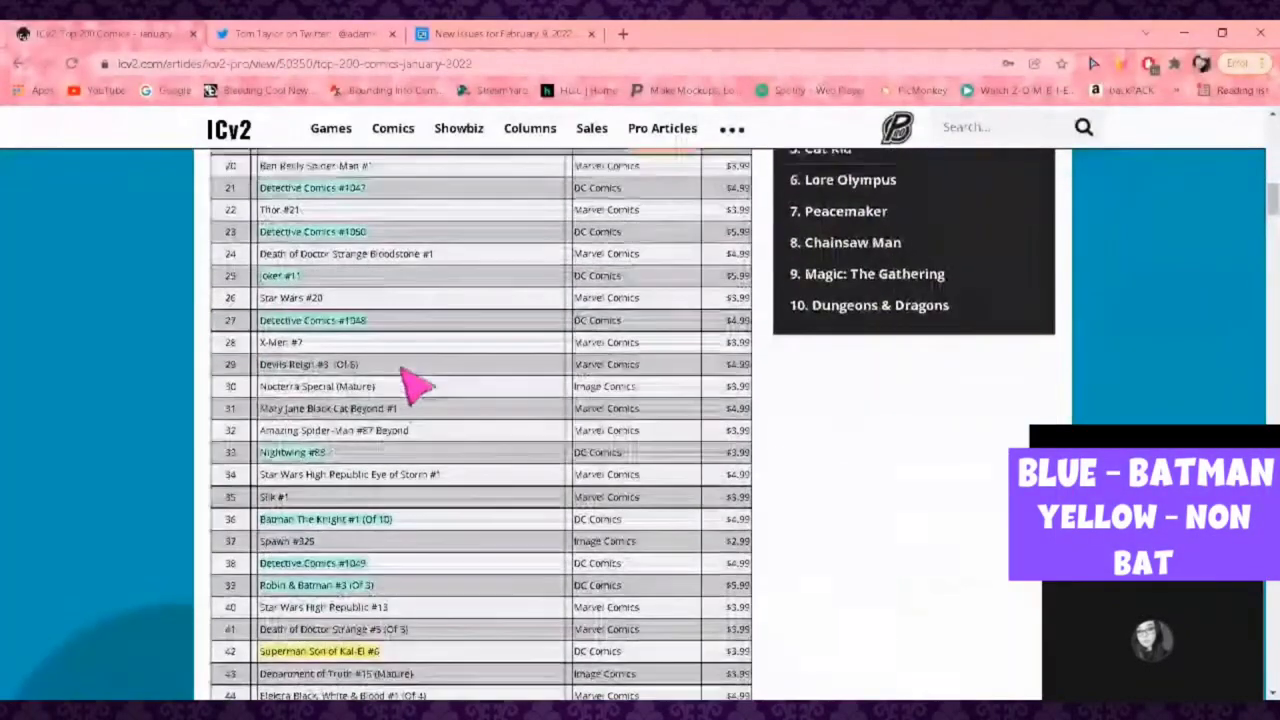
scroll("up", 3)
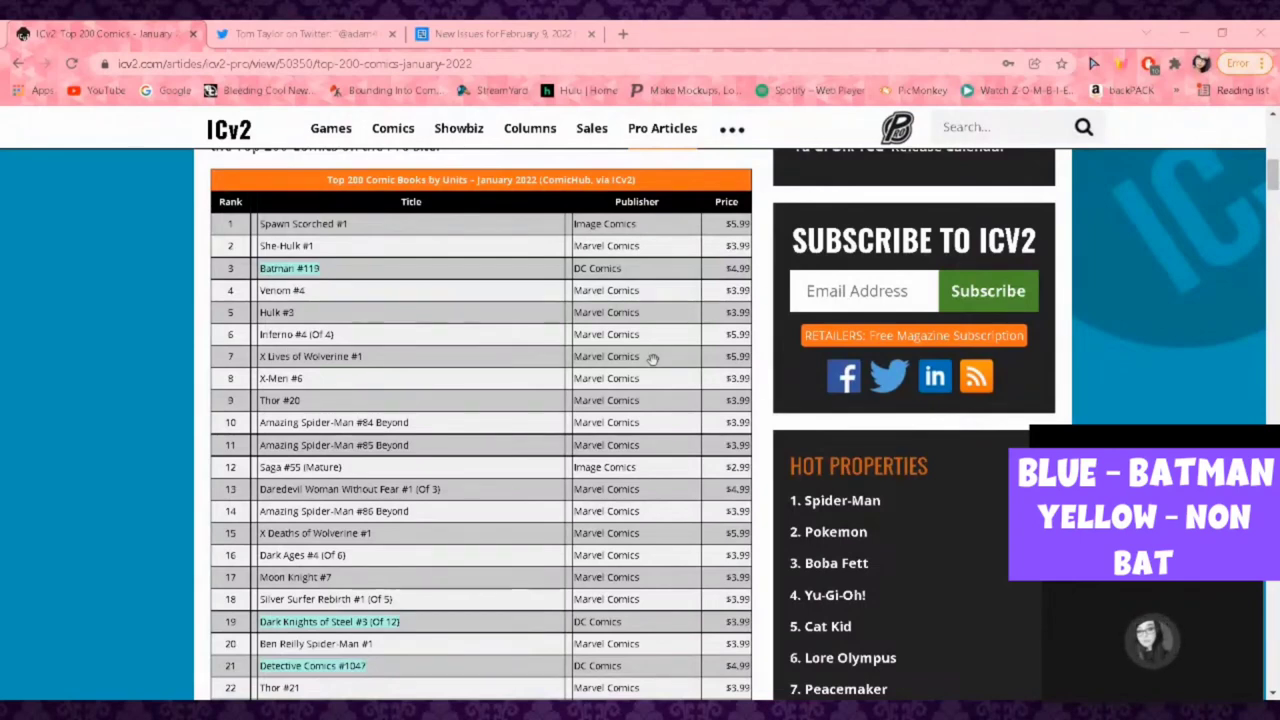
mouse_move(1236, 165)
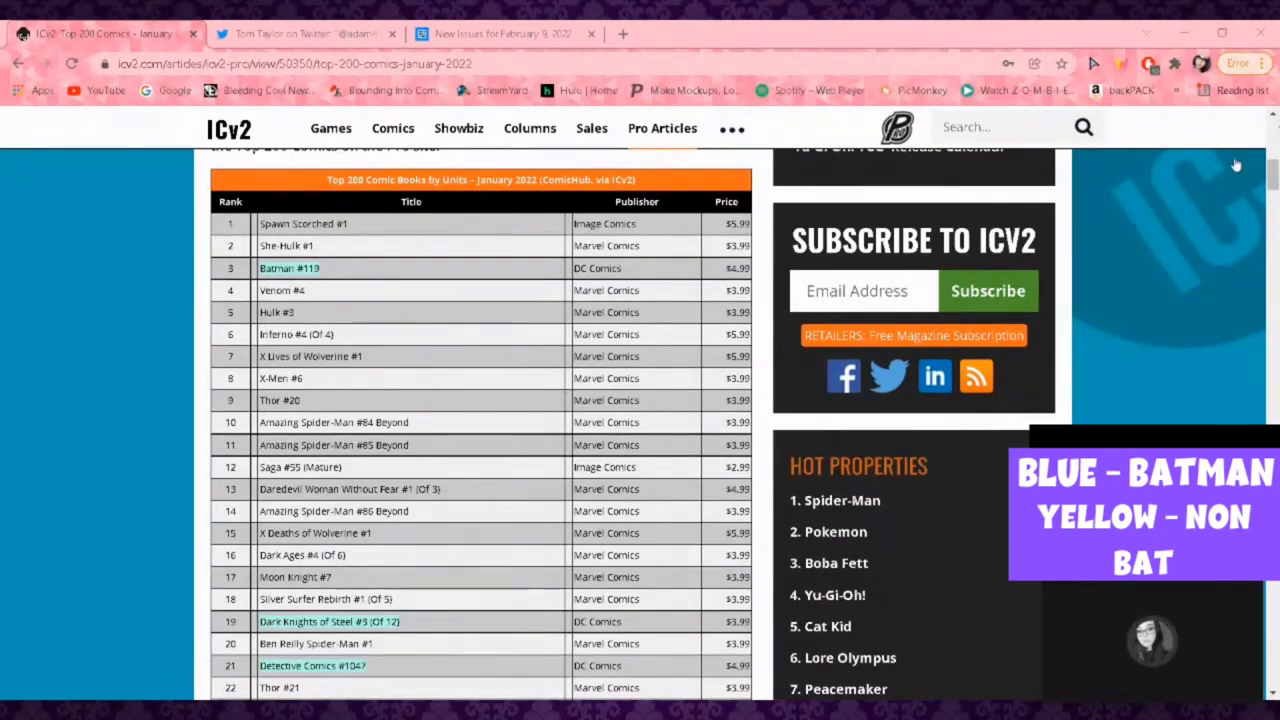
mouse_move(1093, 251)
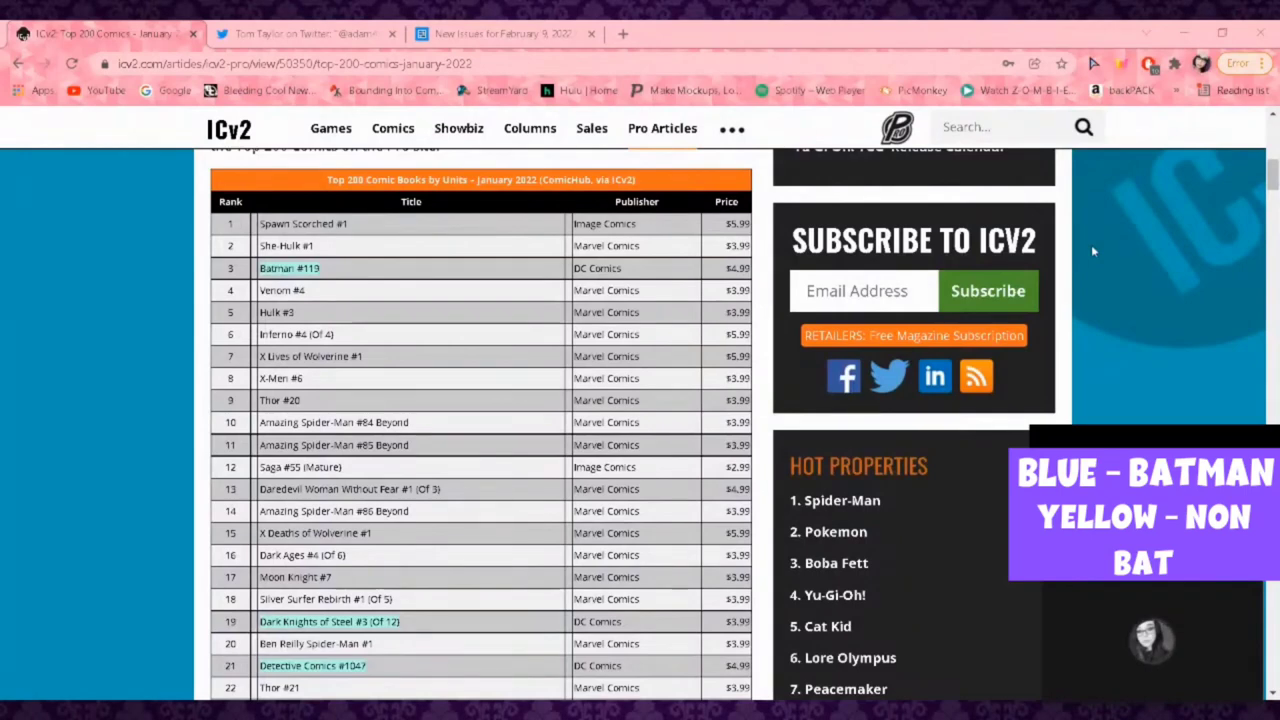
mouse_move(1093, 253)
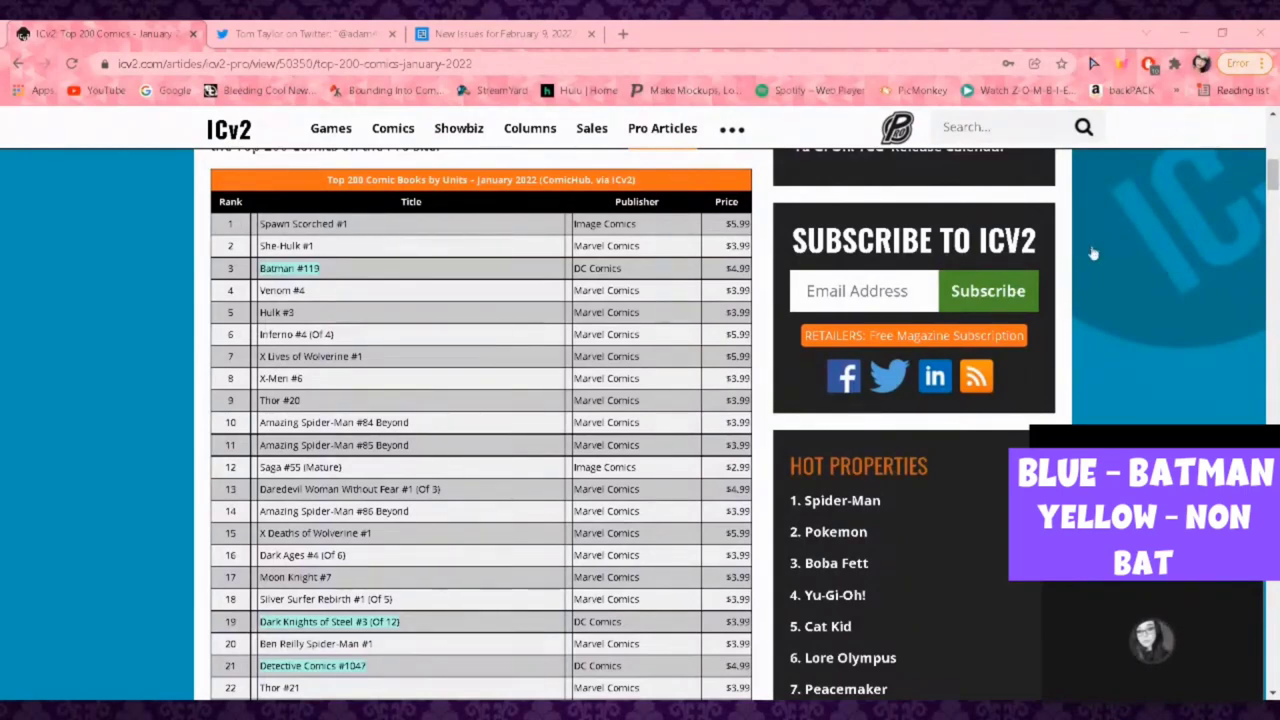
mouse_move(1161, 417)
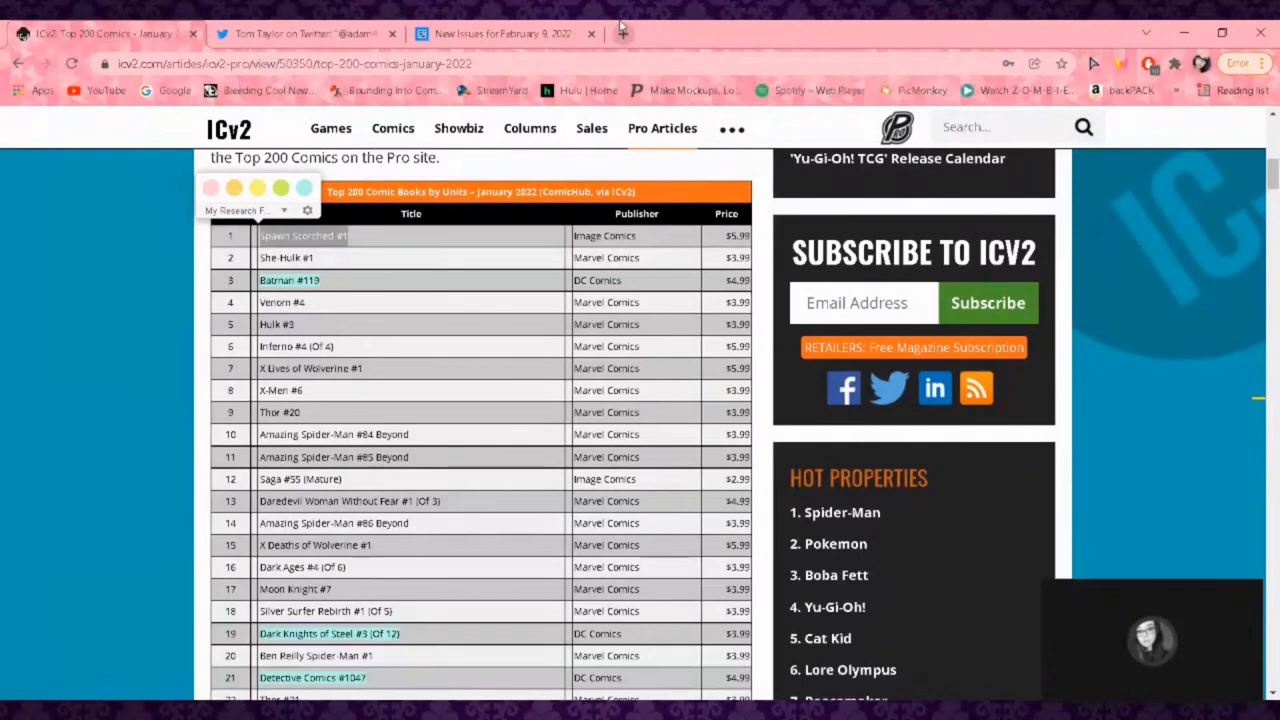
mouse_move(530, 262)
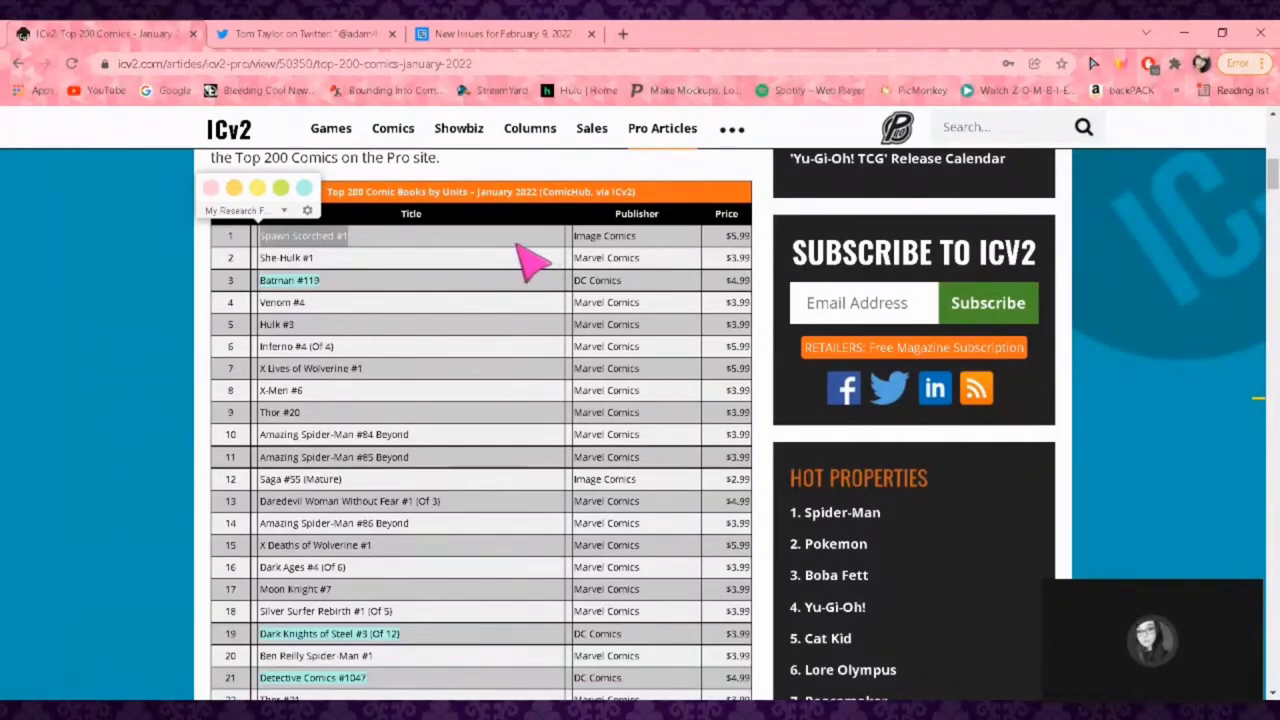
mouse_move(180, 360)
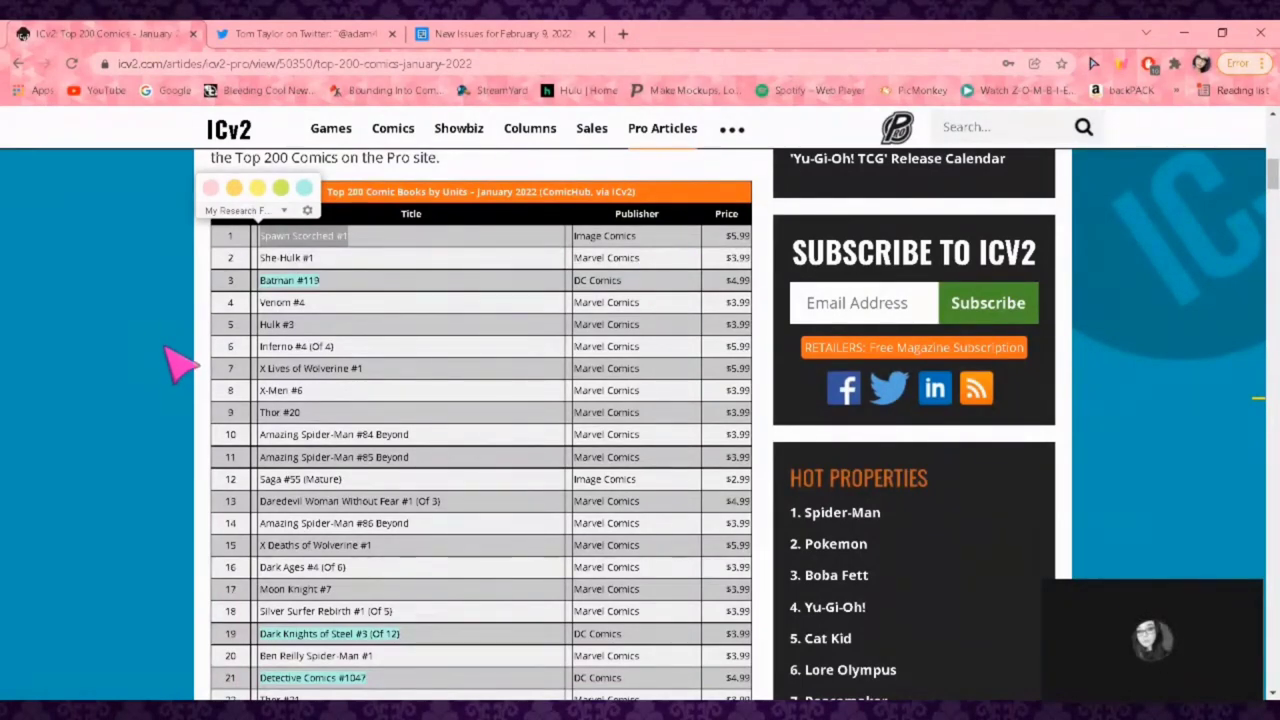
mouse_move(305, 245)
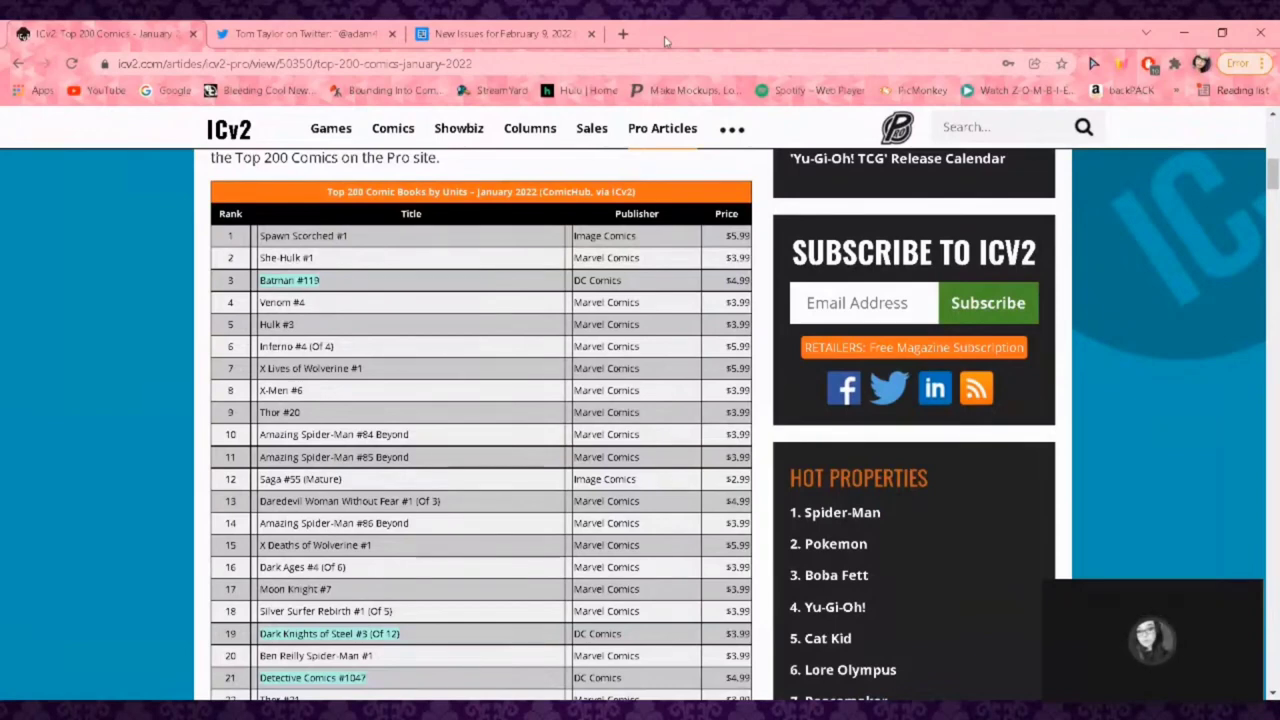
mouse_move(525, 255)
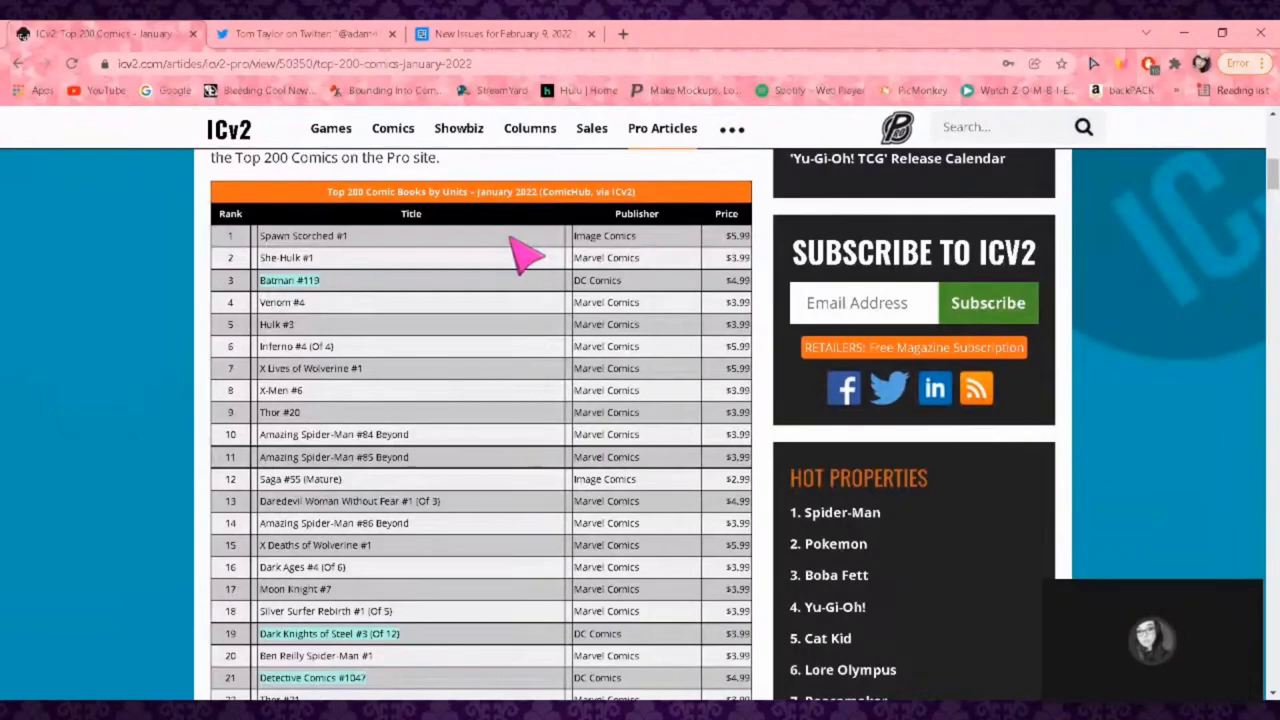
- Scroll the chart down to ranks 27–51, reaching Superman Son of Kal-El #6 at 42
scroll("down", 3)
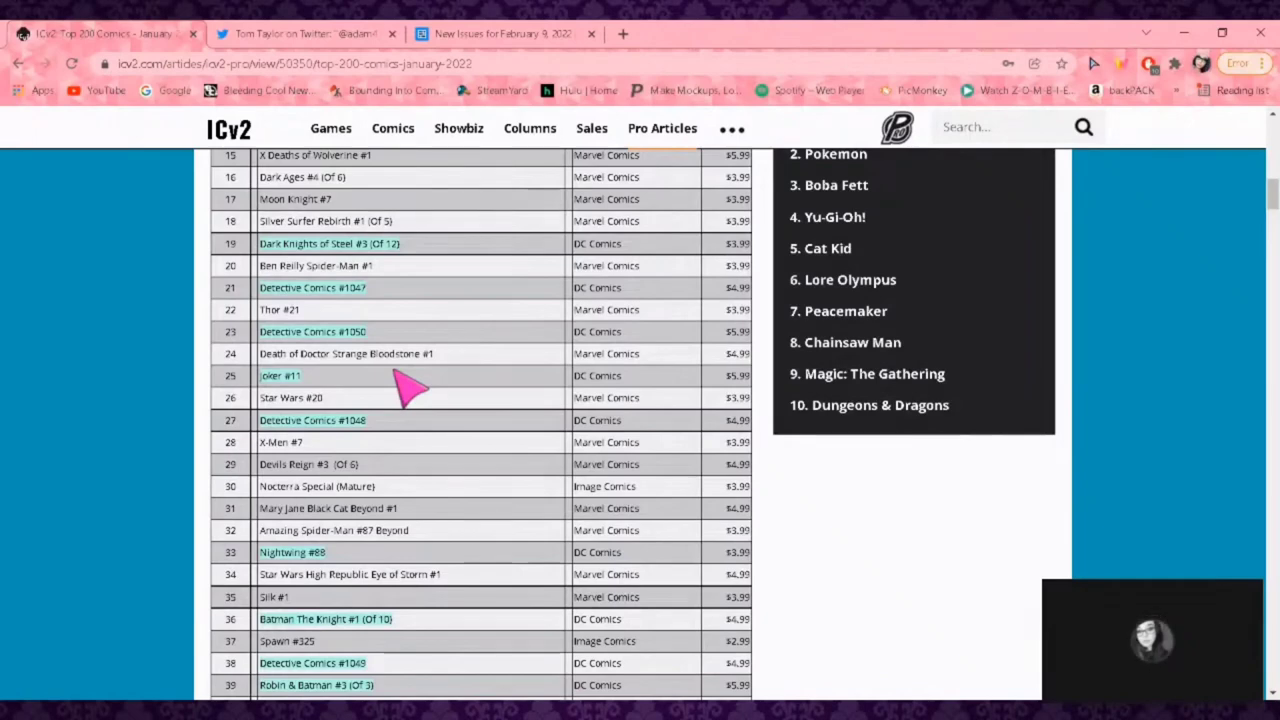
mouse_move(390, 320)
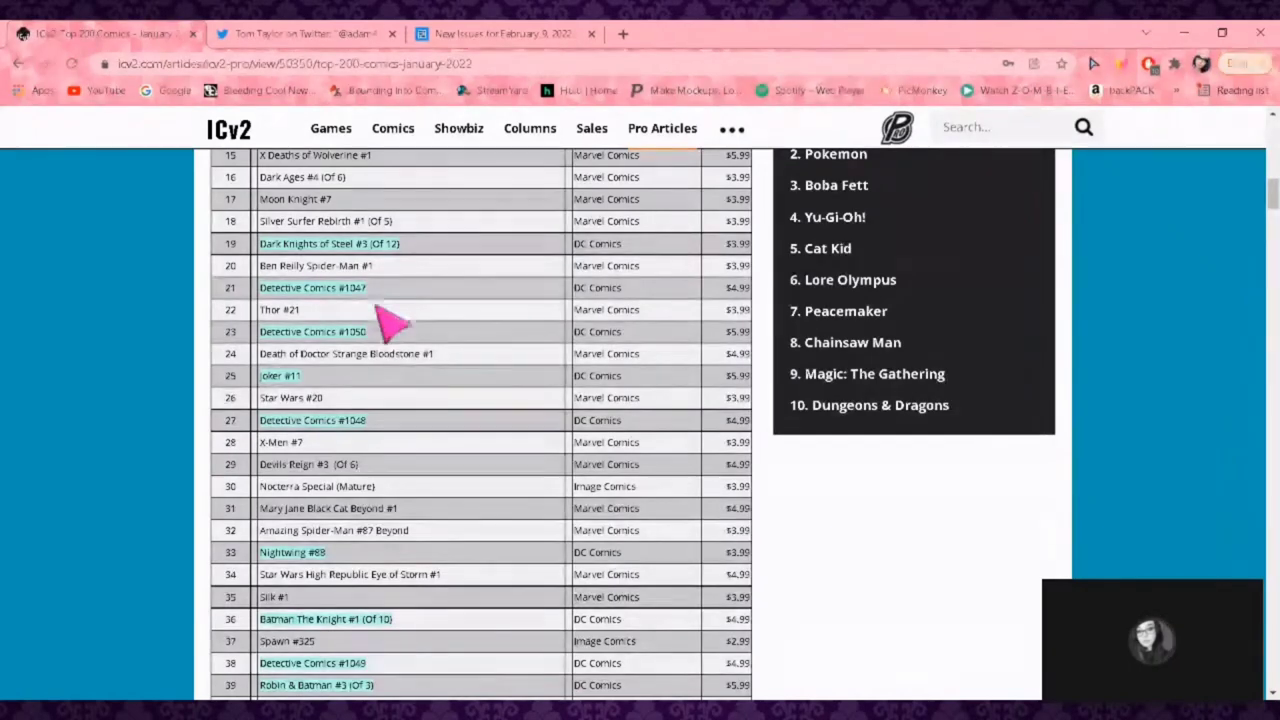
mouse_move(295, 385)
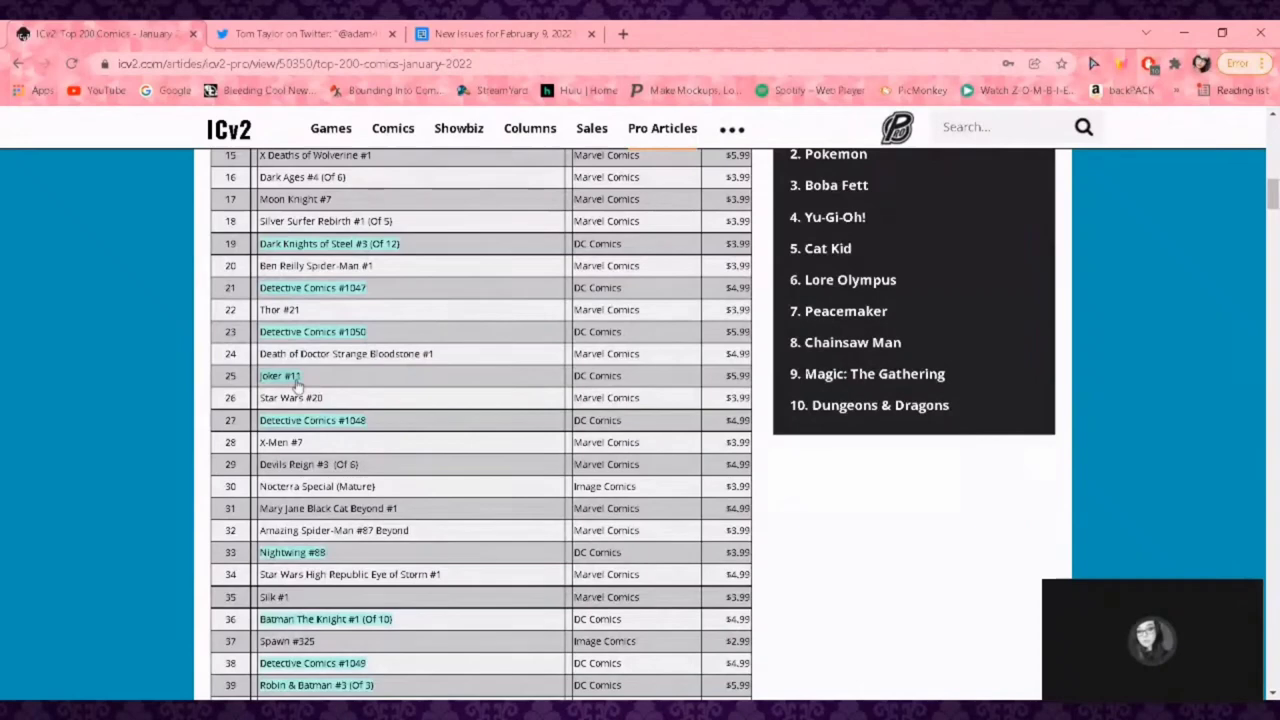
mouse_move(410, 420)
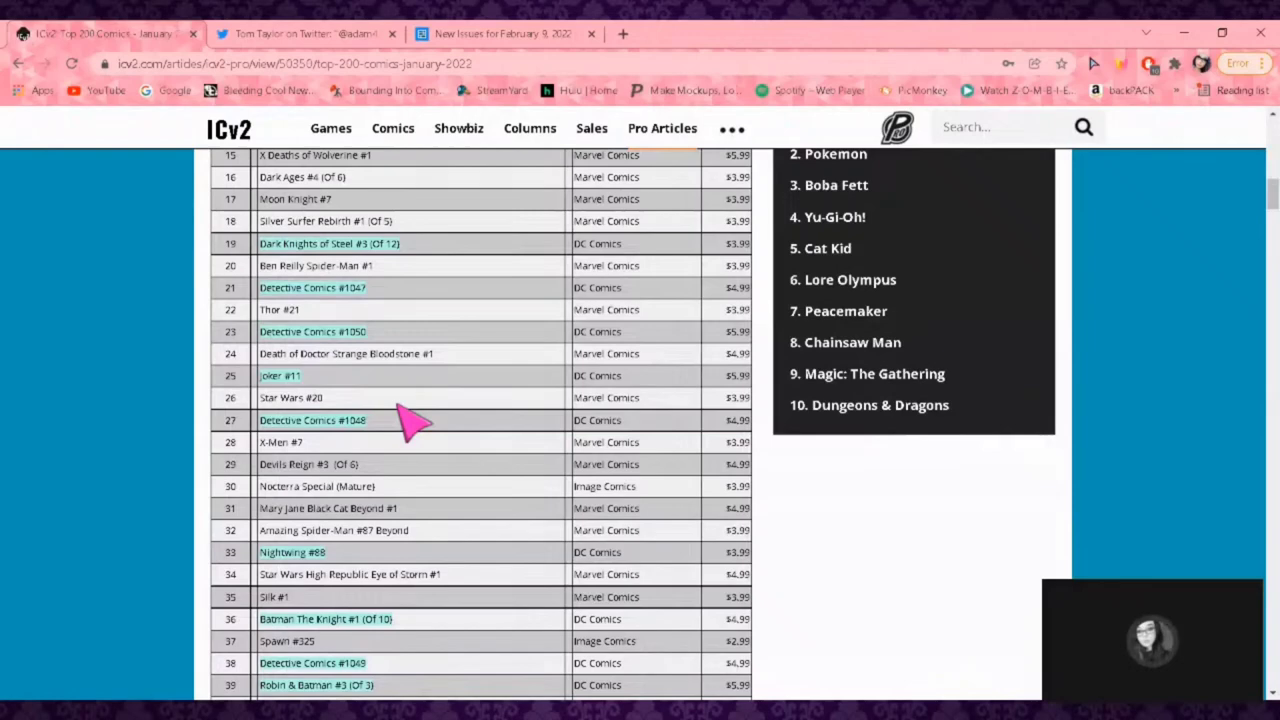
scroll("down", 3)
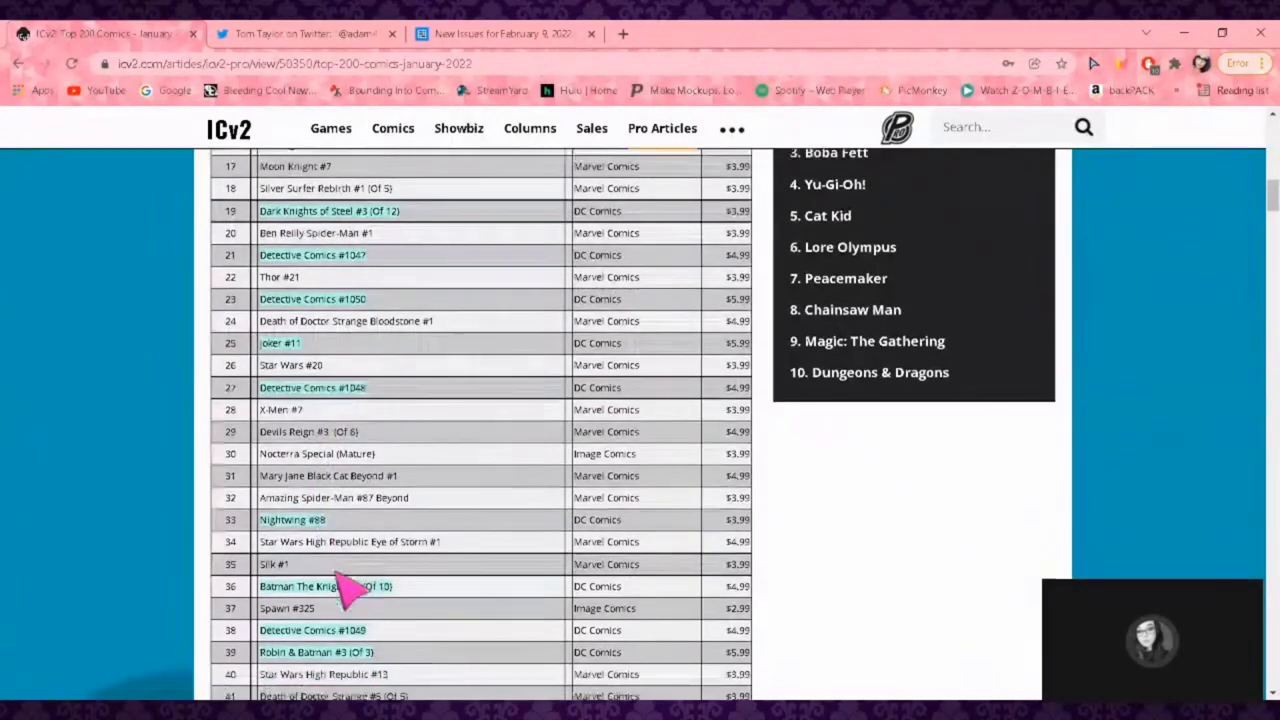
scroll("down", 3)
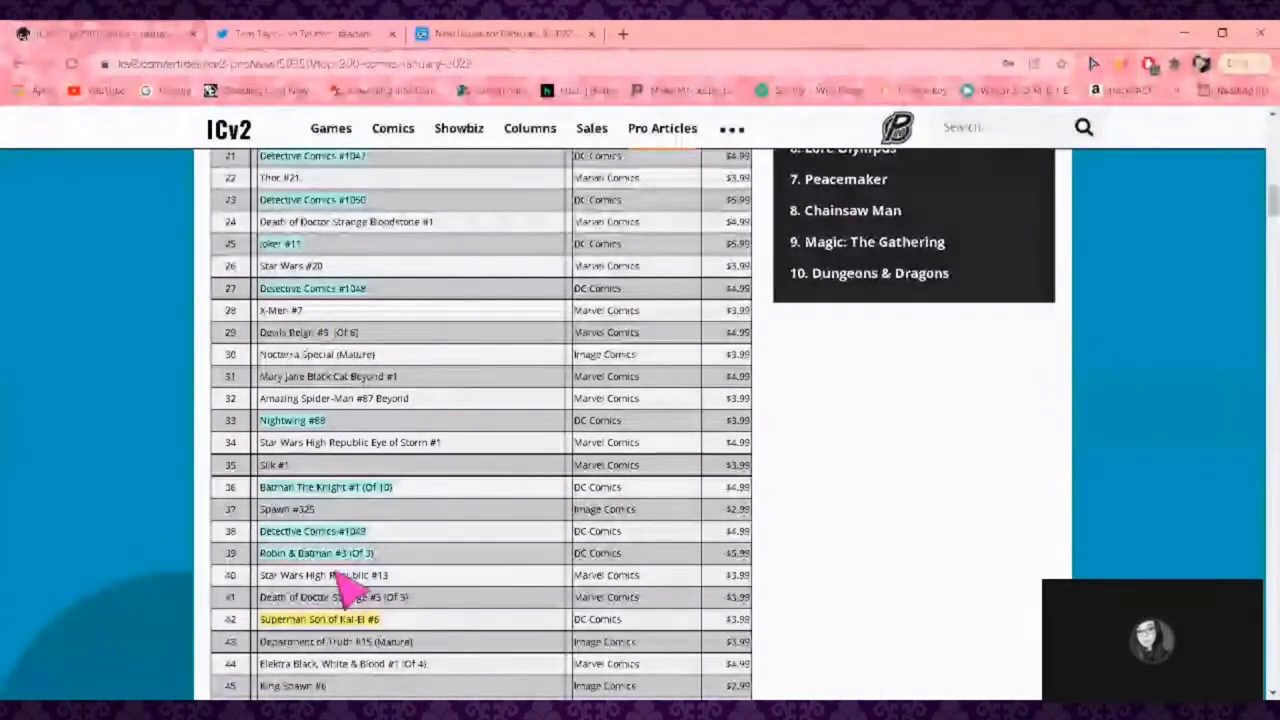
scroll("down", 3)
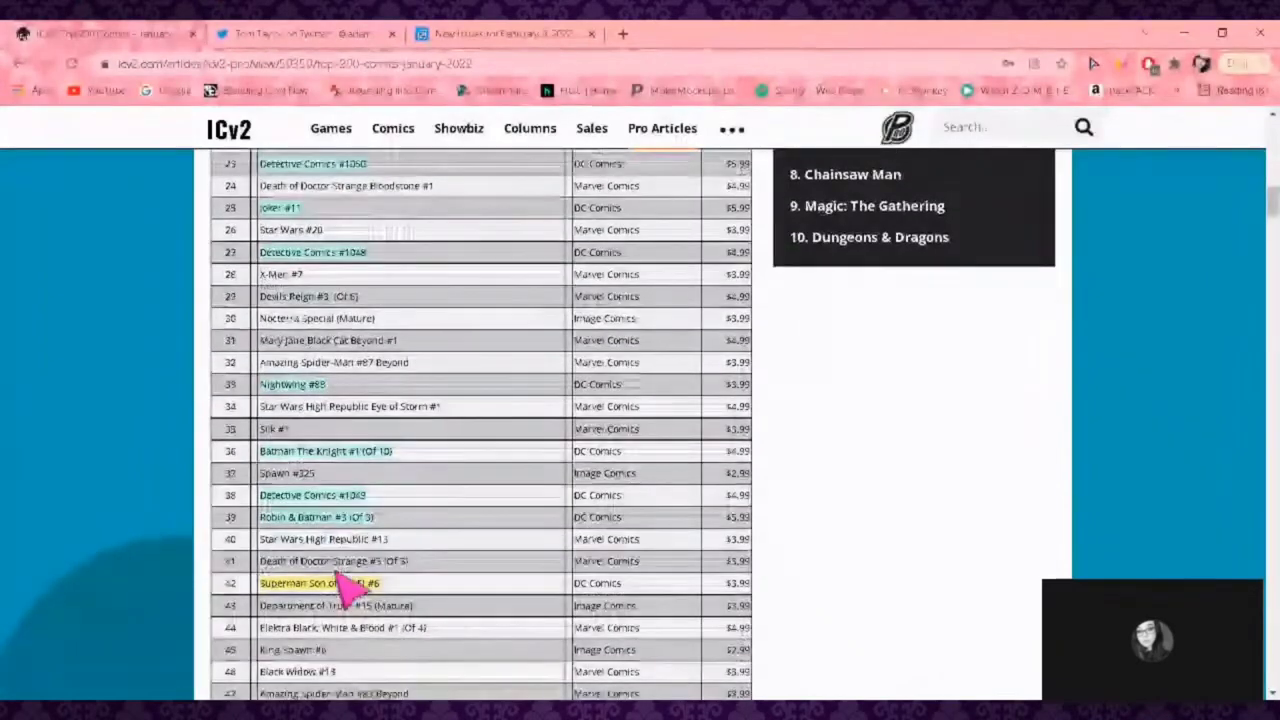
scroll("down", 3)
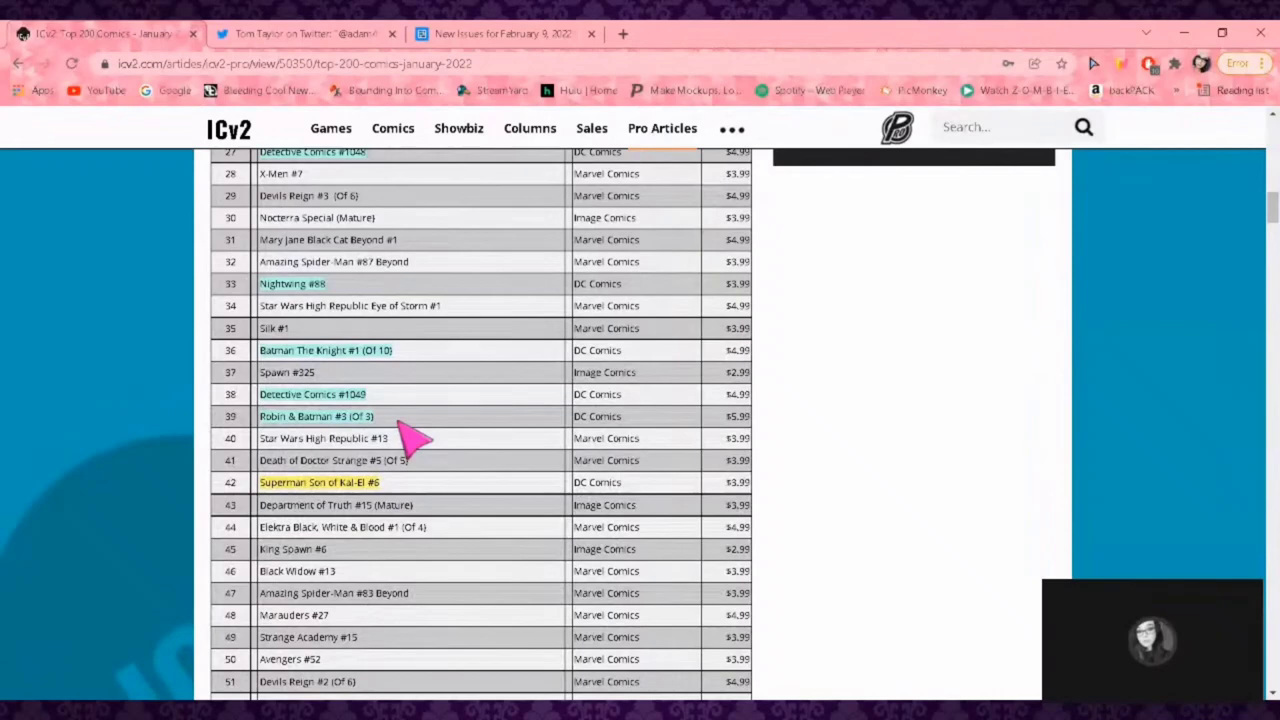
mouse_move(395, 435)
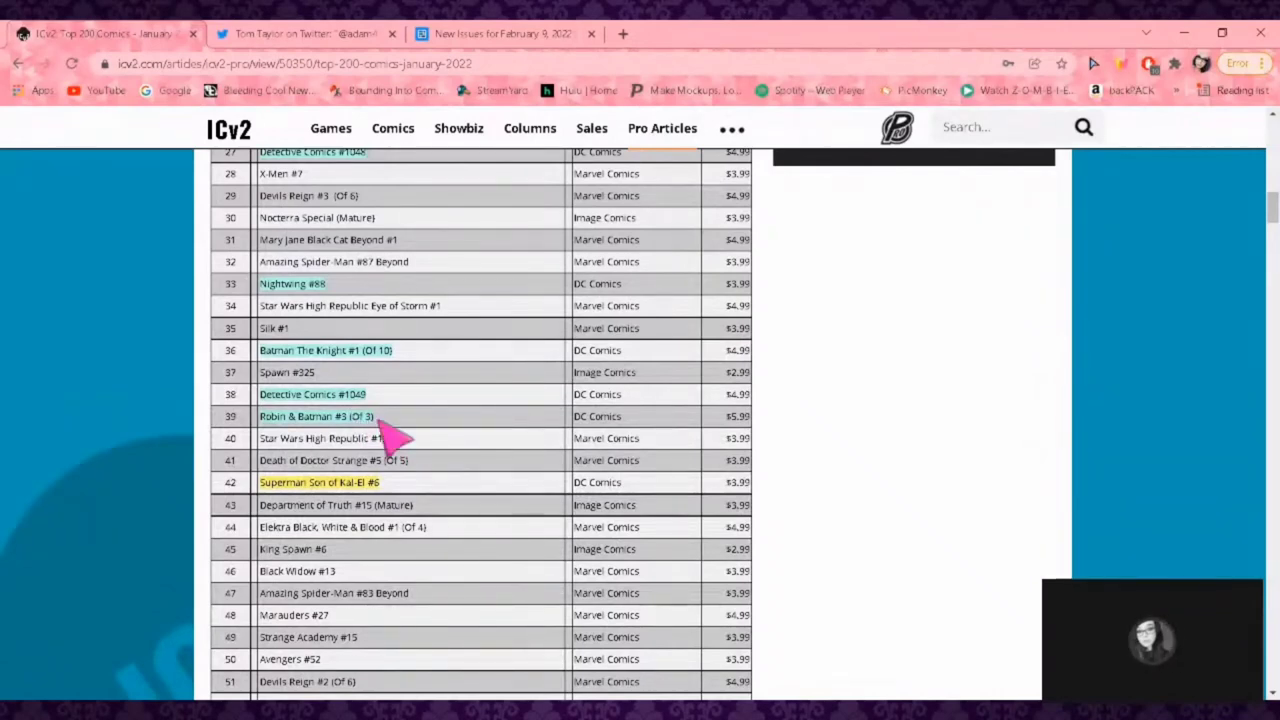
mouse_move(440, 480)
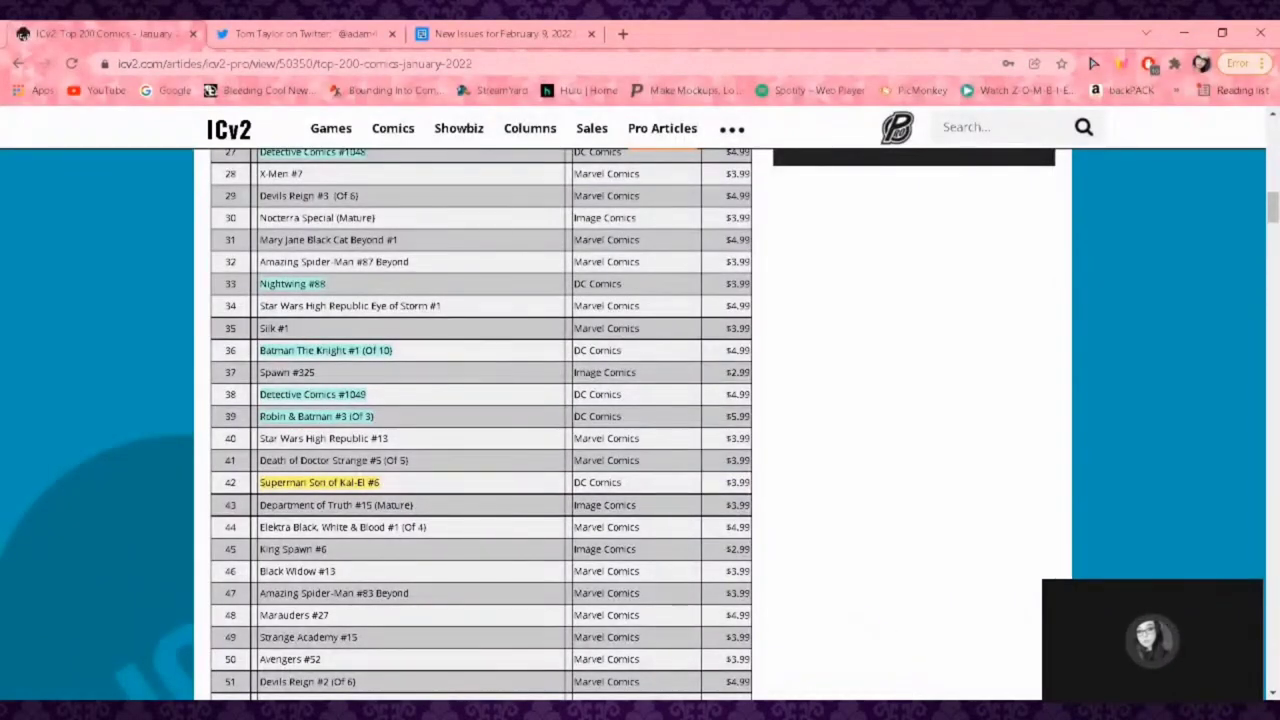
scroll("up", 3)
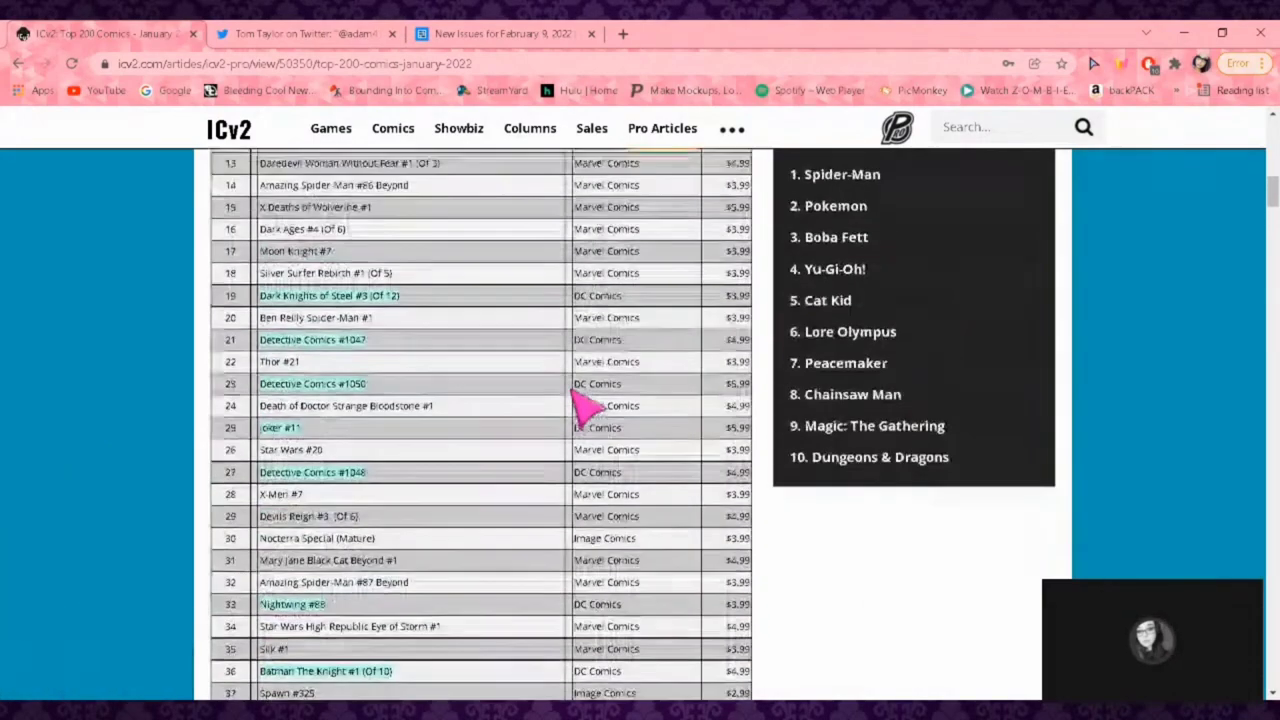
scroll("up", 3)
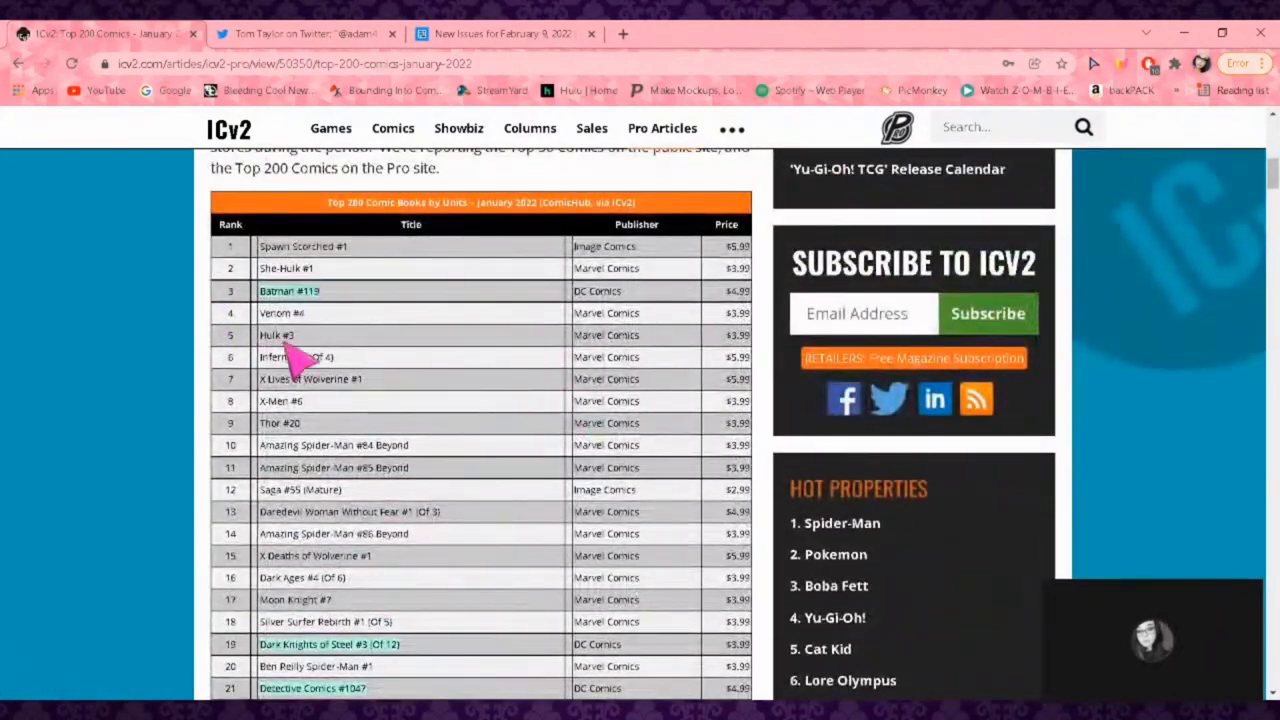
mouse_move(320, 355)
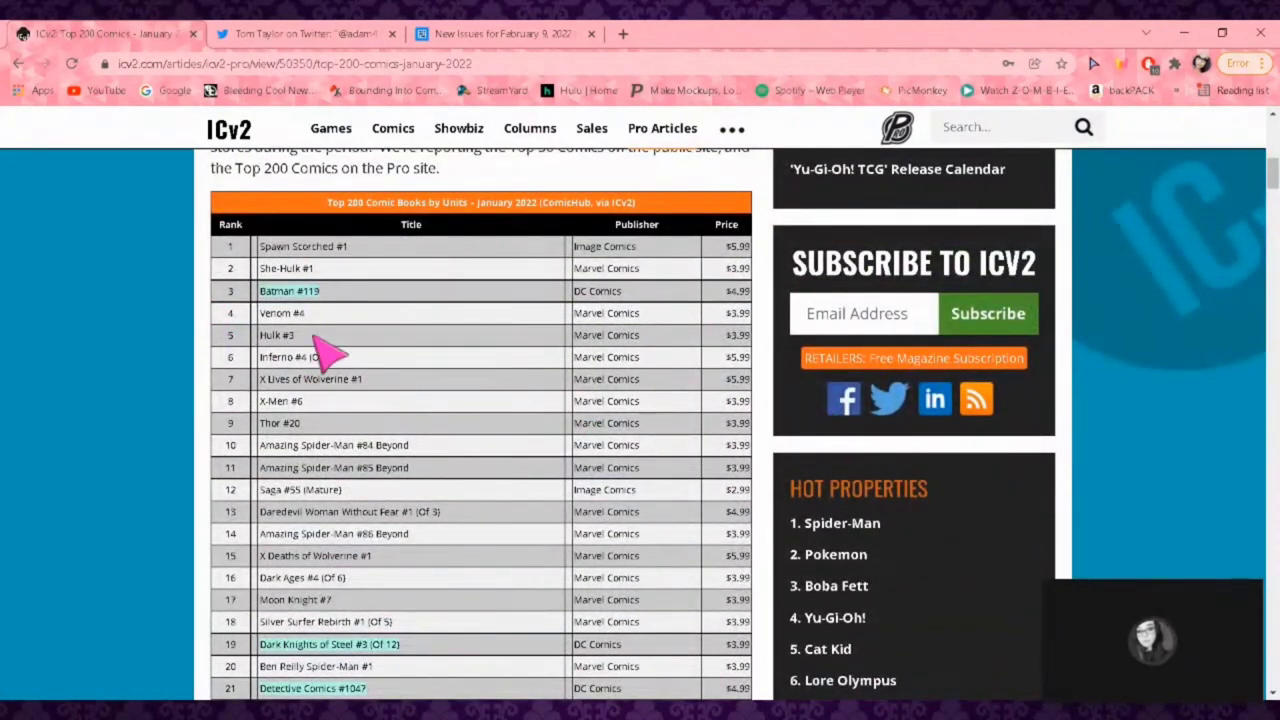
mouse_move(330, 500)
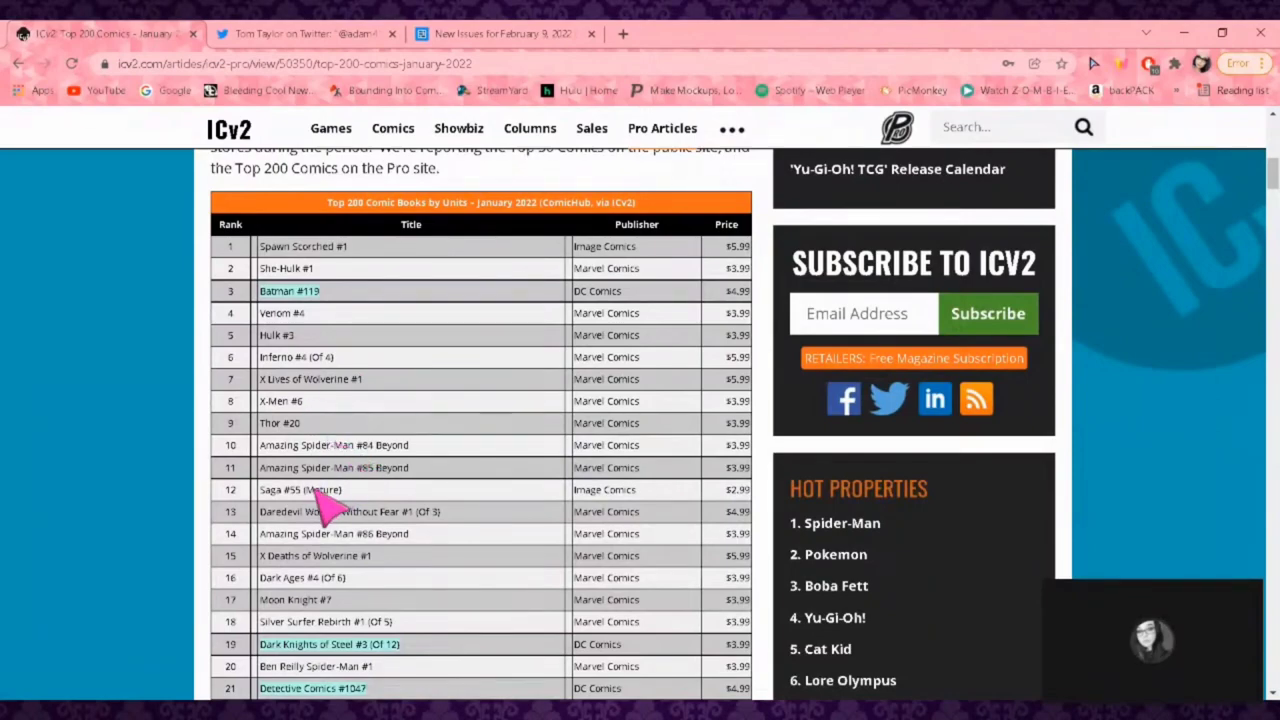
scroll("down", 3)
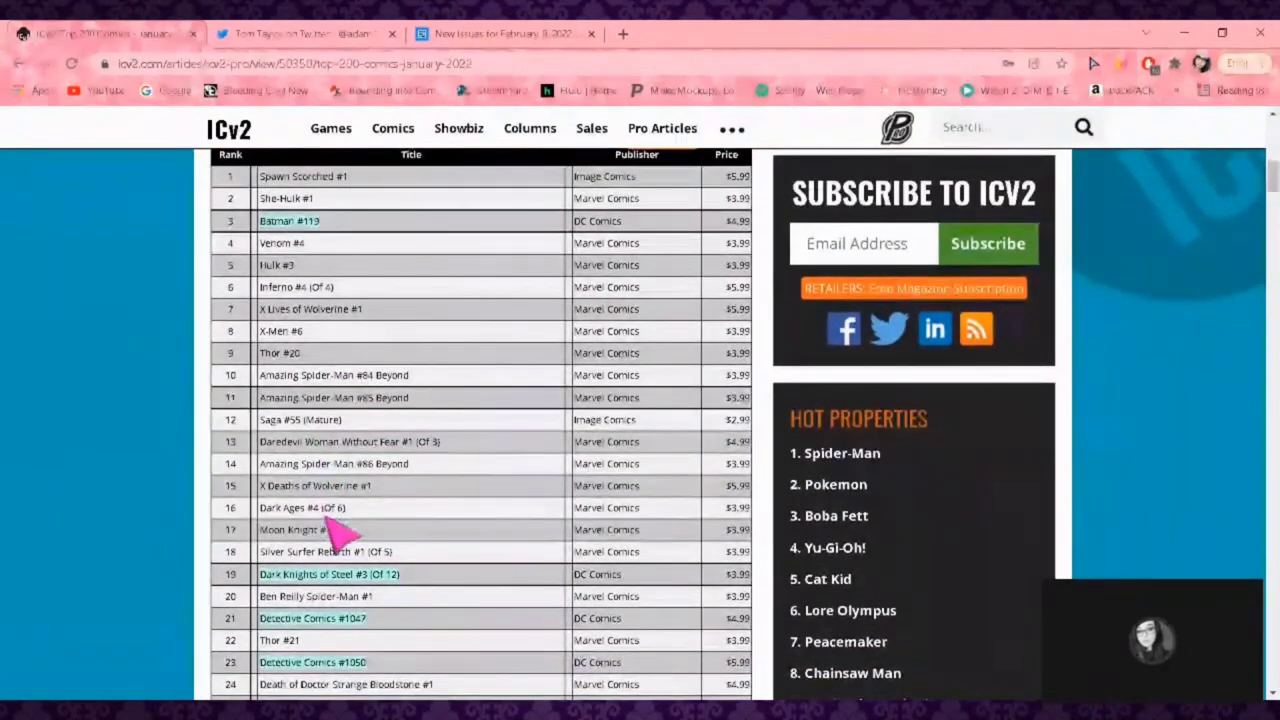
scroll("down", 3)
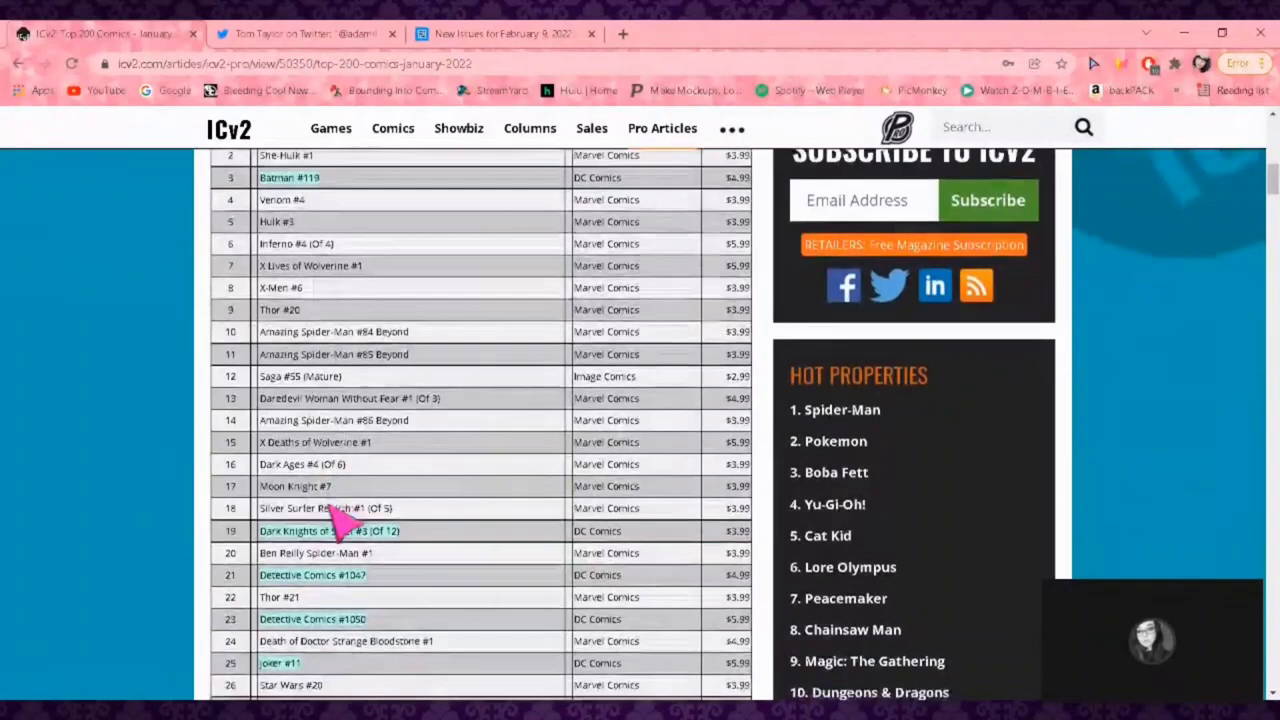
scroll("down", 3)
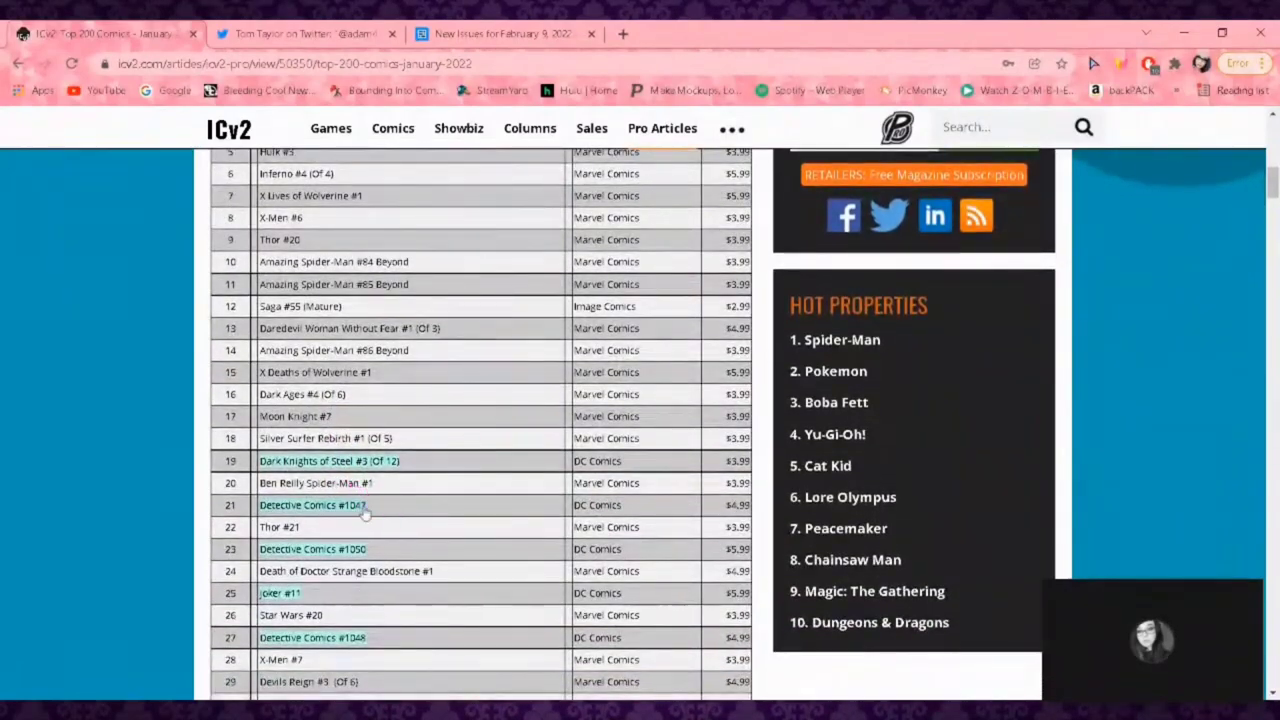
scroll("down", 3)
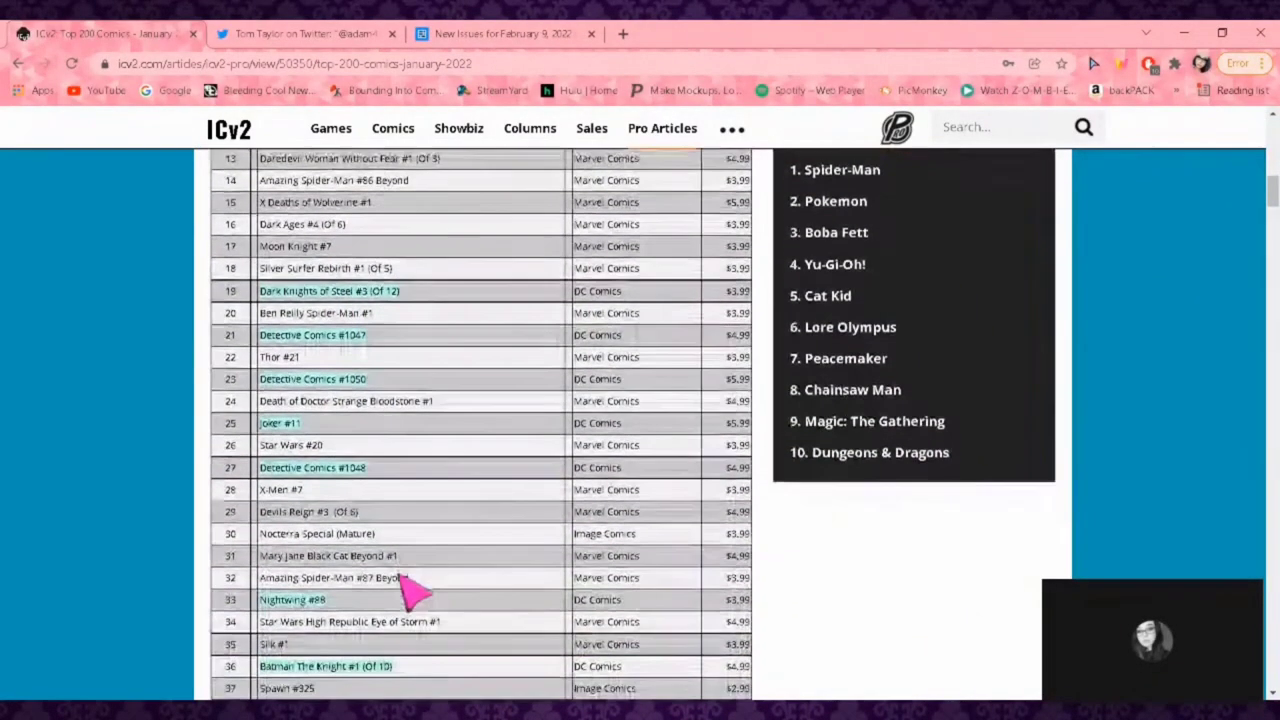
mouse_move(375, 575)
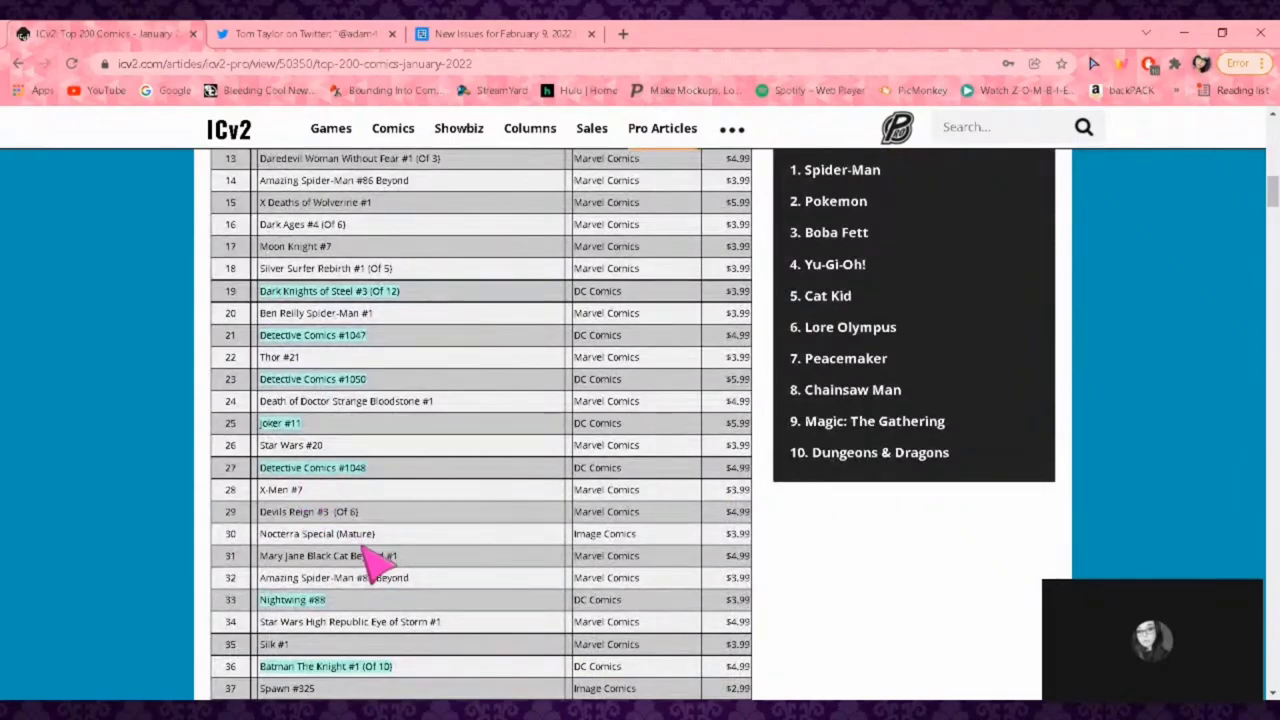
scroll("down", 3)
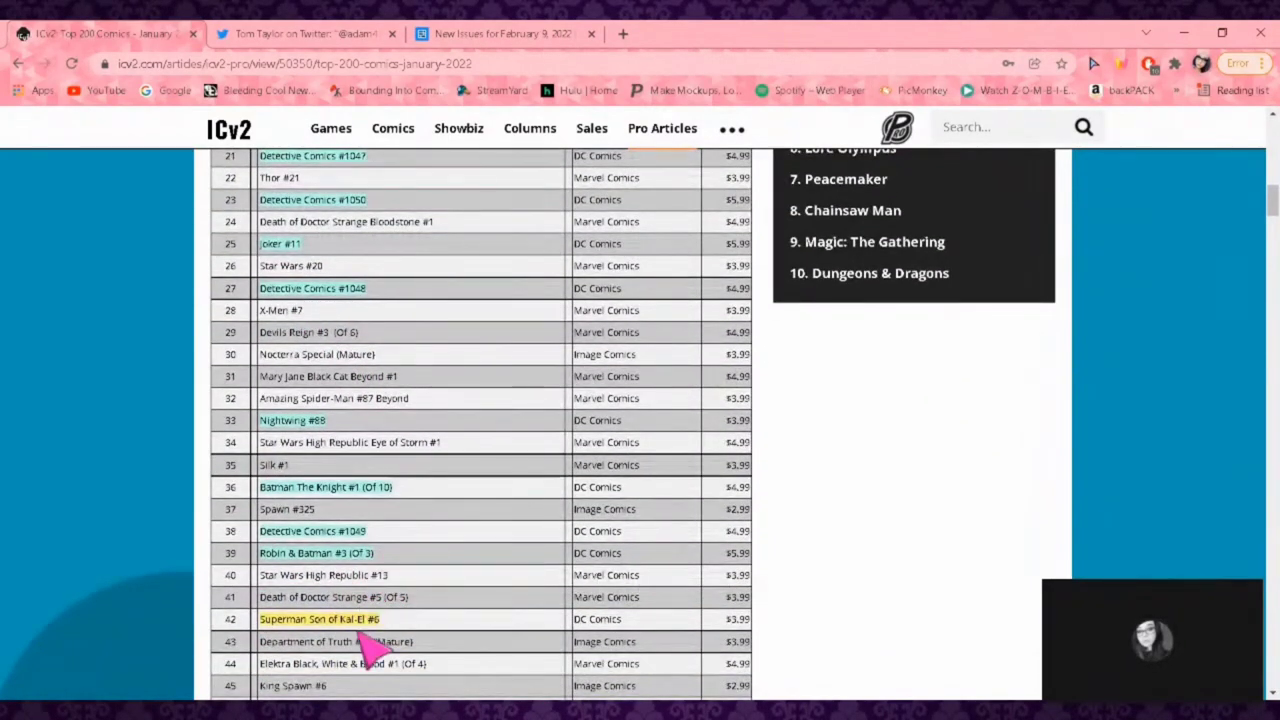
scroll("down", 3)
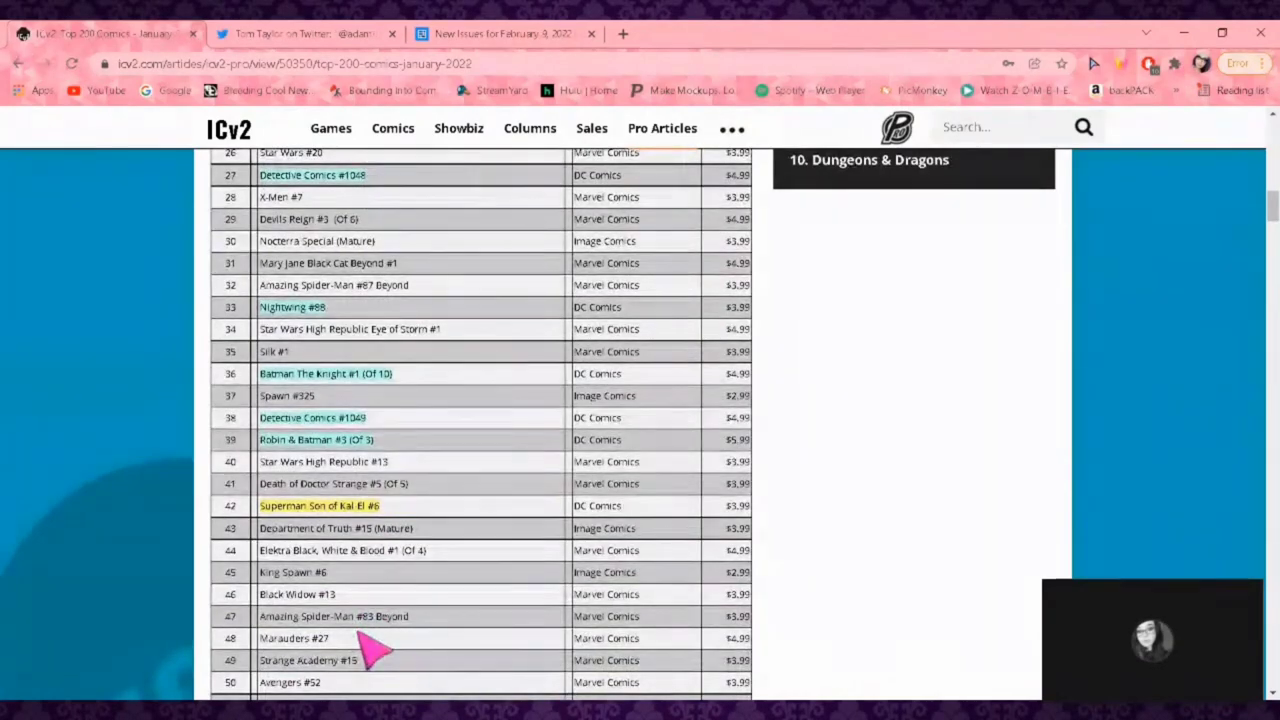
scroll("up", 3)
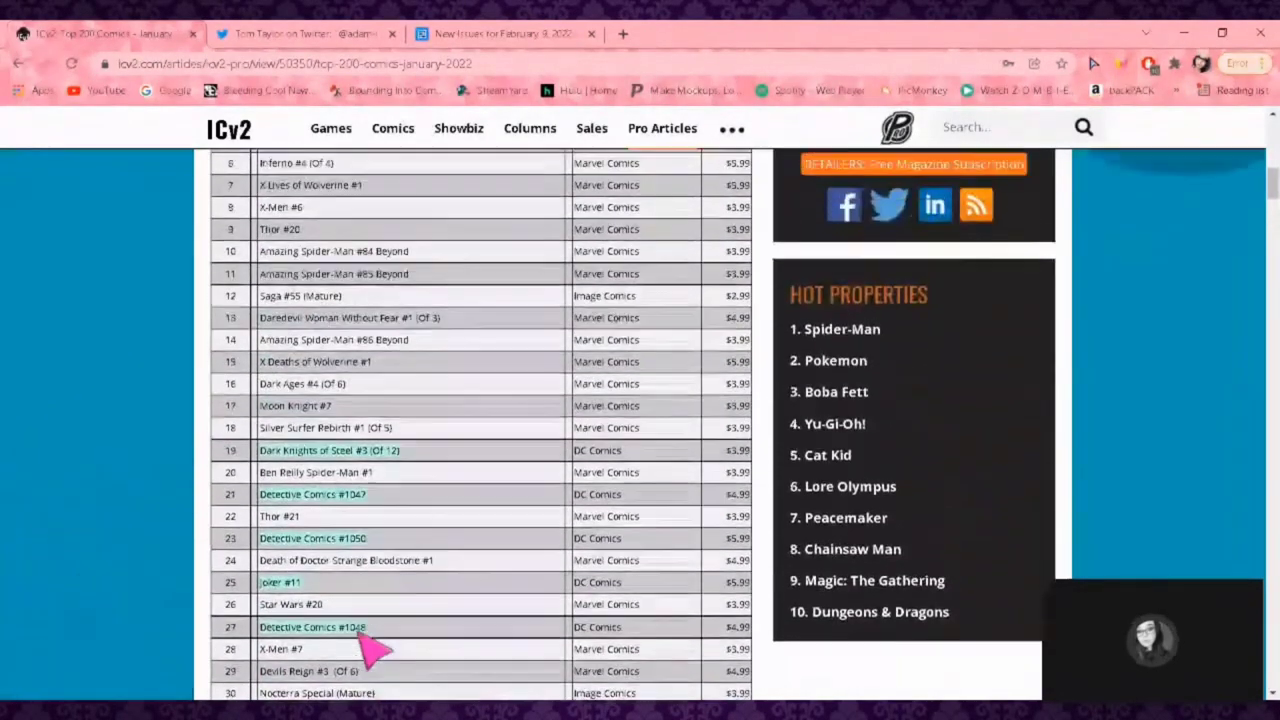
scroll("up", 3)
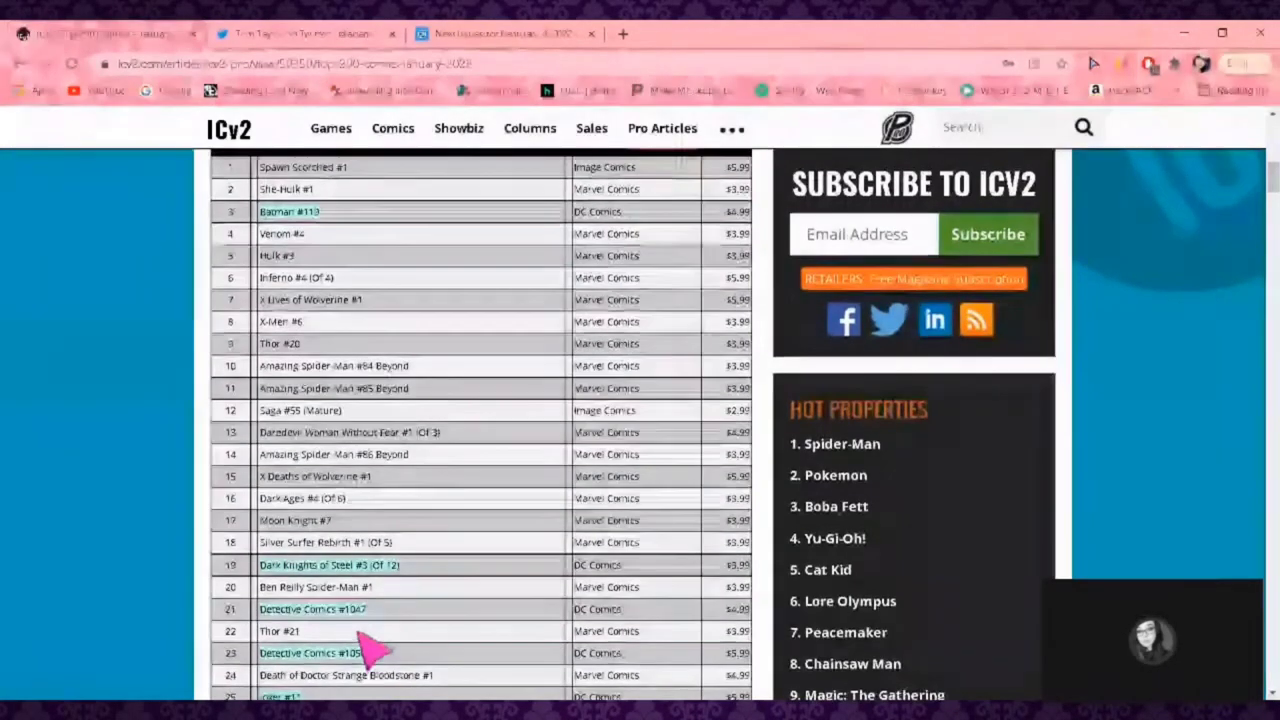
scroll("up", 3)
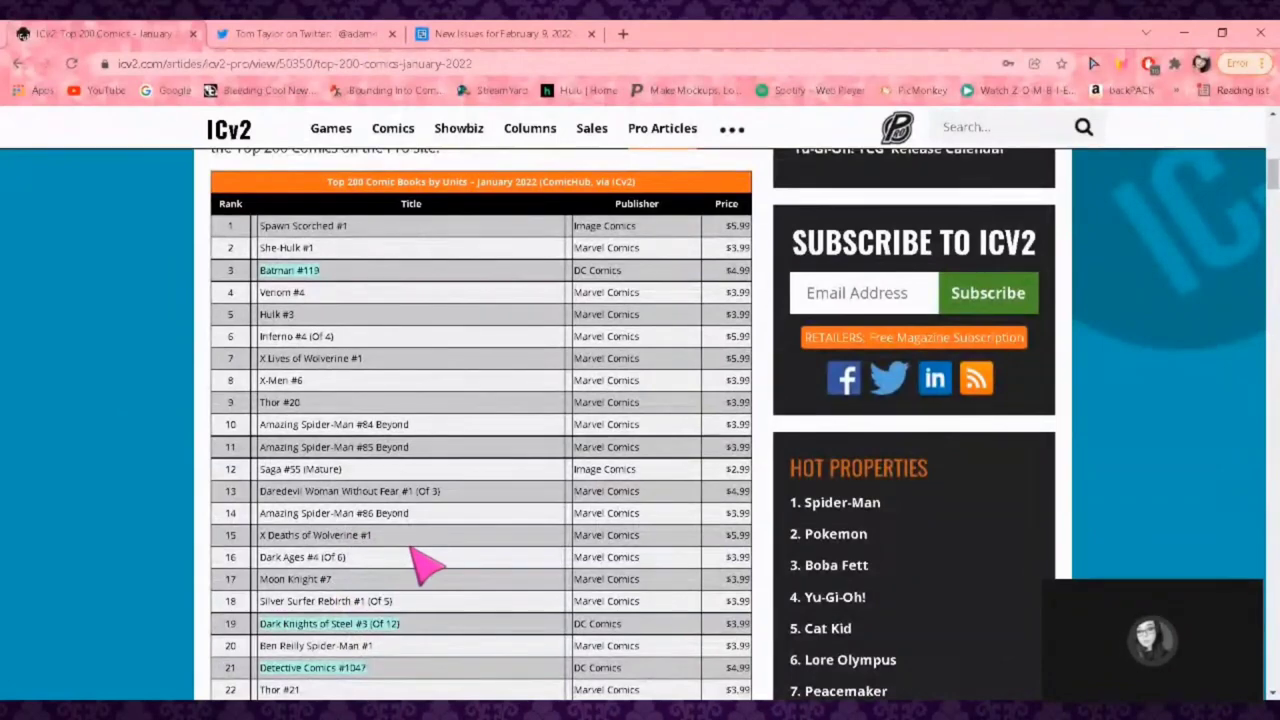
mouse_move(360, 490)
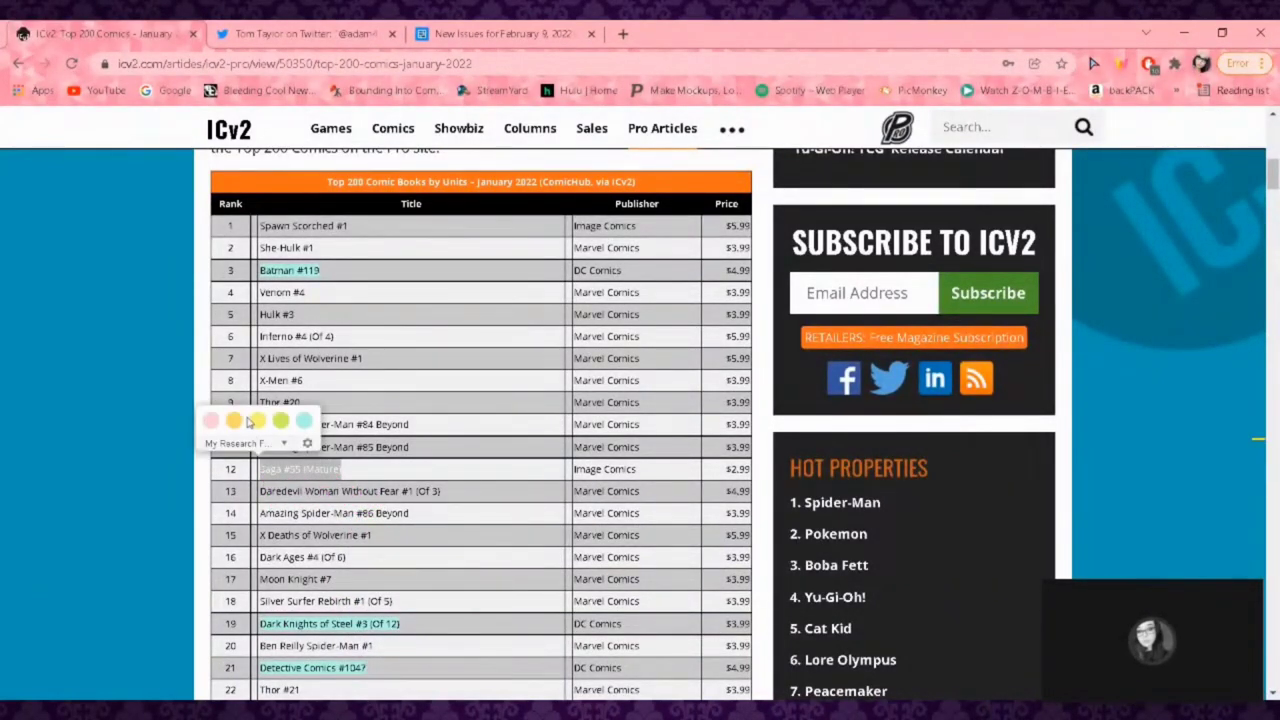
mouse_move(210, 419)
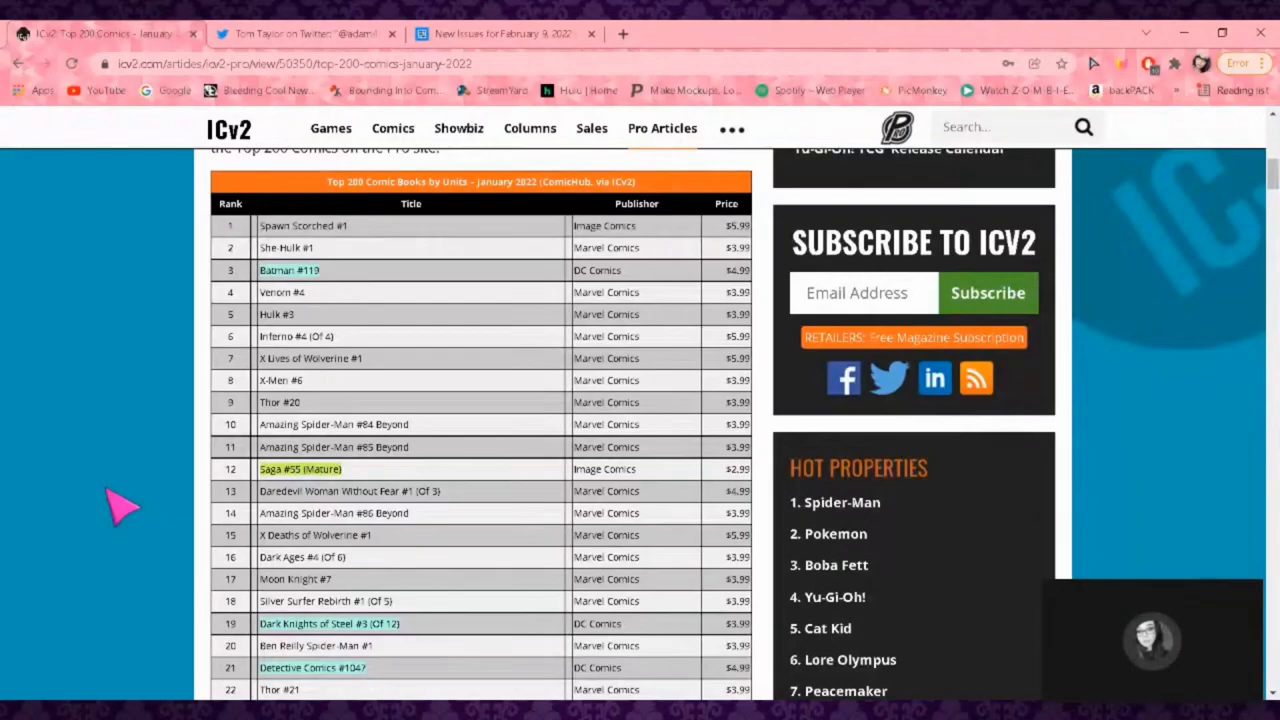
scroll("down", 3)
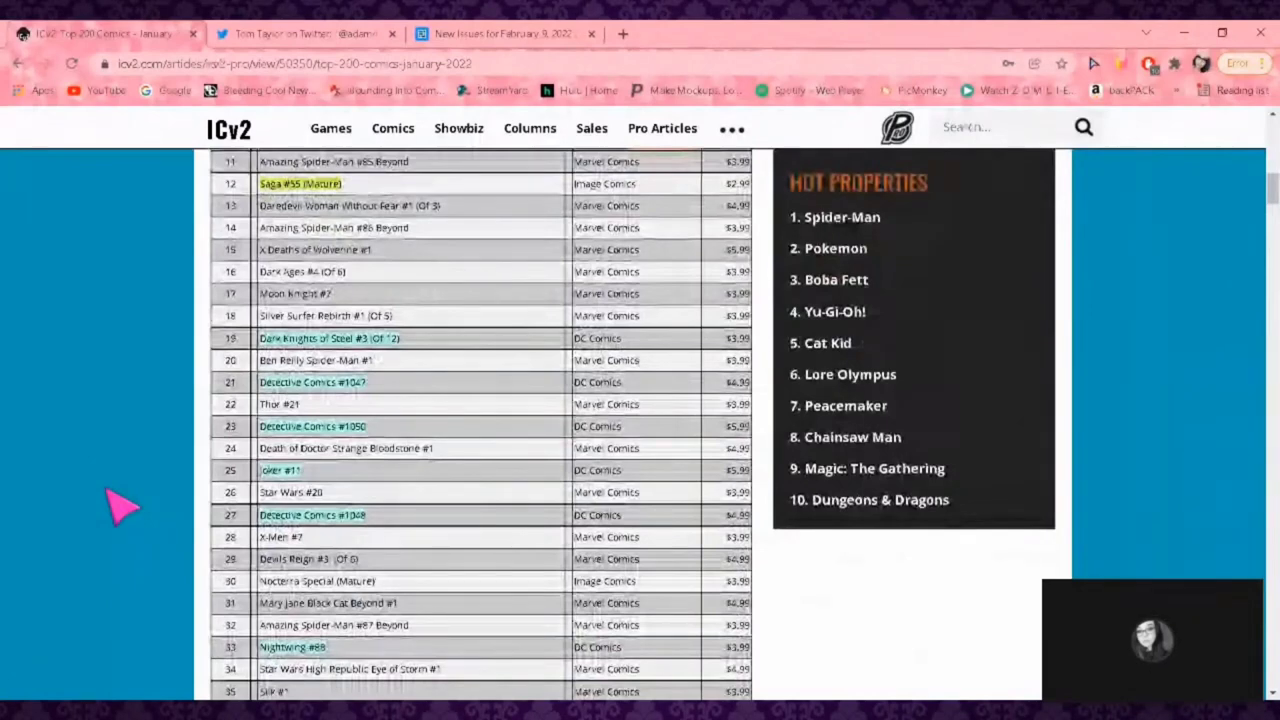
mouse_move(325, 680)
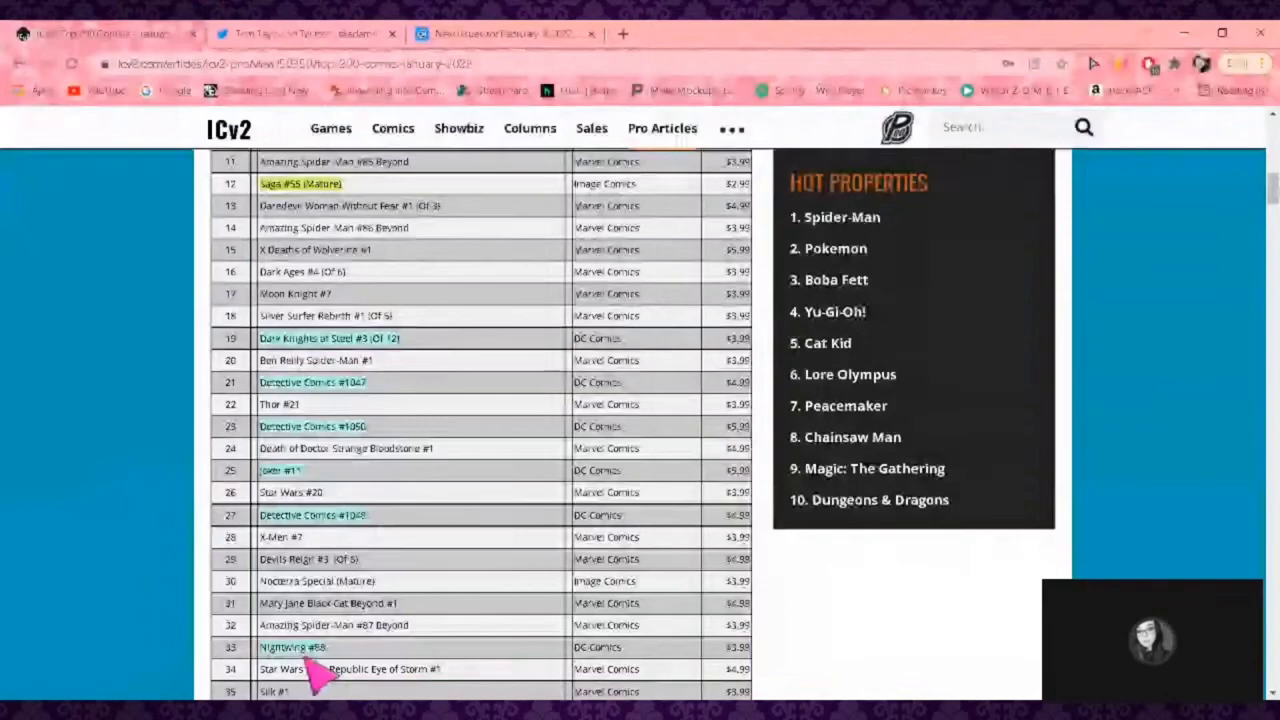
scroll("down", 3)
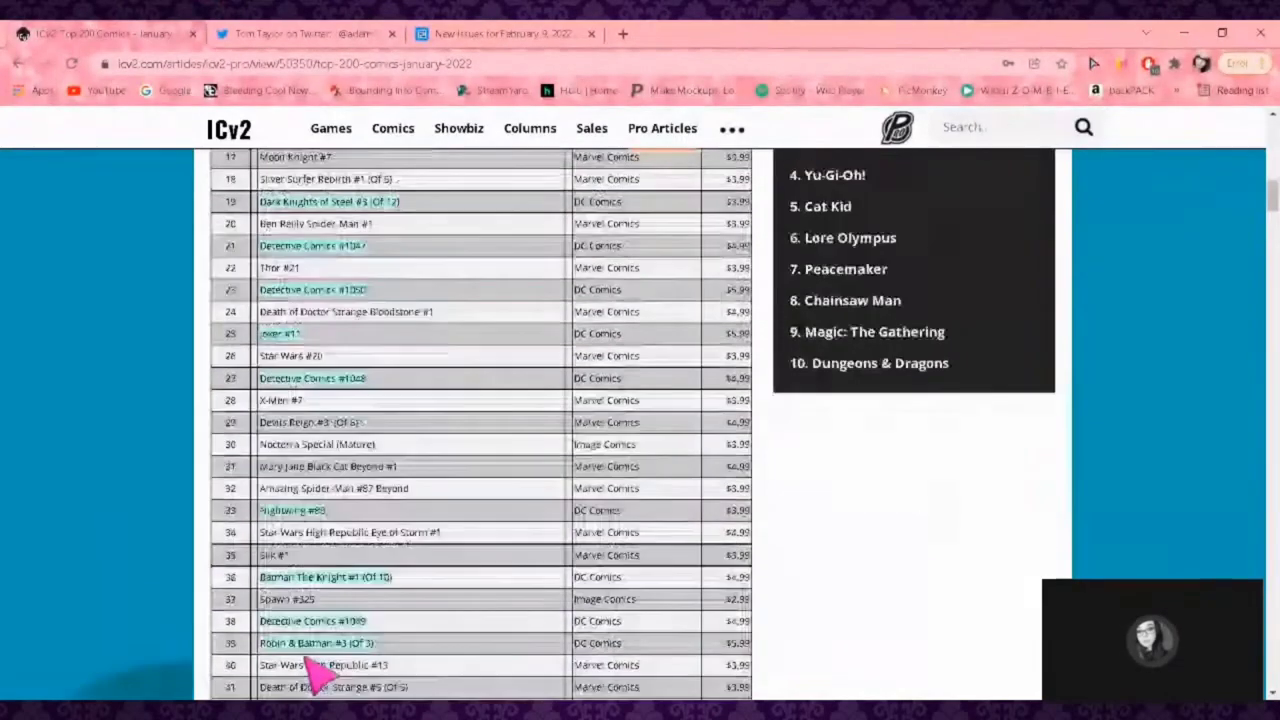
scroll("up", 3)
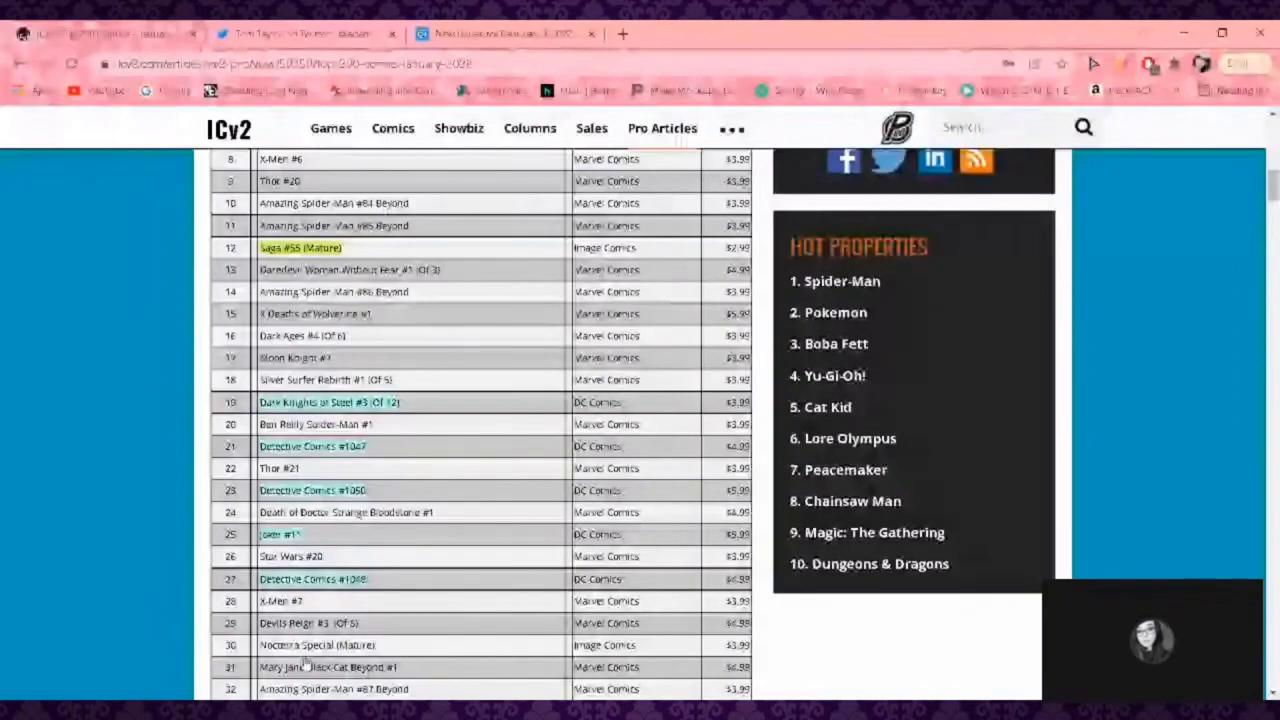
scroll("down", 3)
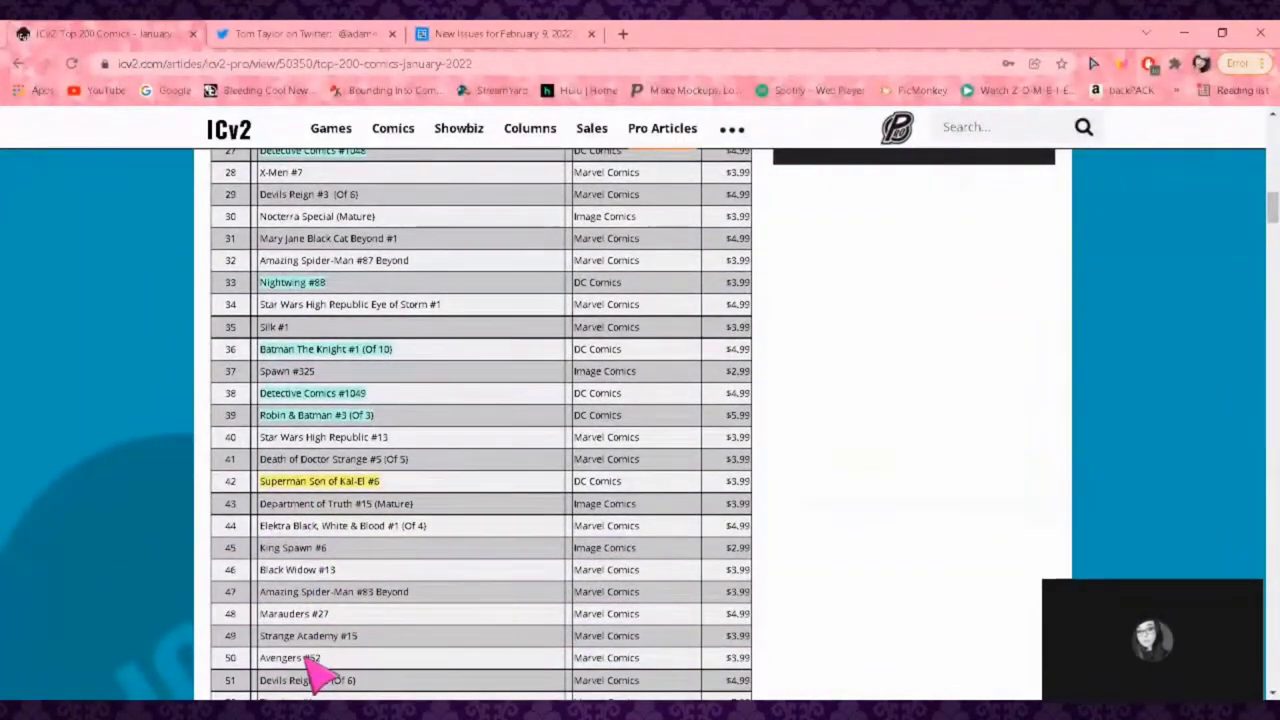
mouse_move(340, 610)
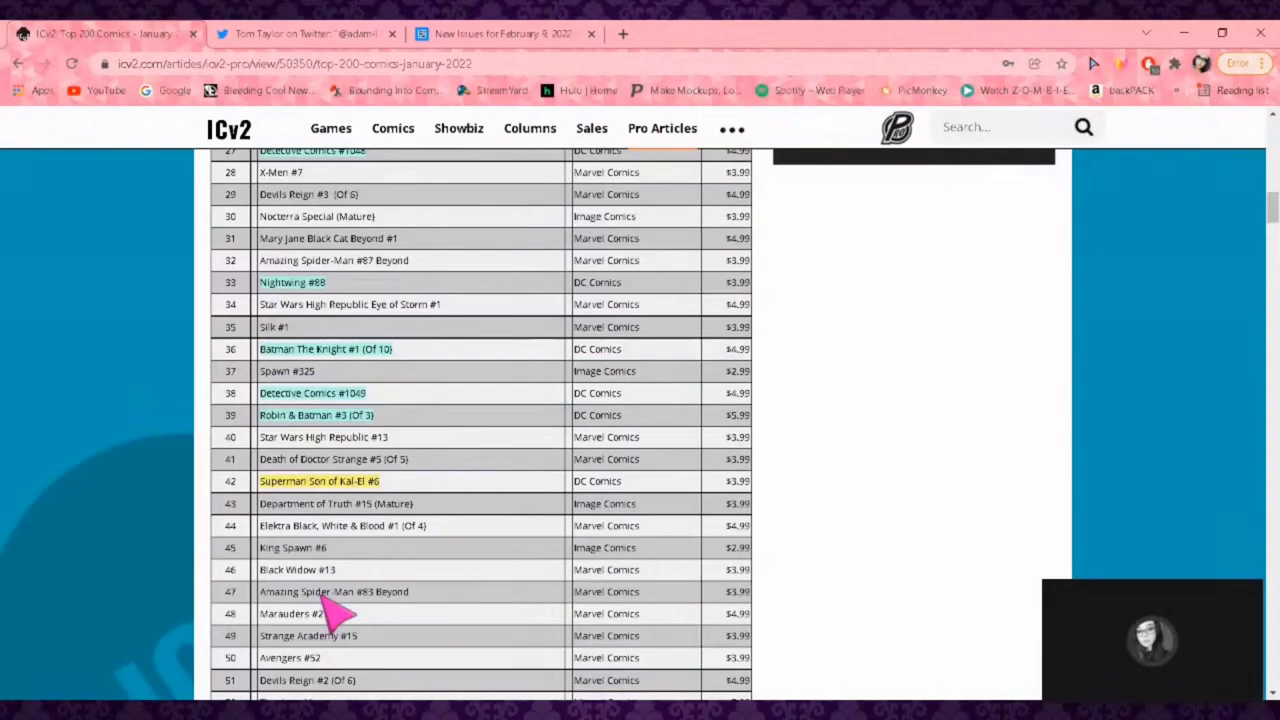
scroll("down", 3)
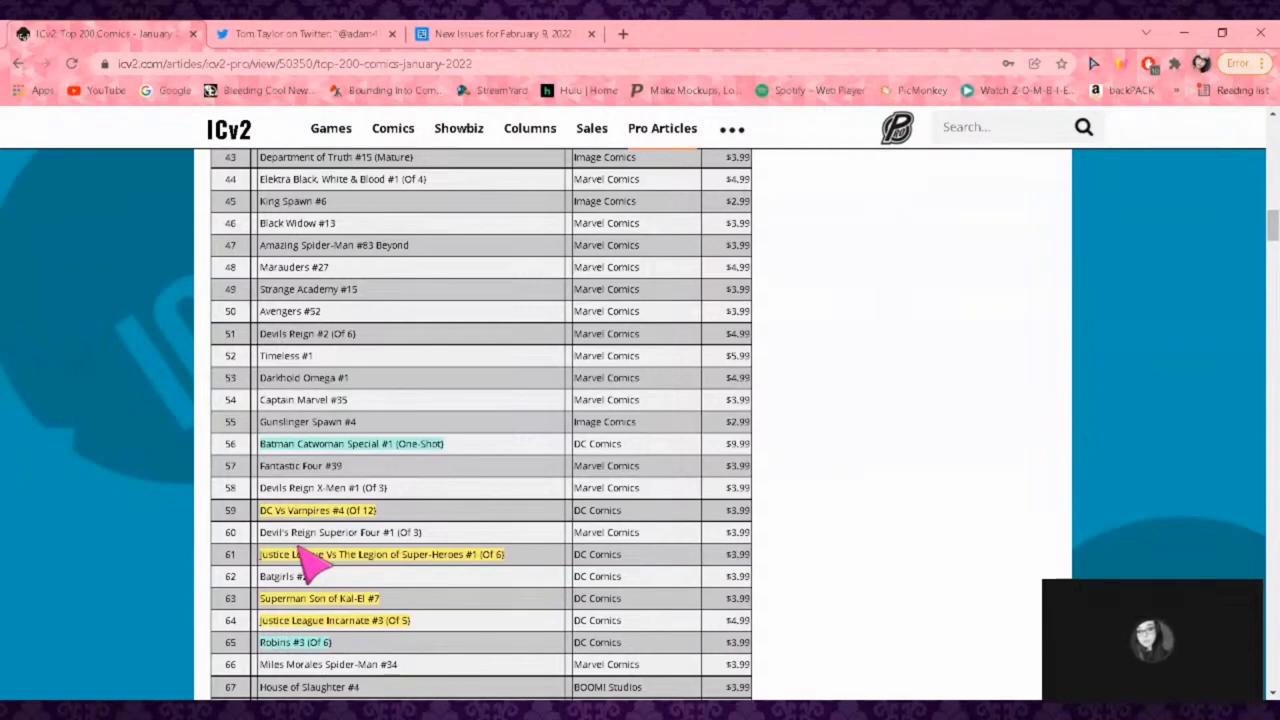
mouse_move(460, 585)
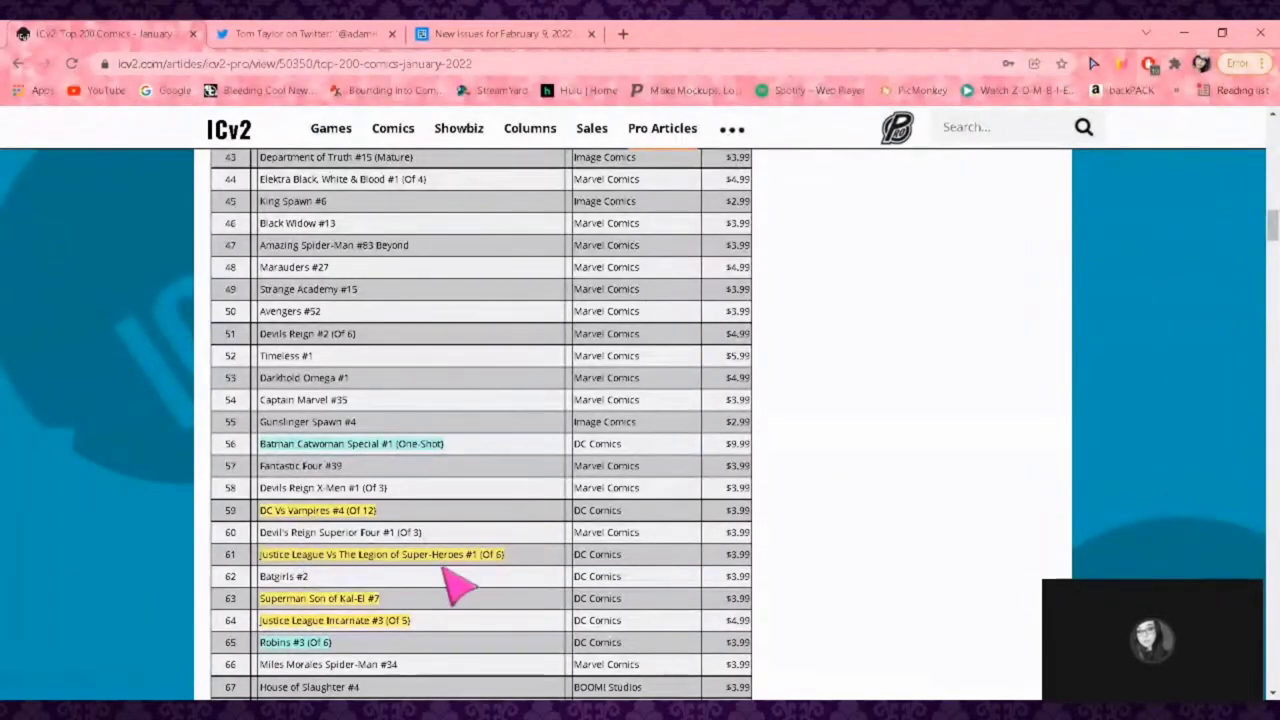
scroll("down", 3)
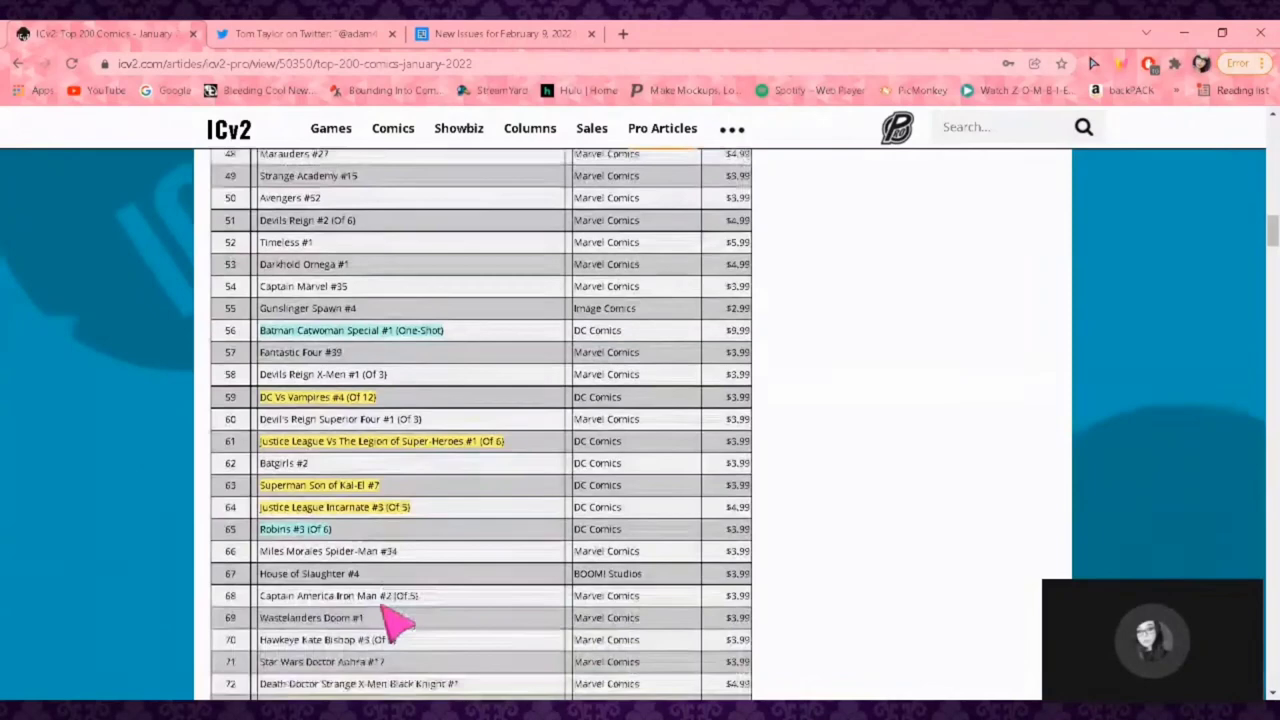
scroll("down", 3)
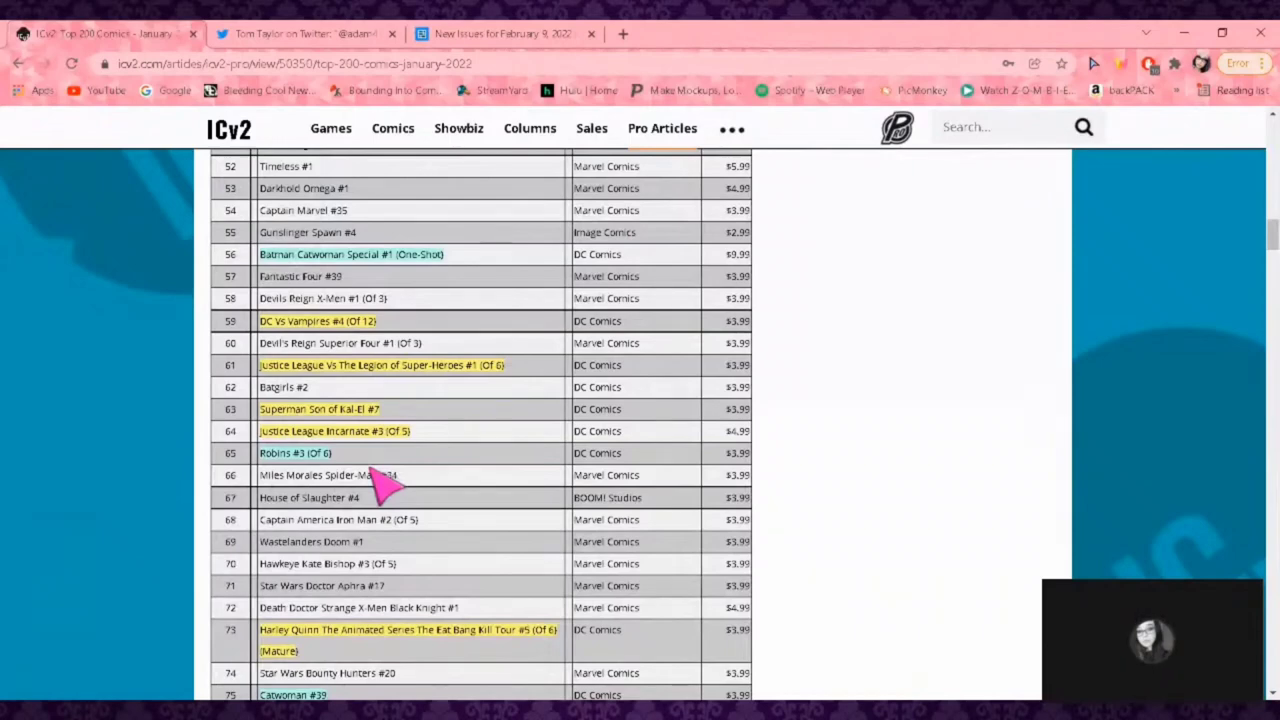
mouse_move(350, 455)
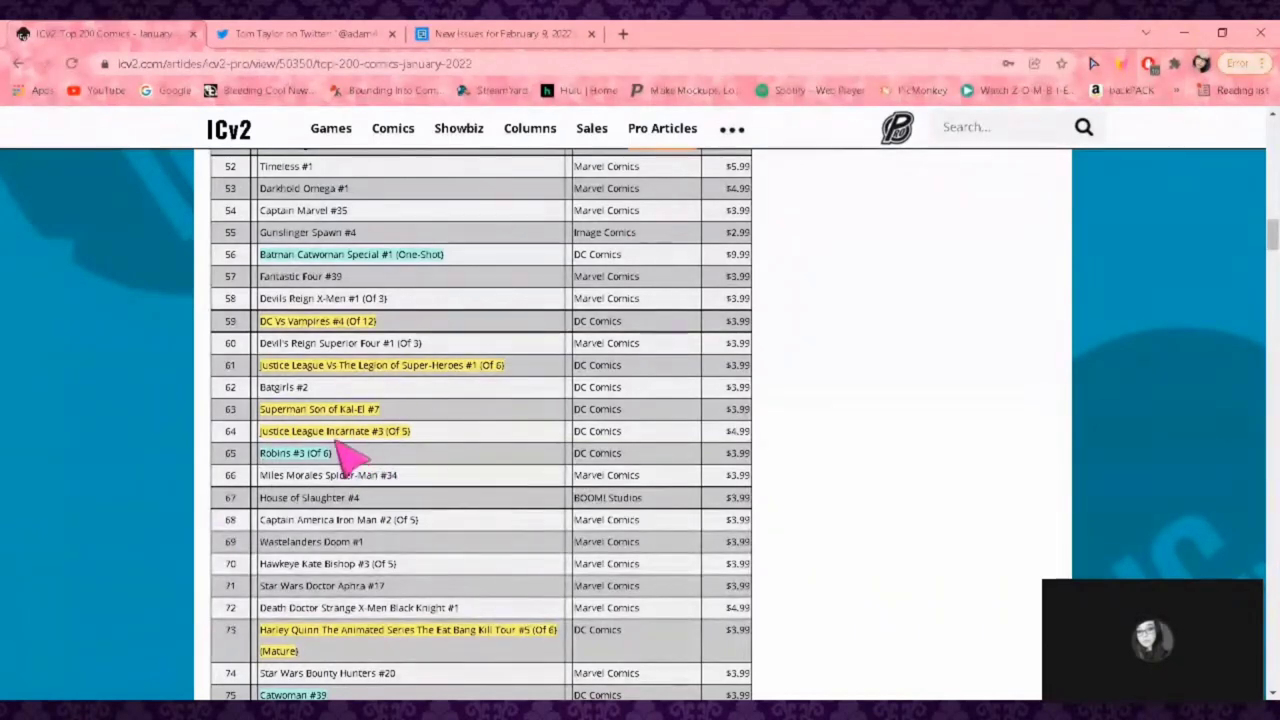
mouse_move(385, 485)
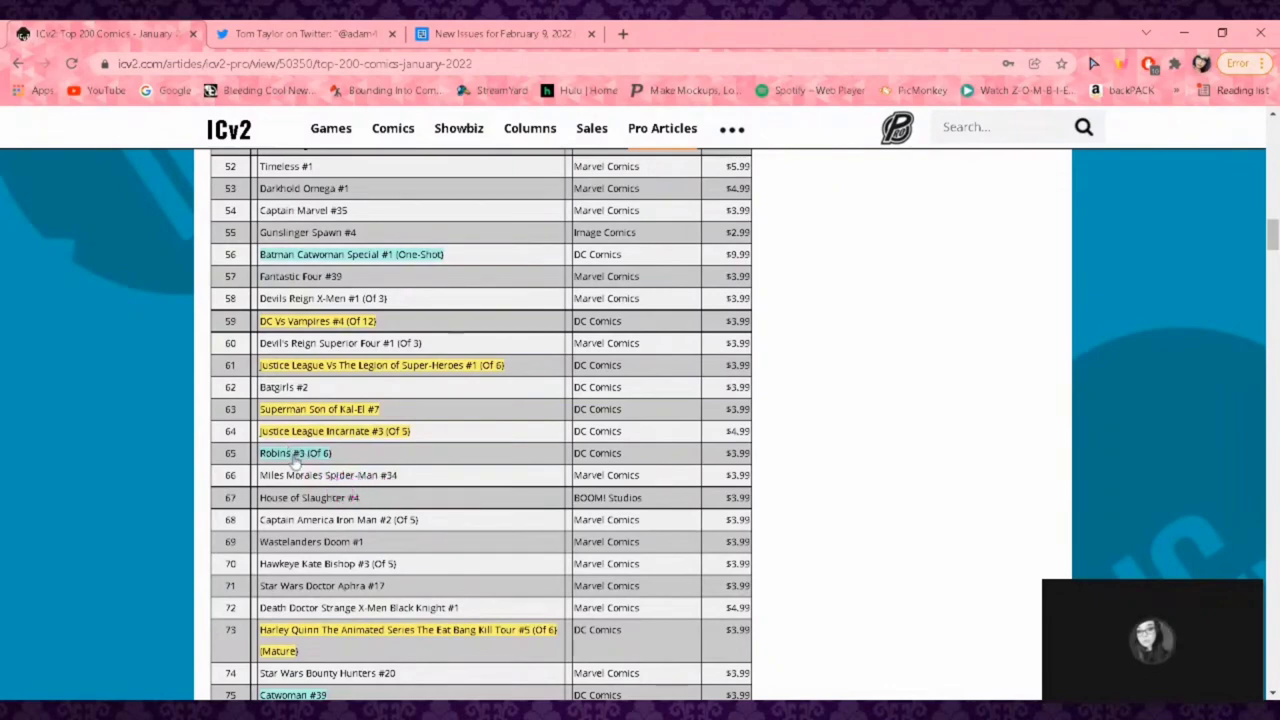
mouse_move(370, 470)
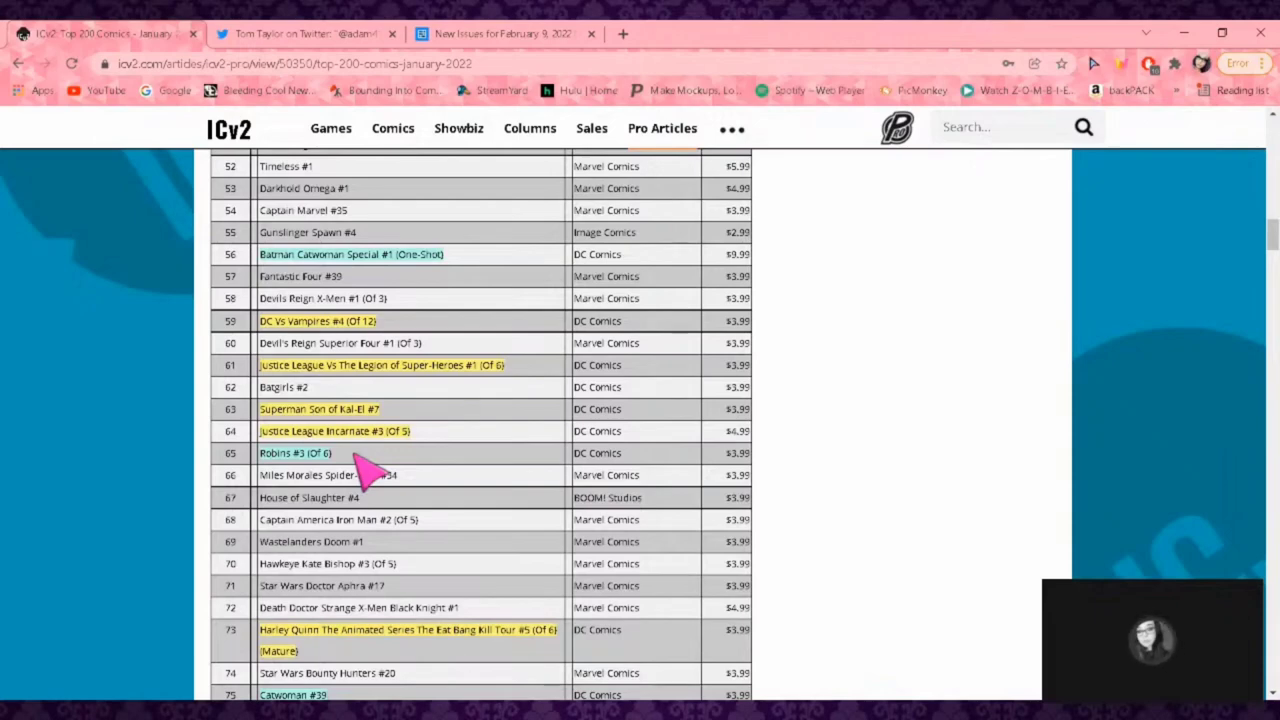
mouse_move(335, 500)
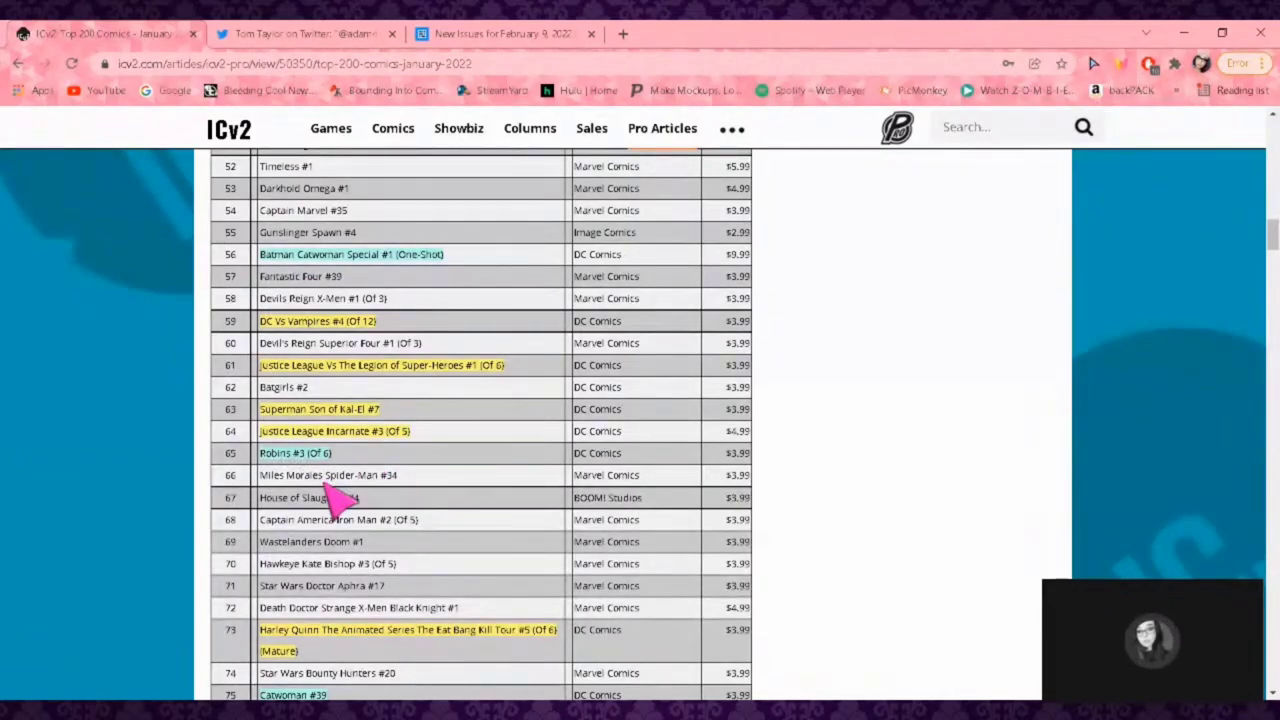
- Scroll the chart from about rank 72 to ranks 95–119, past Action Comics #1039
scroll("down", 3)
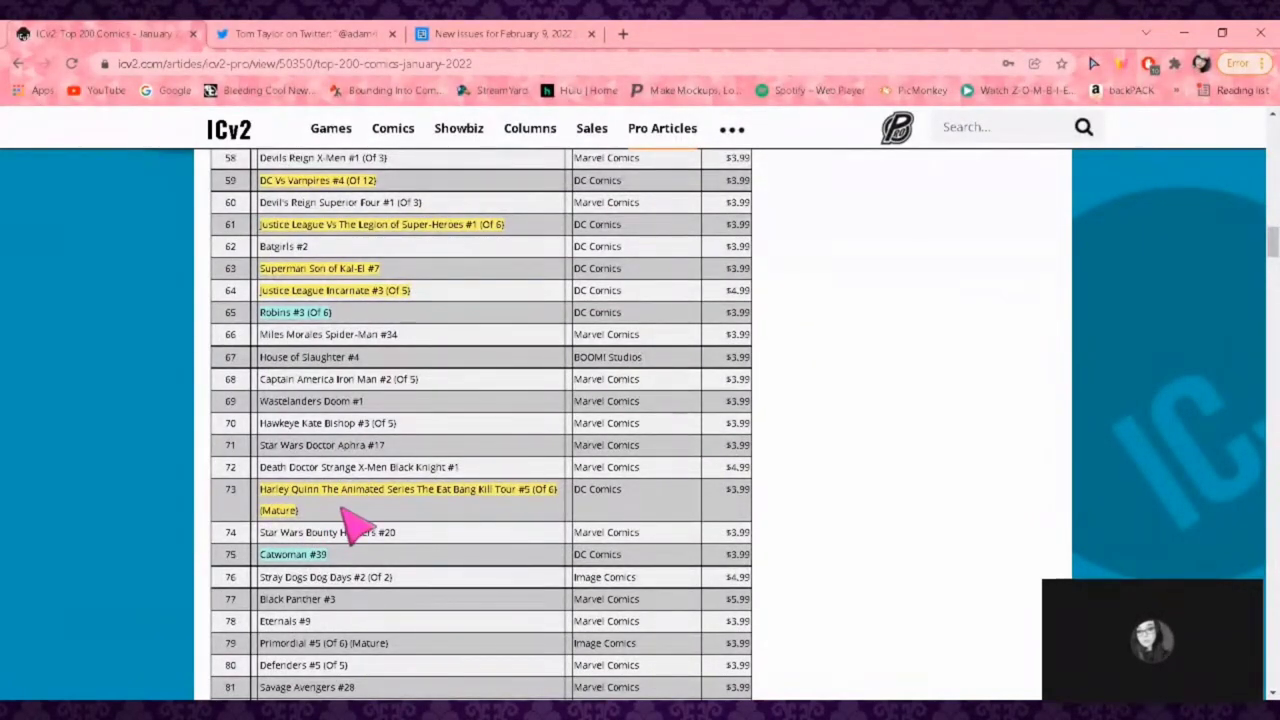
mouse_move(290, 355)
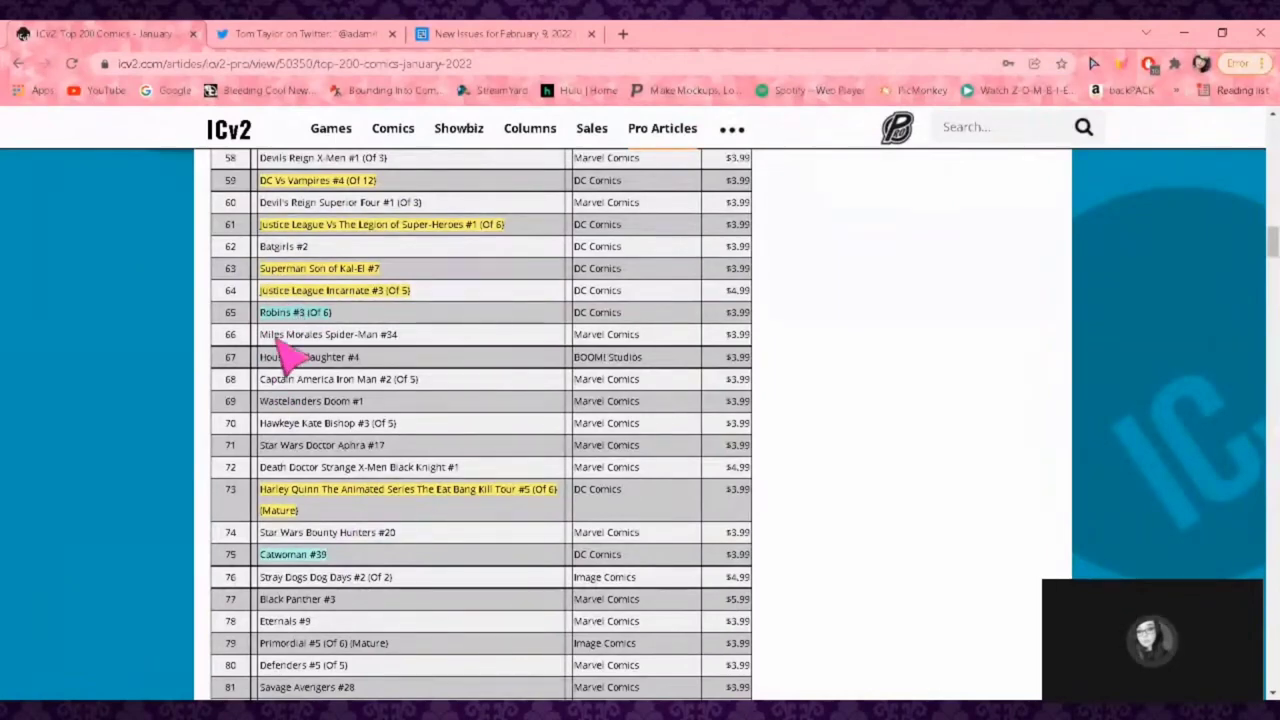
mouse_move(155, 455)
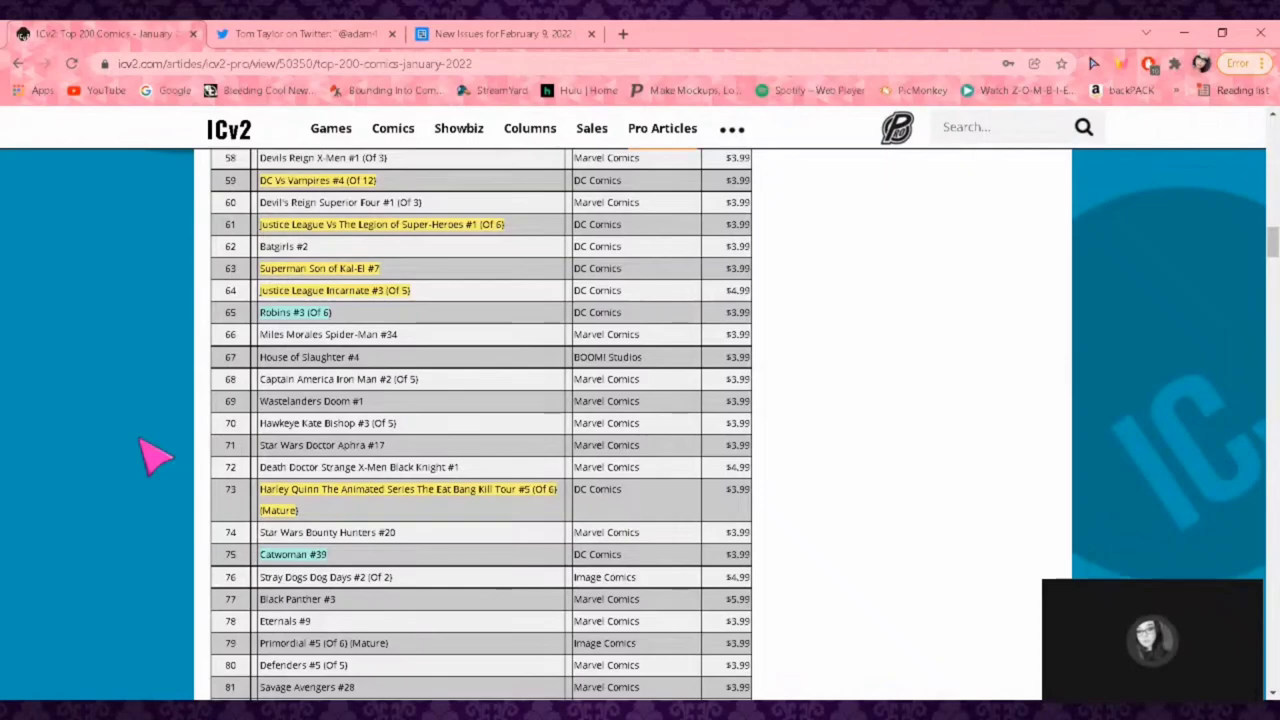
mouse_move(300, 540)
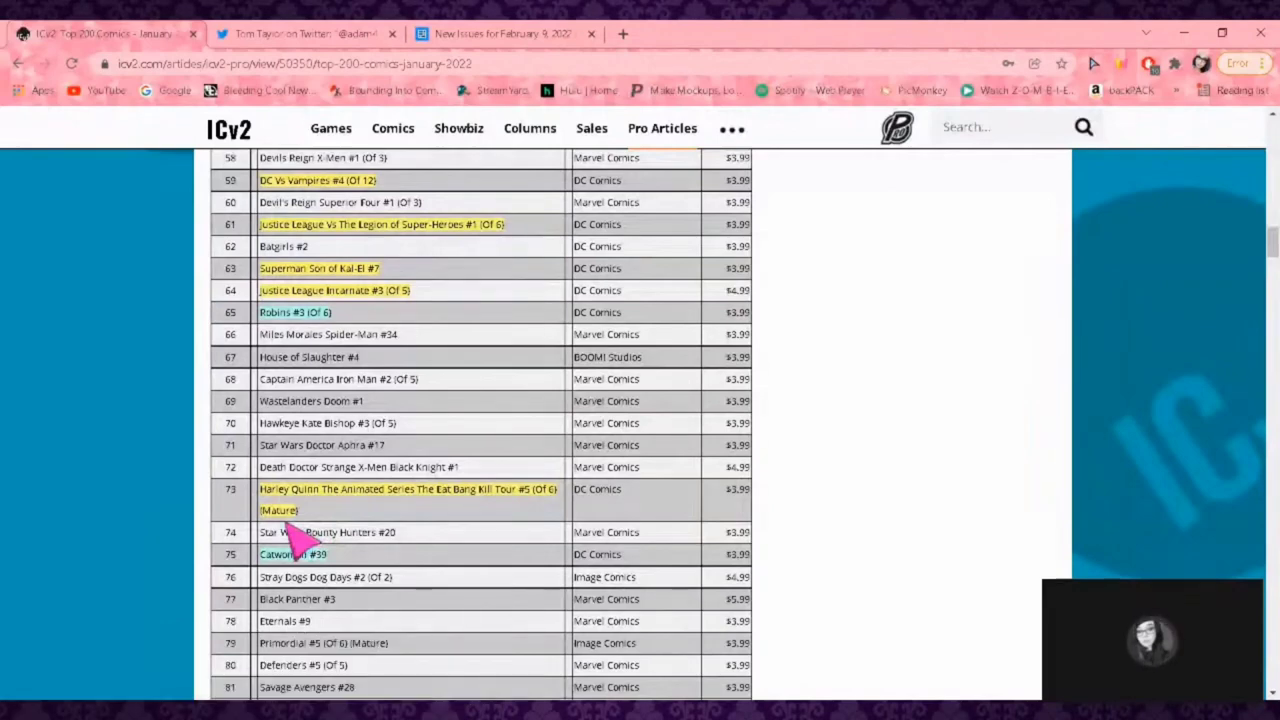
mouse_move(330, 303)
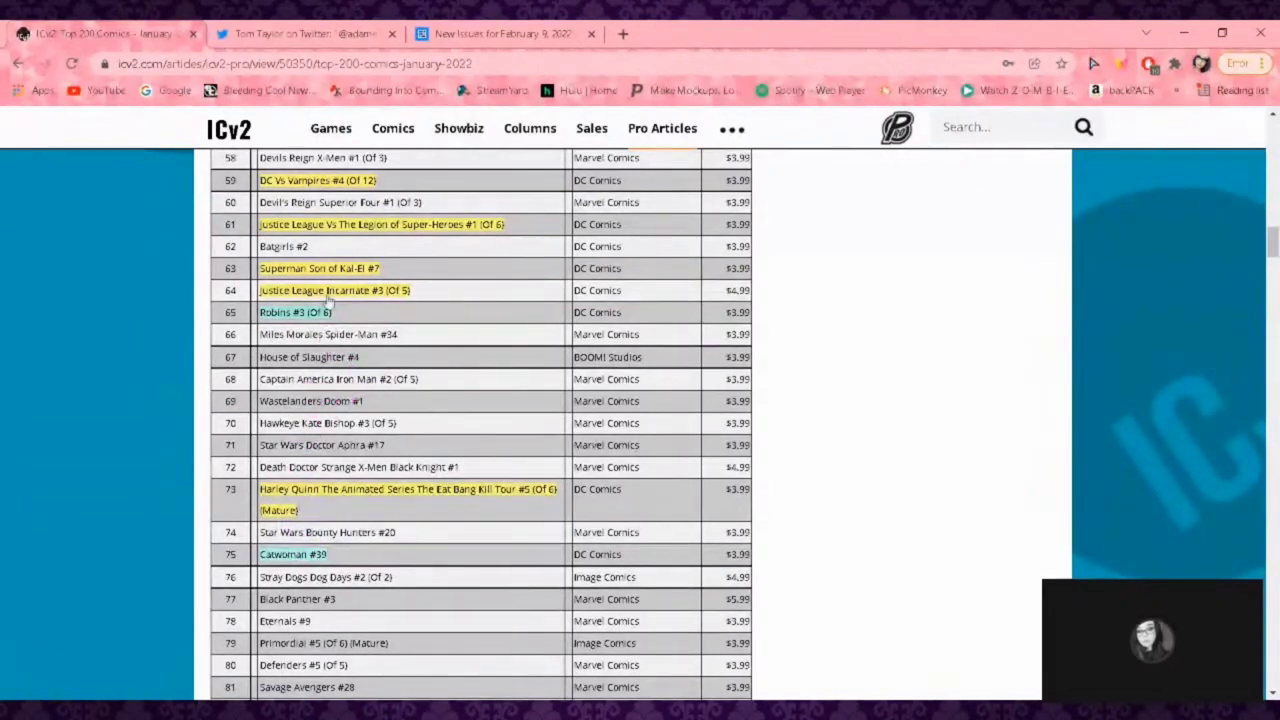
scroll("down", 3)
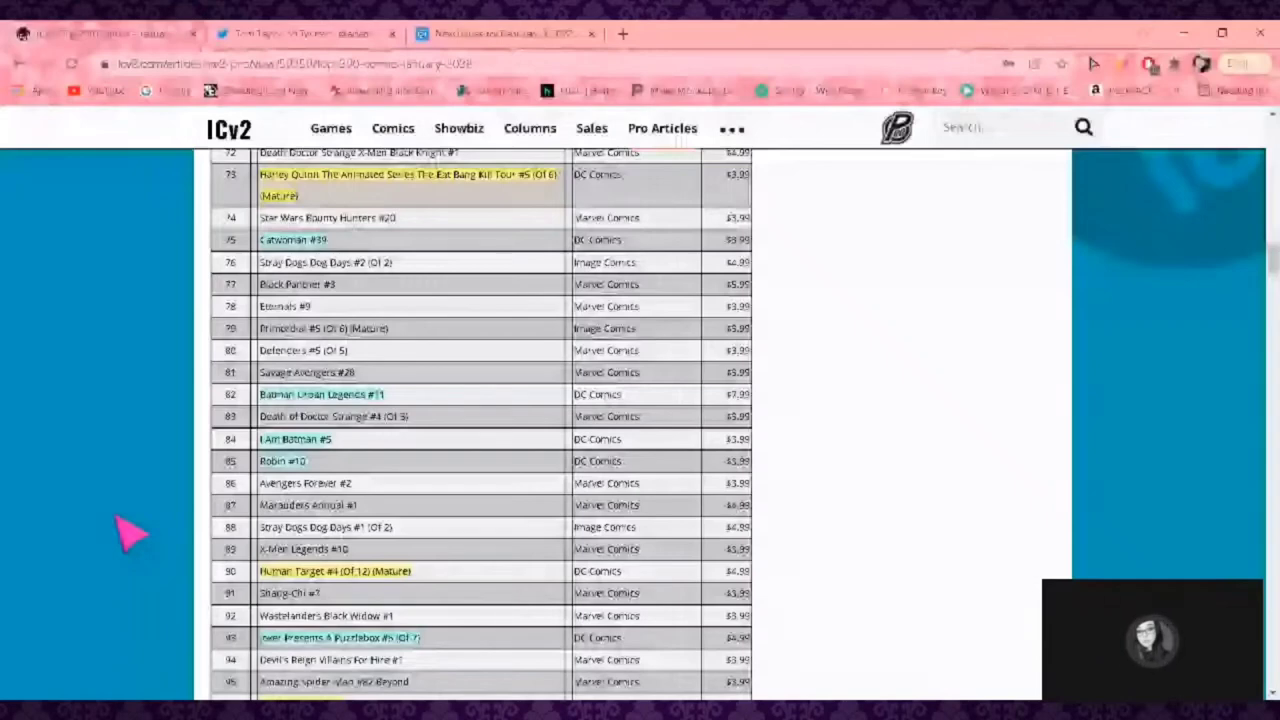
mouse_move(360, 470)
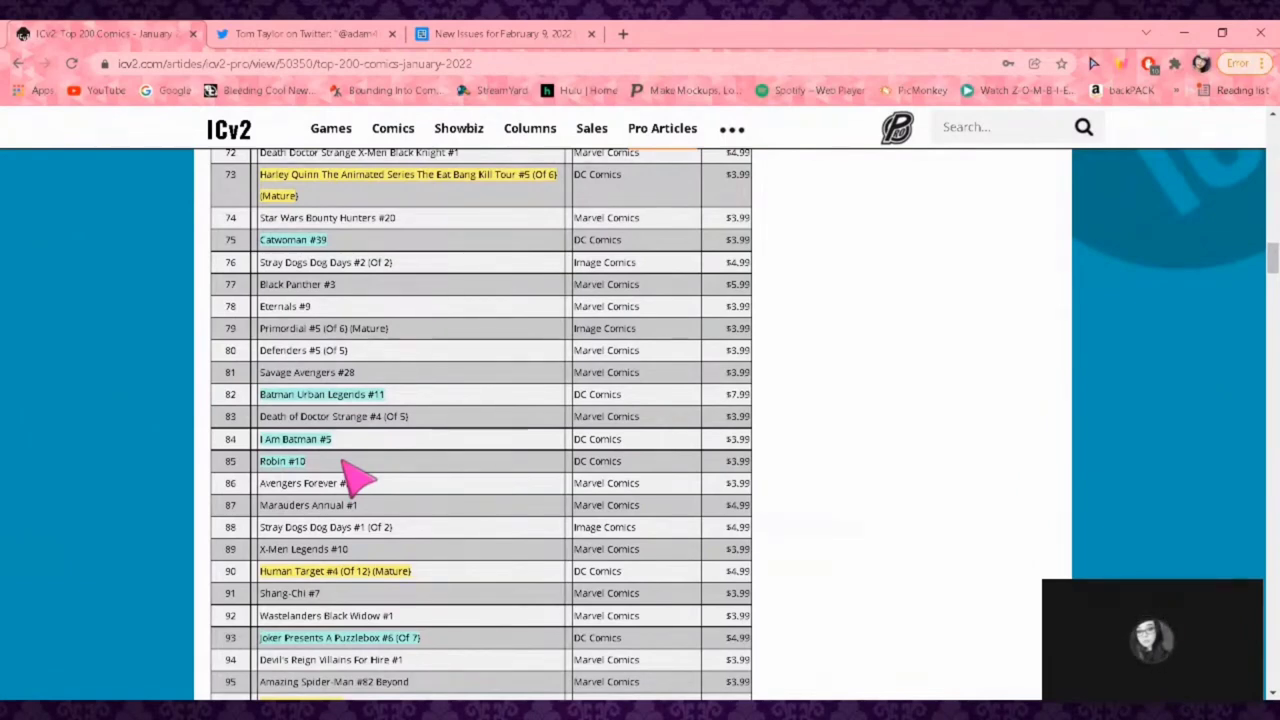
mouse_move(325, 485)
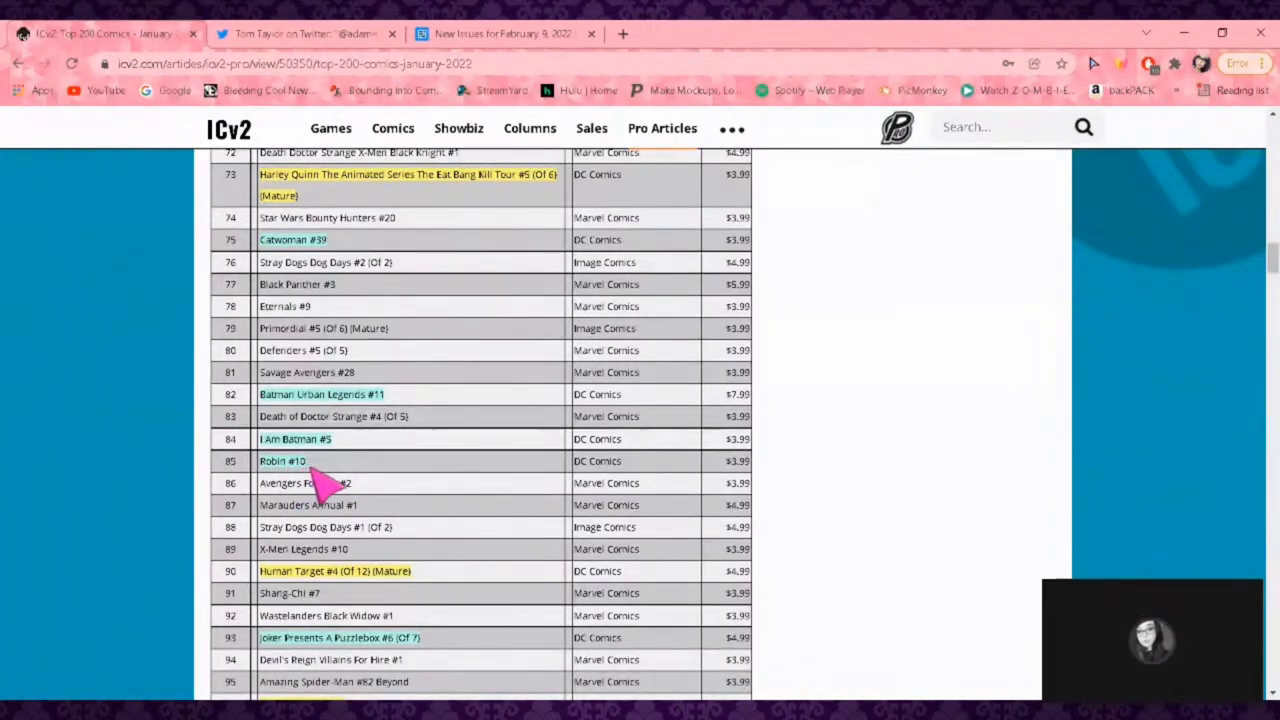
mouse_move(355, 490)
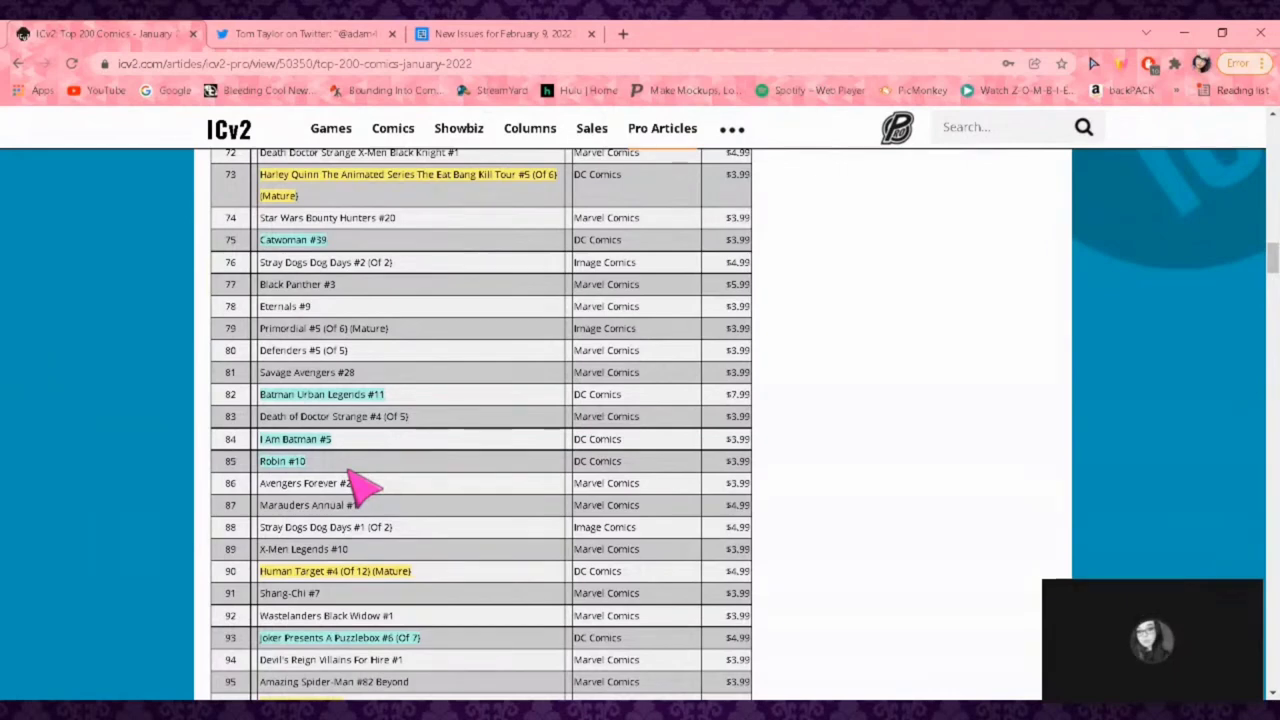
scroll("down", 3)
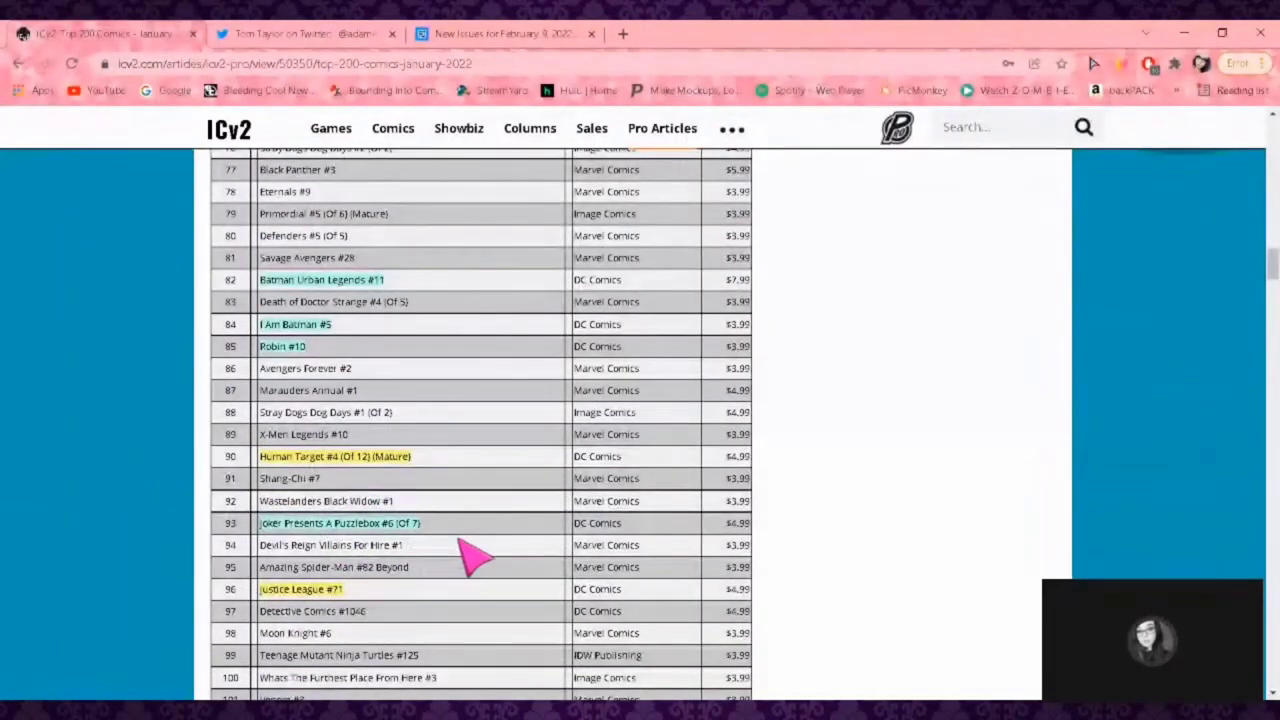
mouse_move(420, 530)
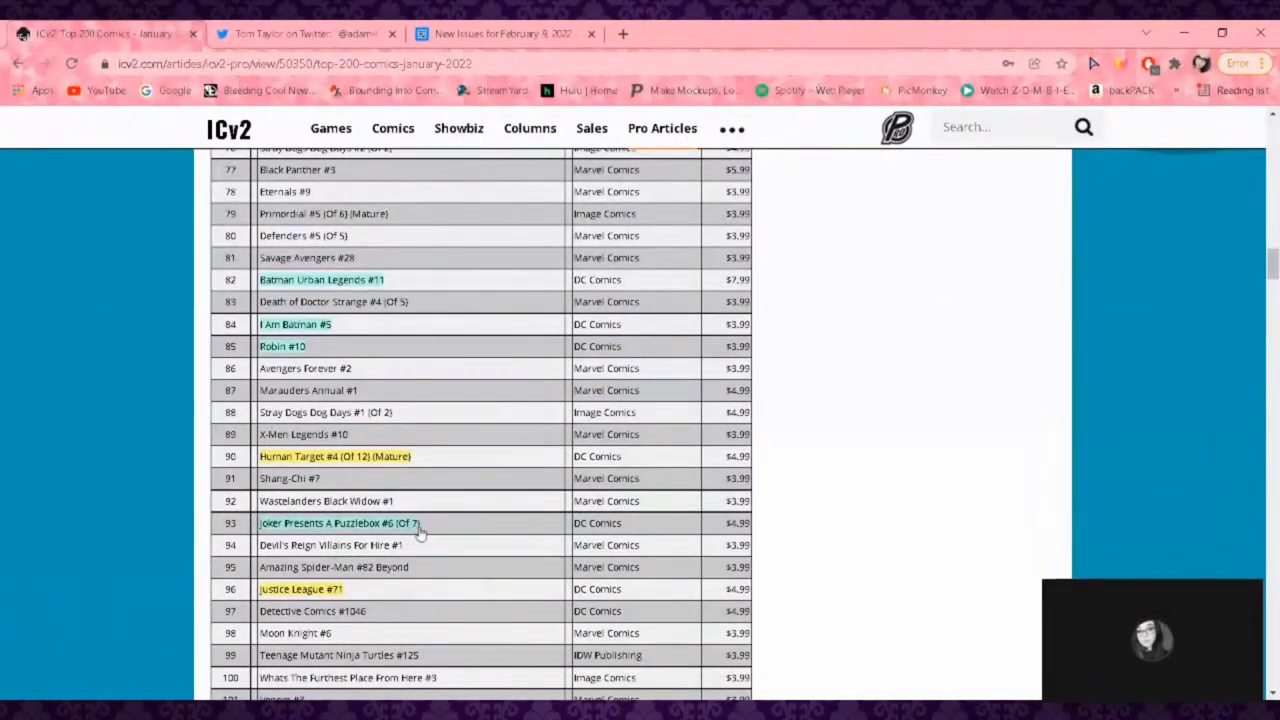
mouse_move(695, 545)
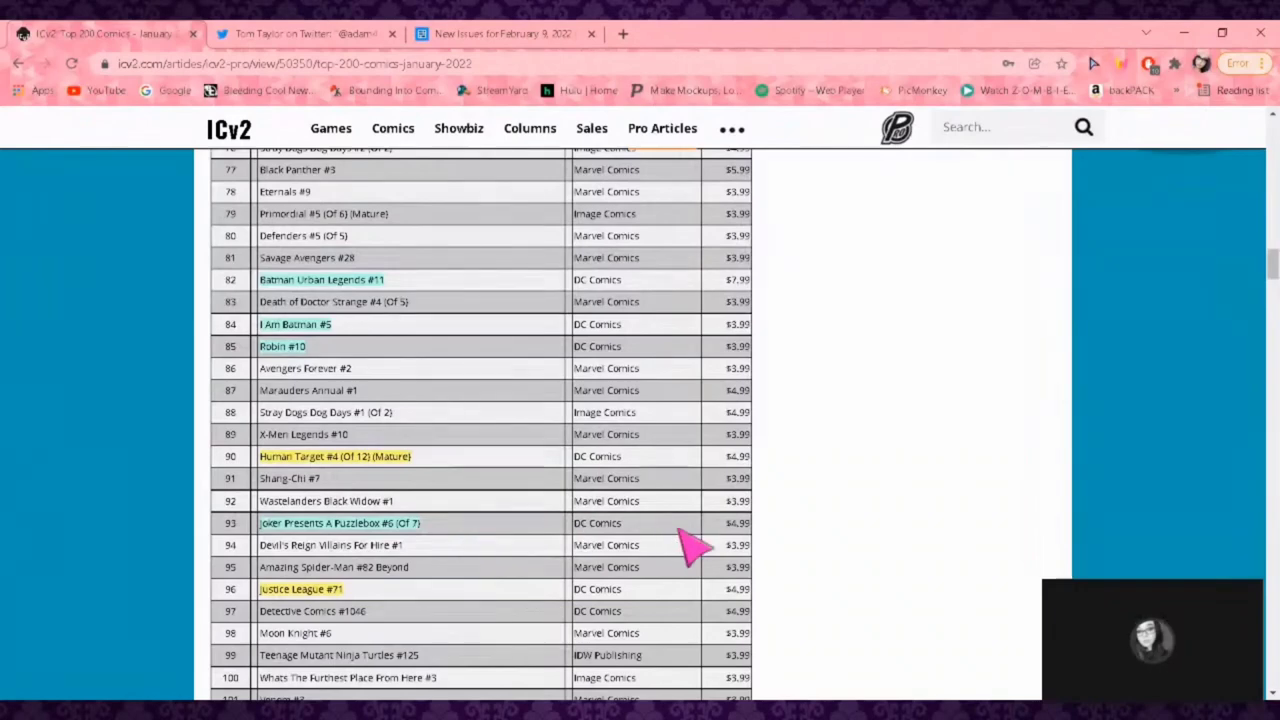
mouse_move(770, 545)
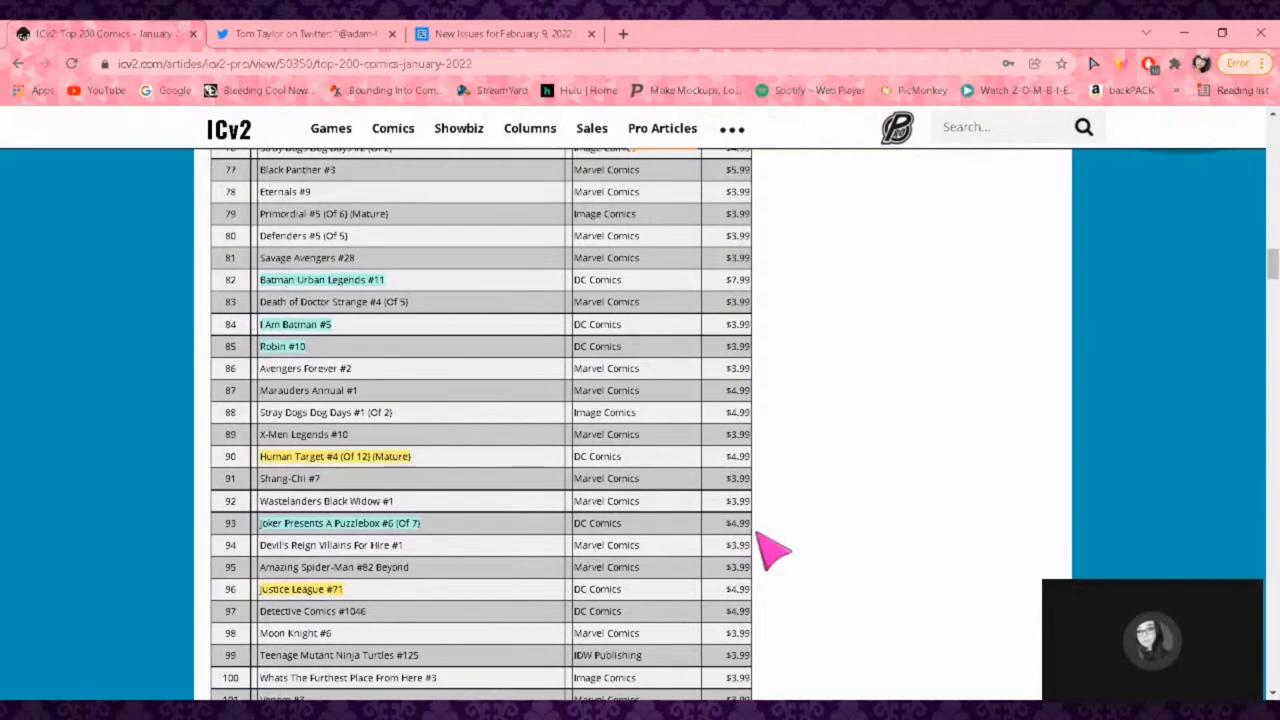
mouse_move(350, 575)
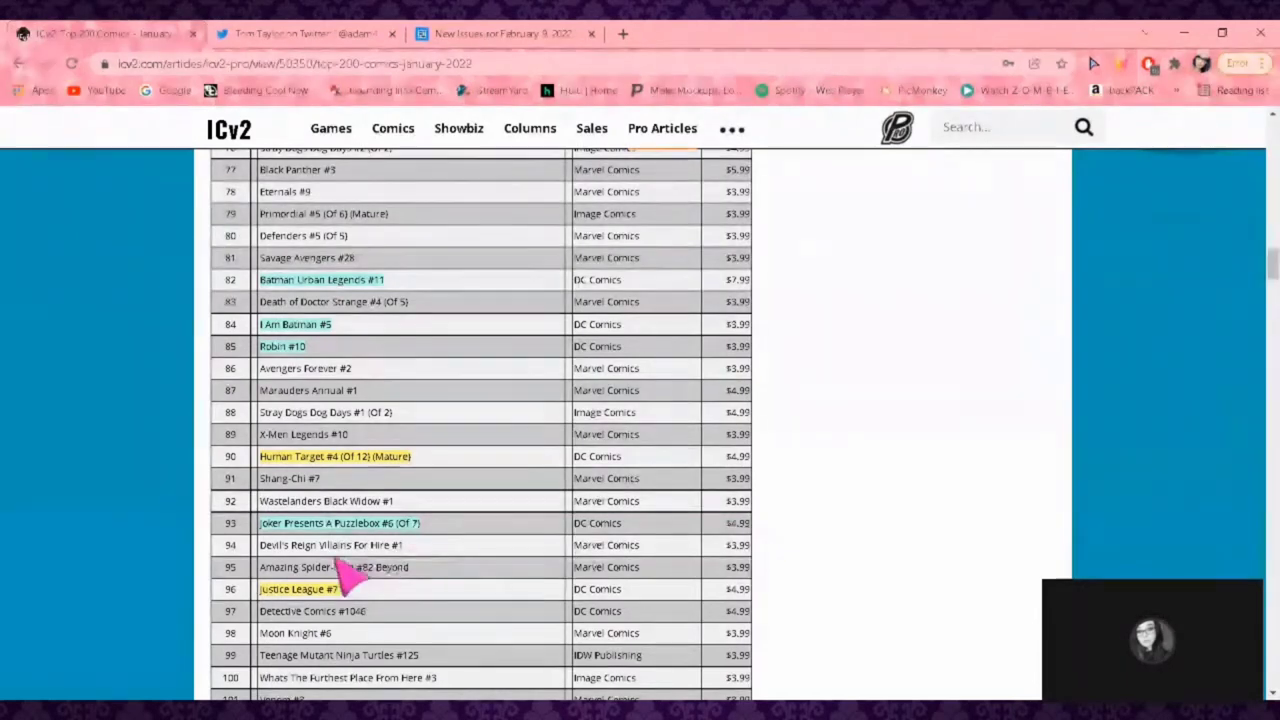
scroll("down", 3)
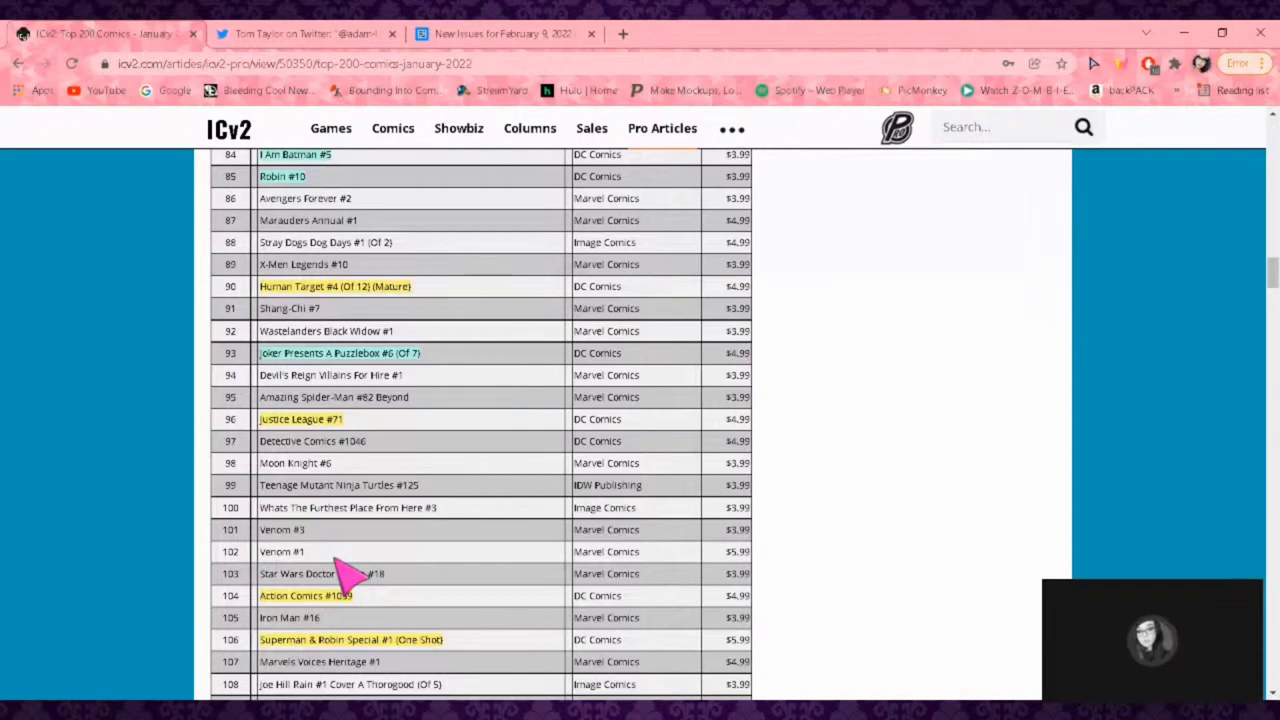
mouse_move(410, 625)
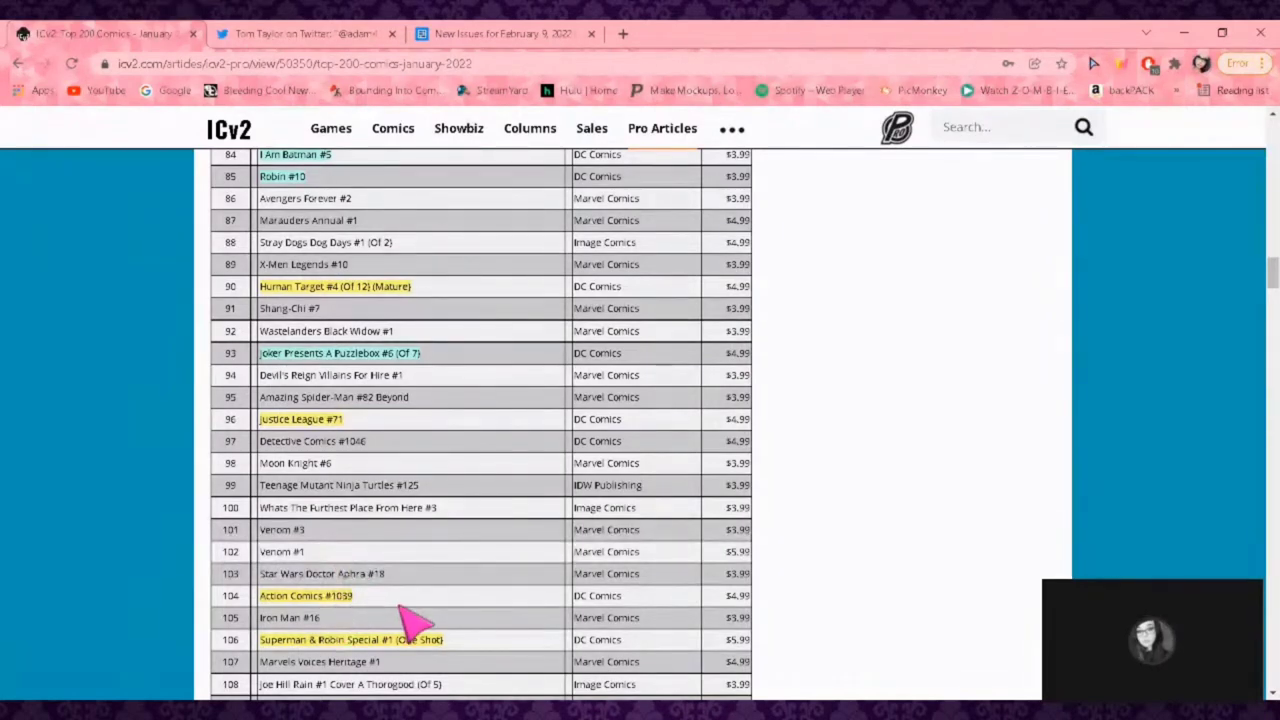
scroll("down", 3)
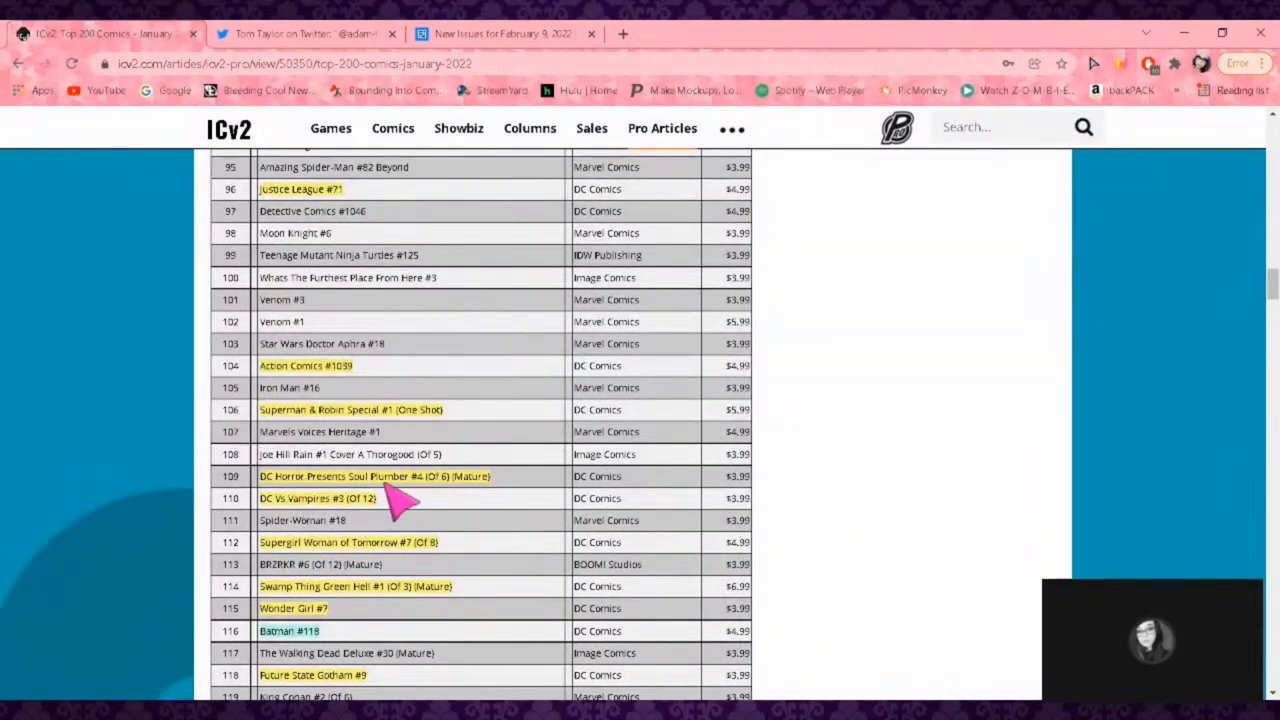
mouse_move(465, 515)
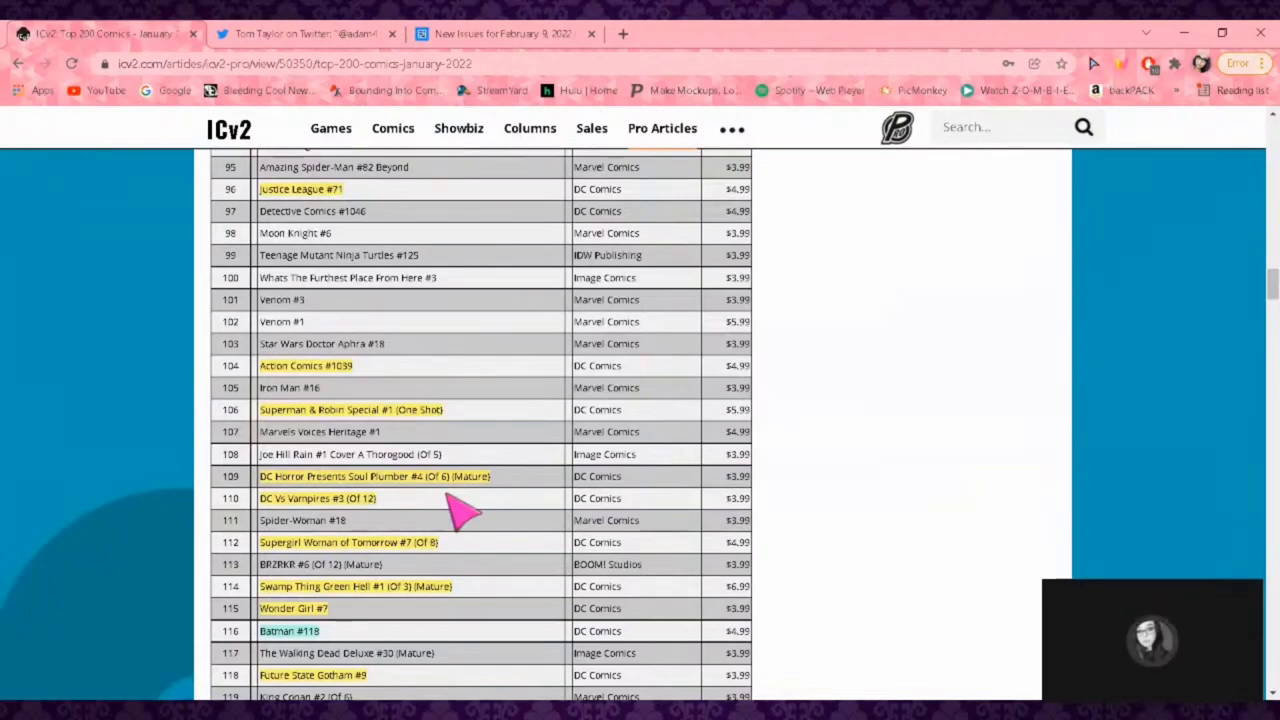
mouse_move(375, 508)
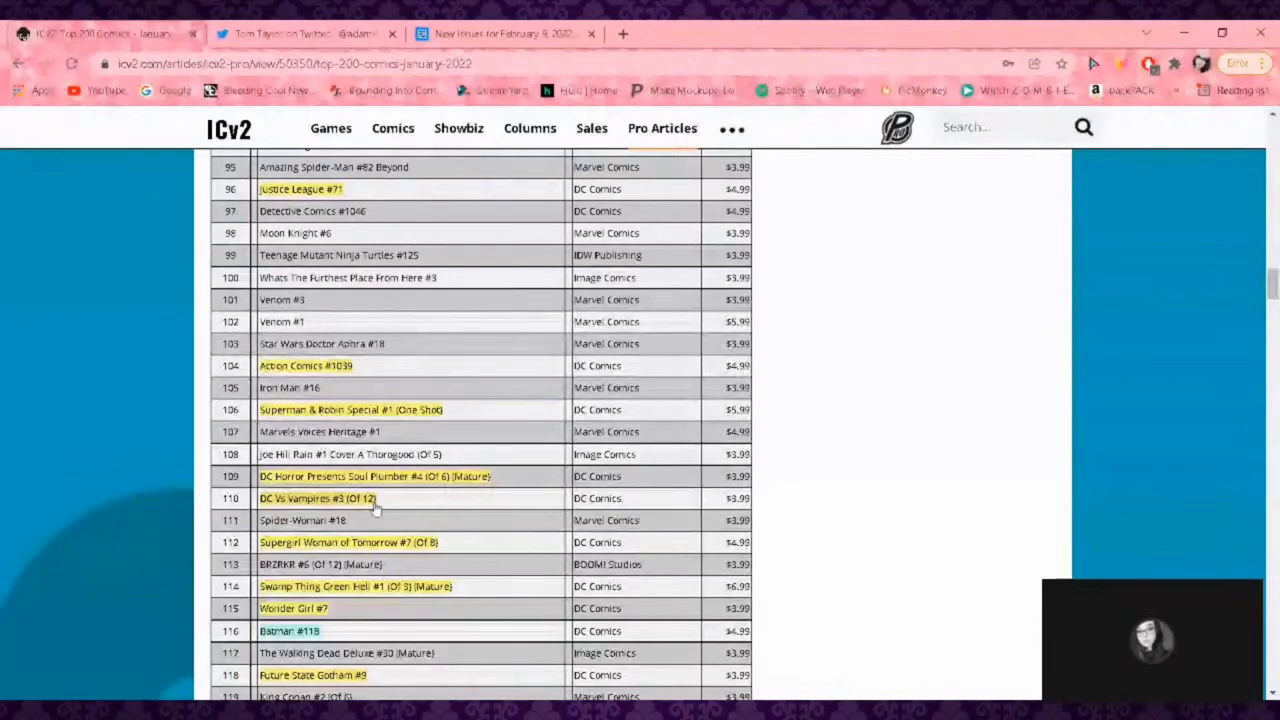
mouse_move(440, 525)
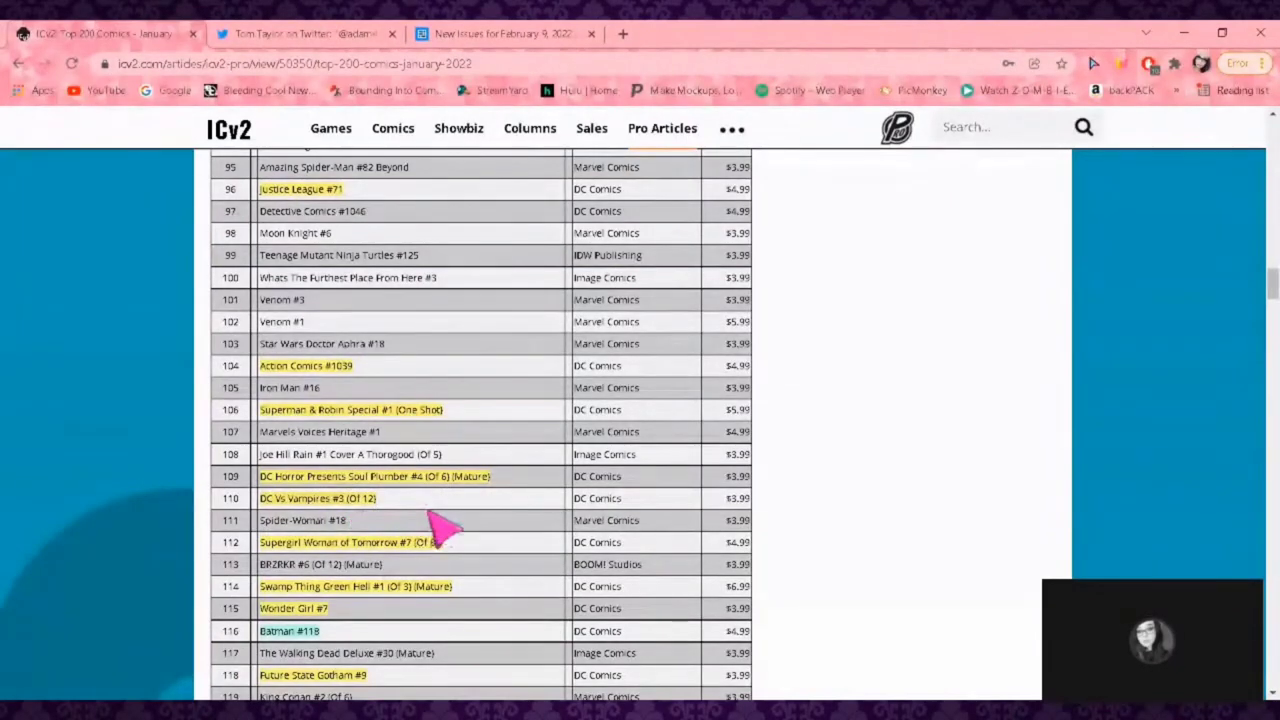
mouse_move(480, 560)
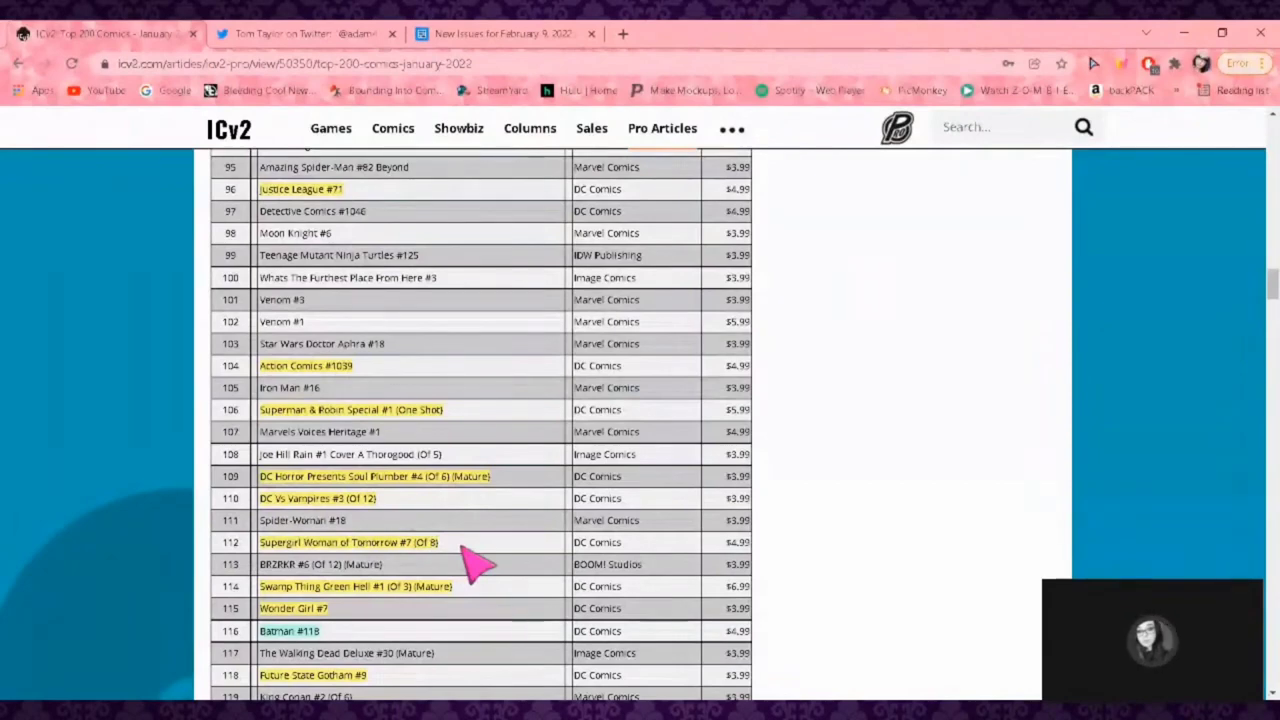
- Scroll on to ranks 102–126, showing Peacemaker Disturbing The Peace #1 and Suicide Squad #11
scroll("down", 3)
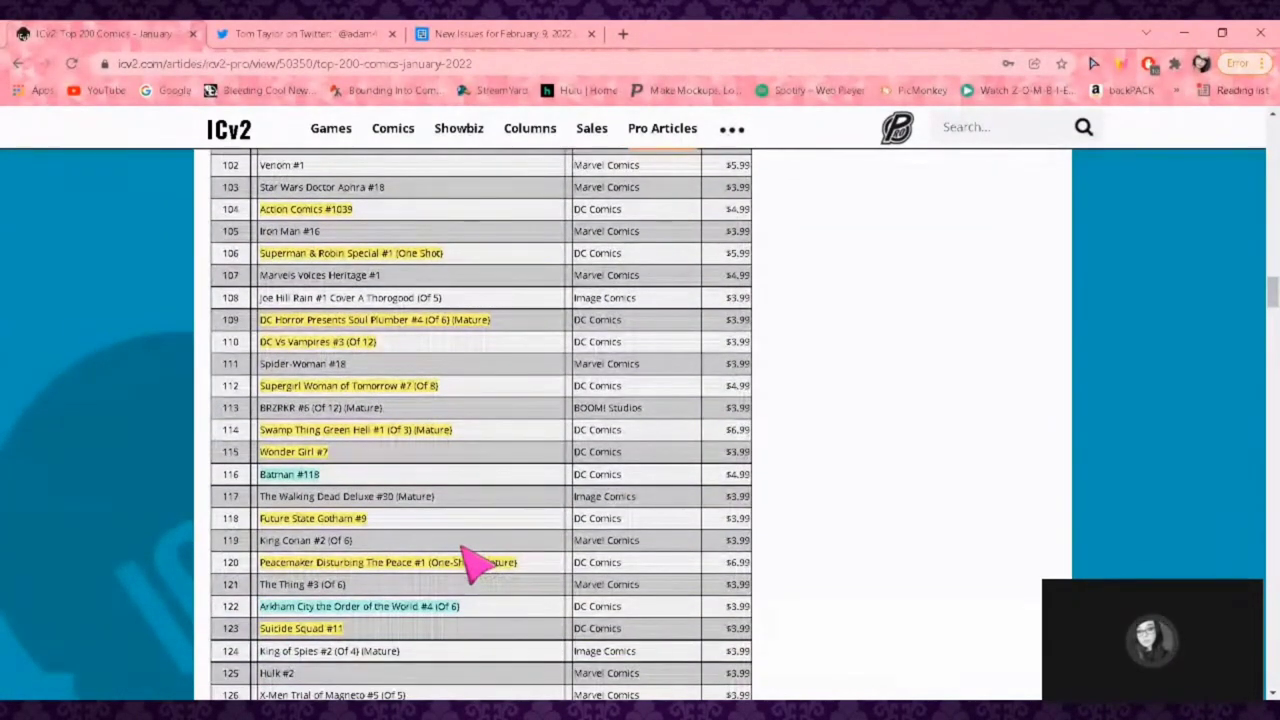
mouse_move(400, 438)
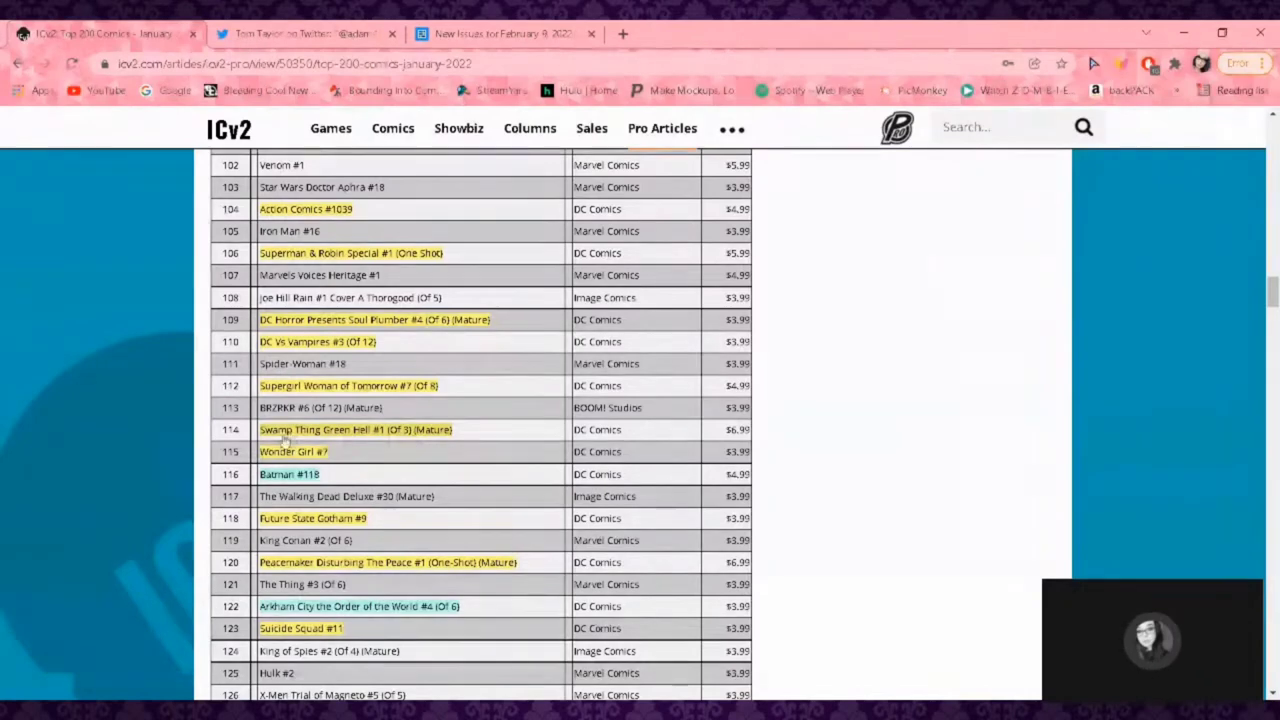
mouse_move(375, 468)
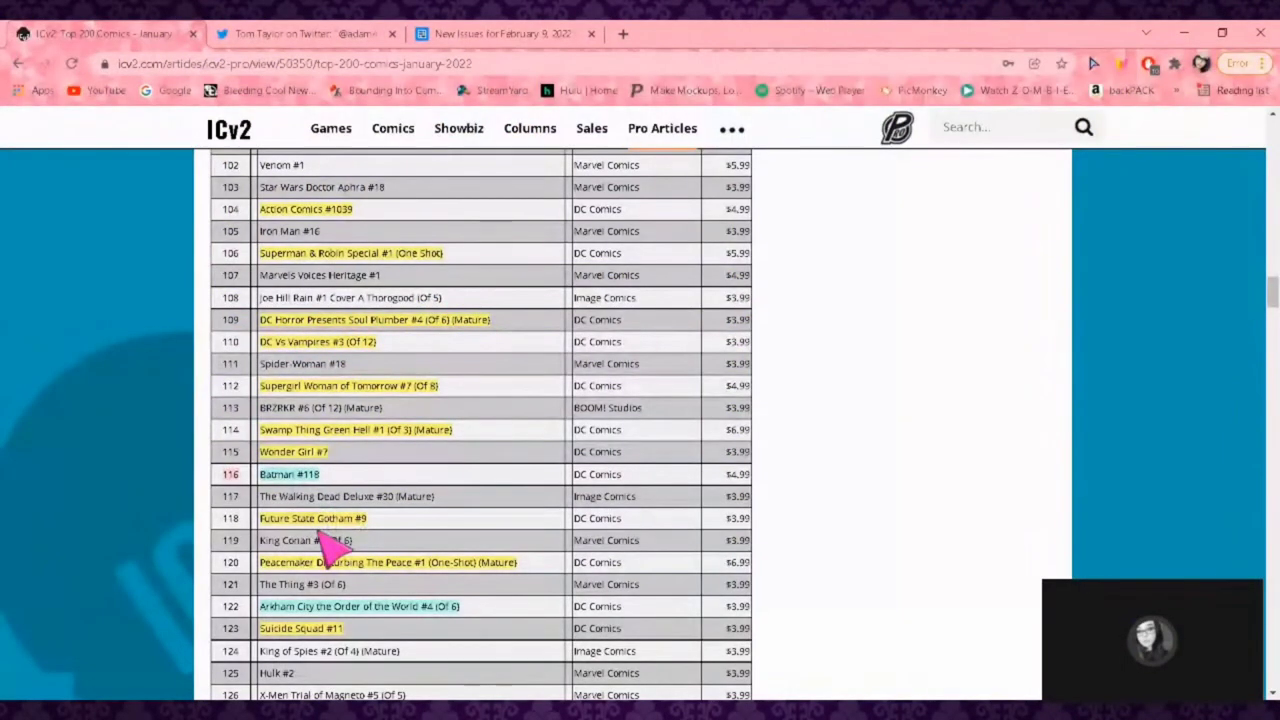
- Scroll to ranks 117–141, showing Green Lantern #10, Wonder Woman #783 and The Flash #778
scroll("down", 3)
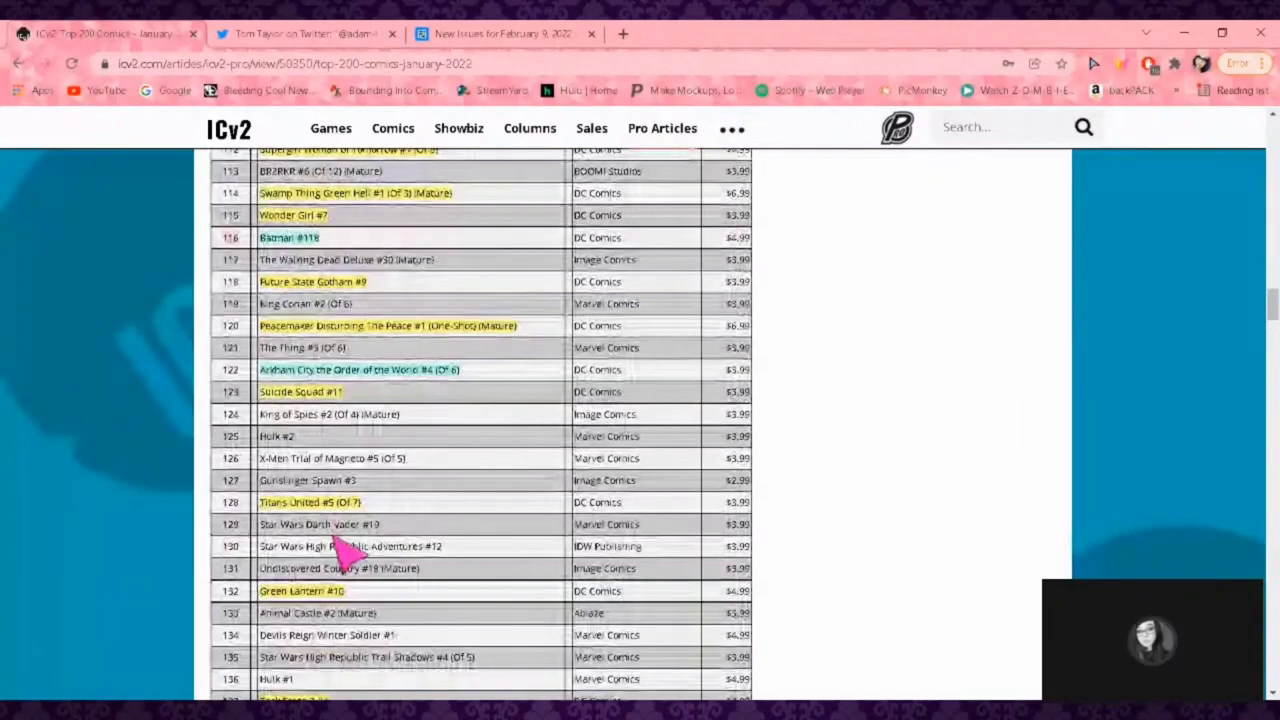
mouse_move(595, 415)
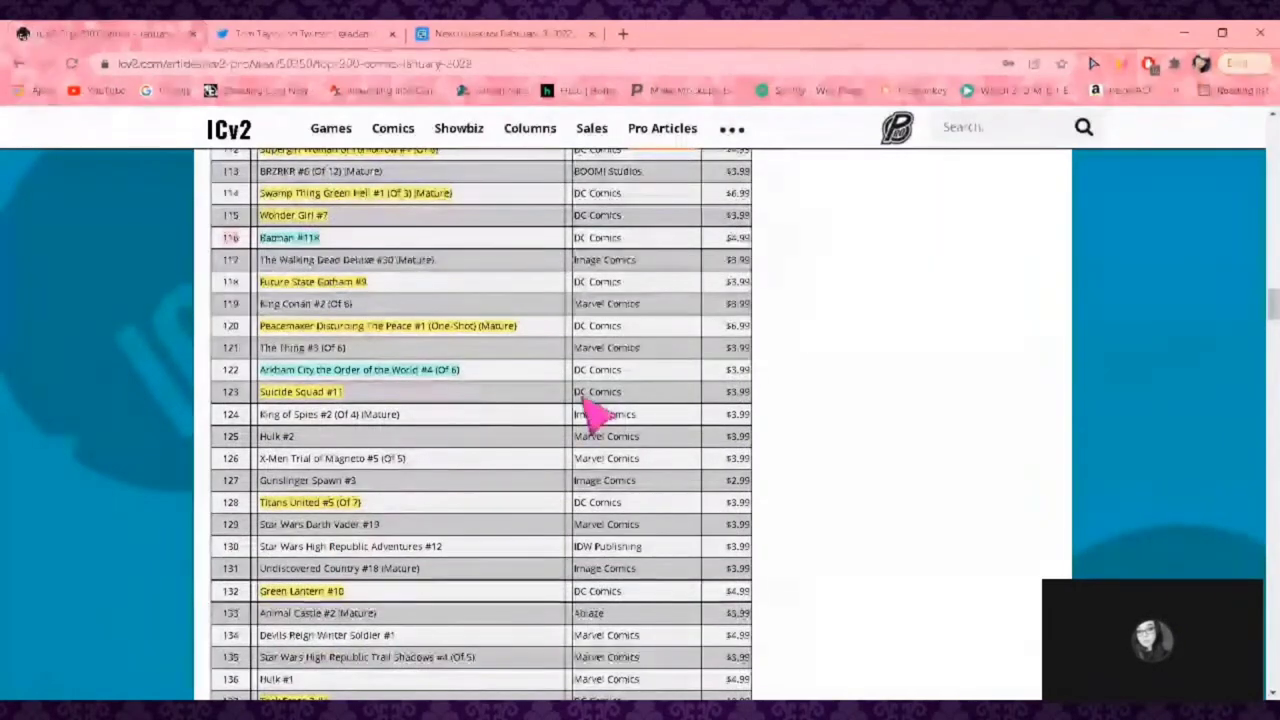
mouse_move(730, 340)
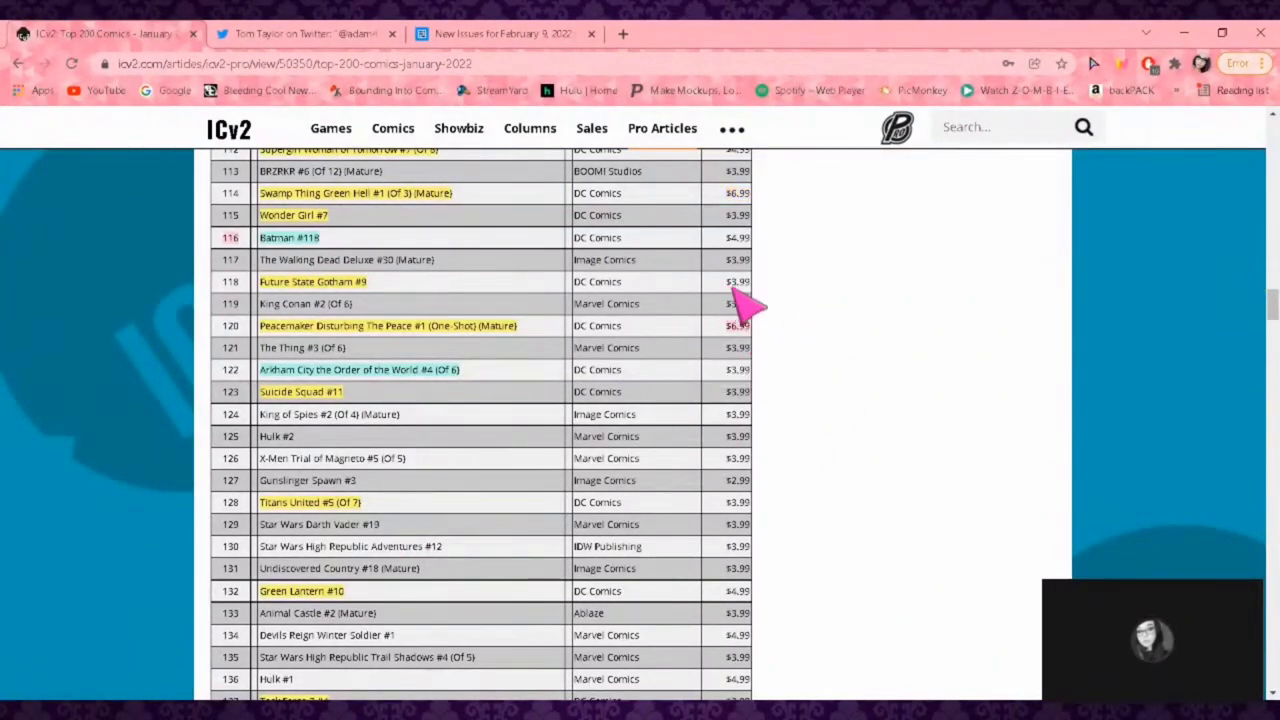
mouse_move(730, 325)
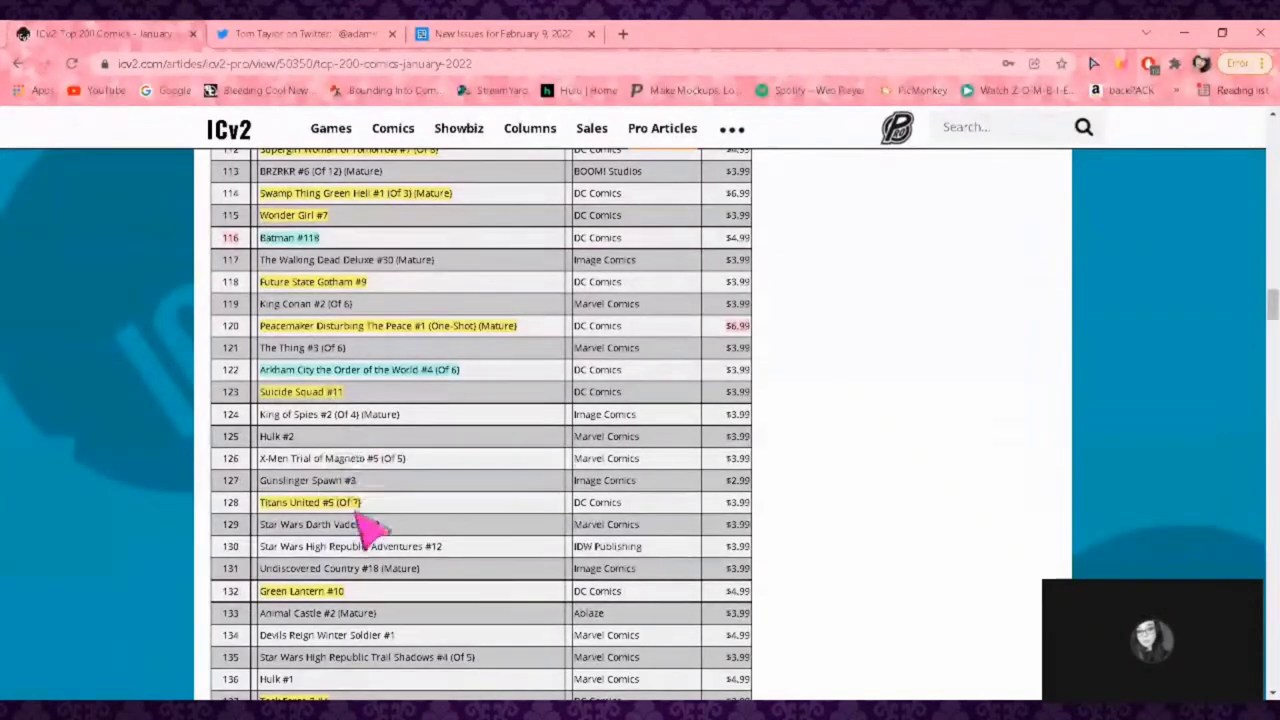
scroll("down", 3)
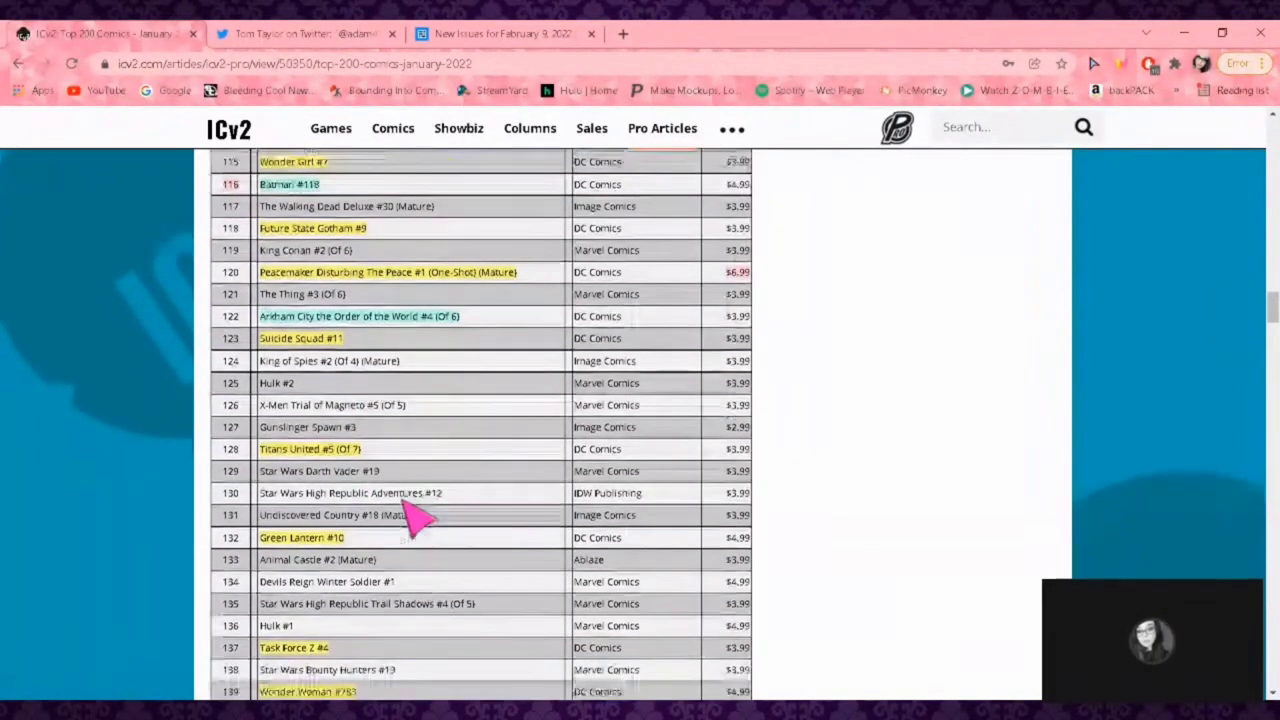
scroll("down", 3)
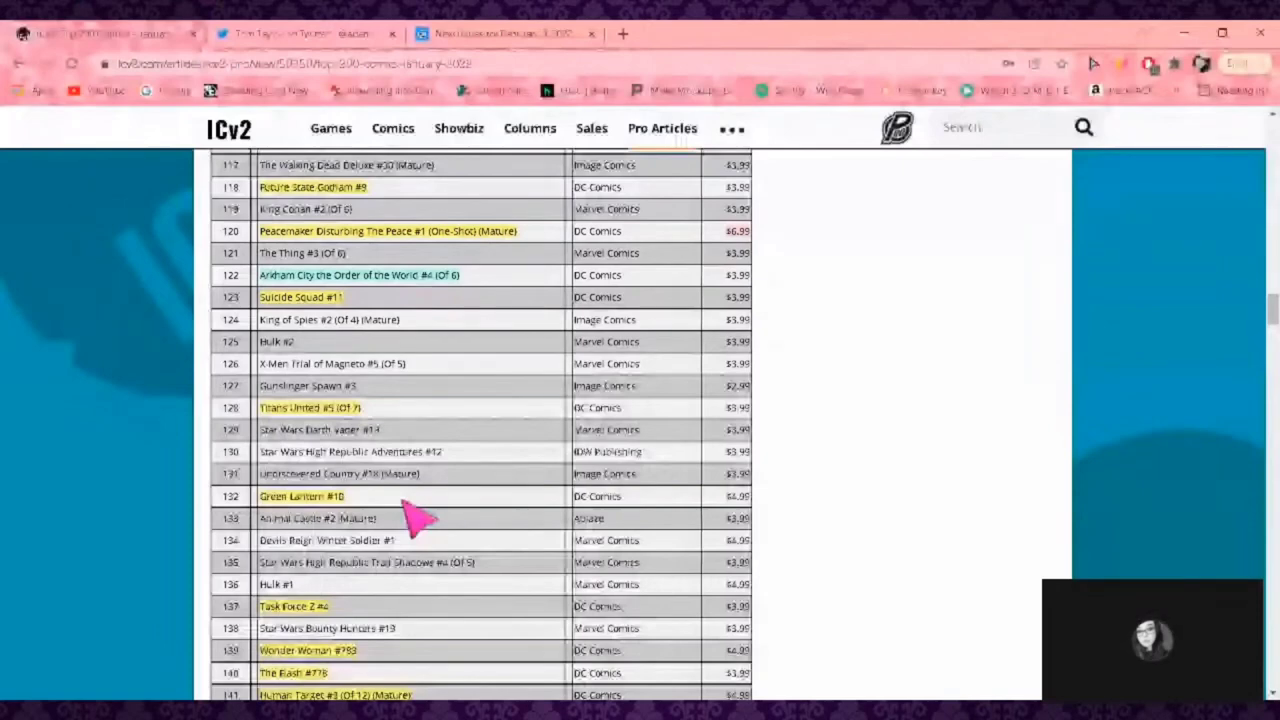
scroll("down", 3)
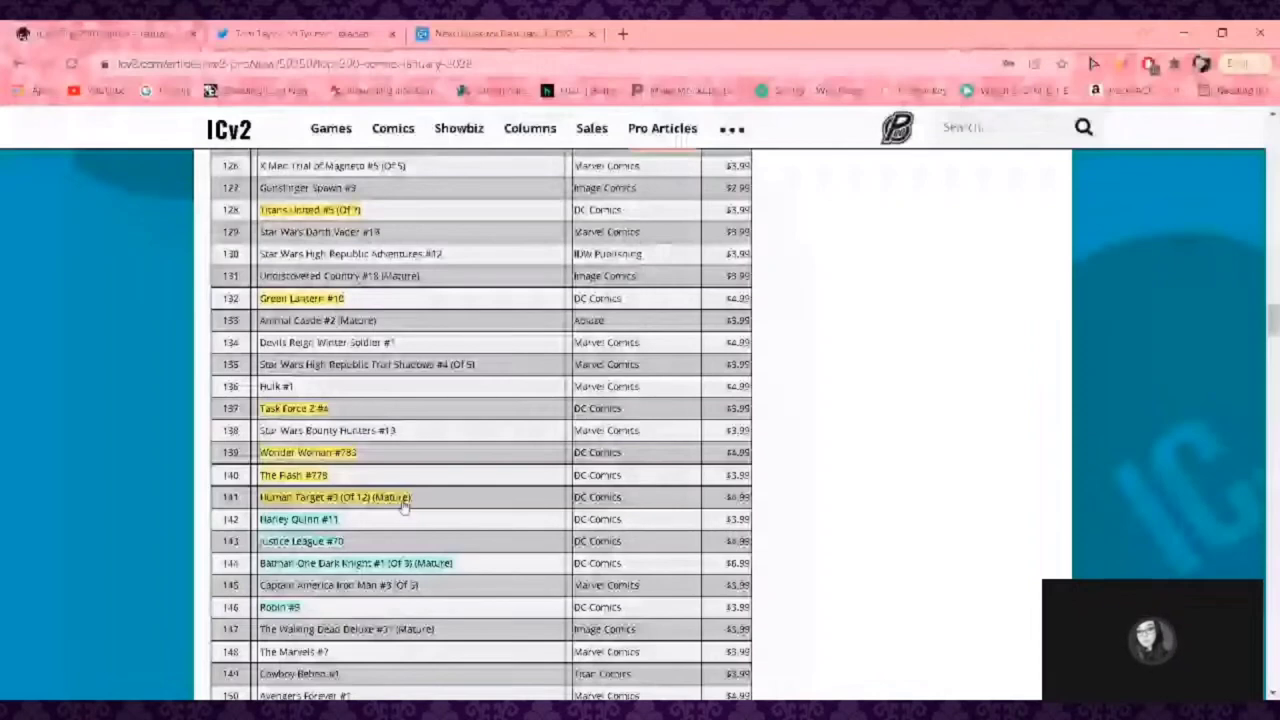
mouse_move(345, 458)
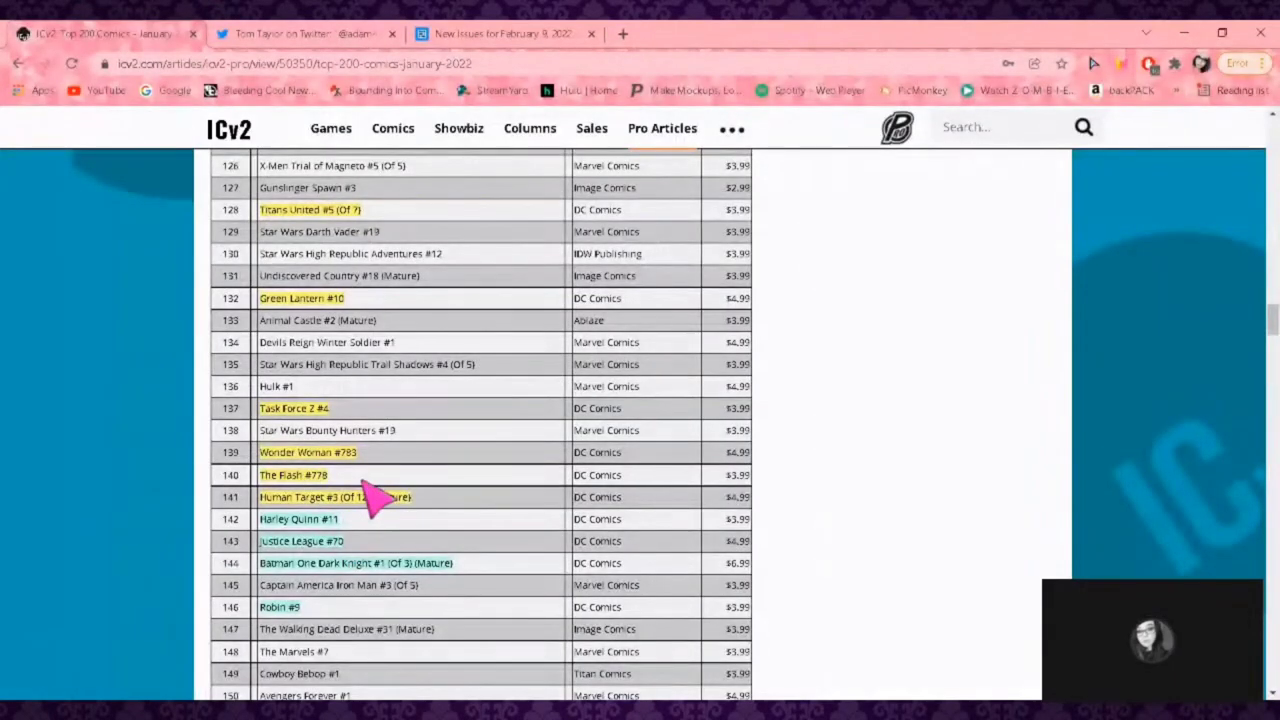
mouse_move(345, 565)
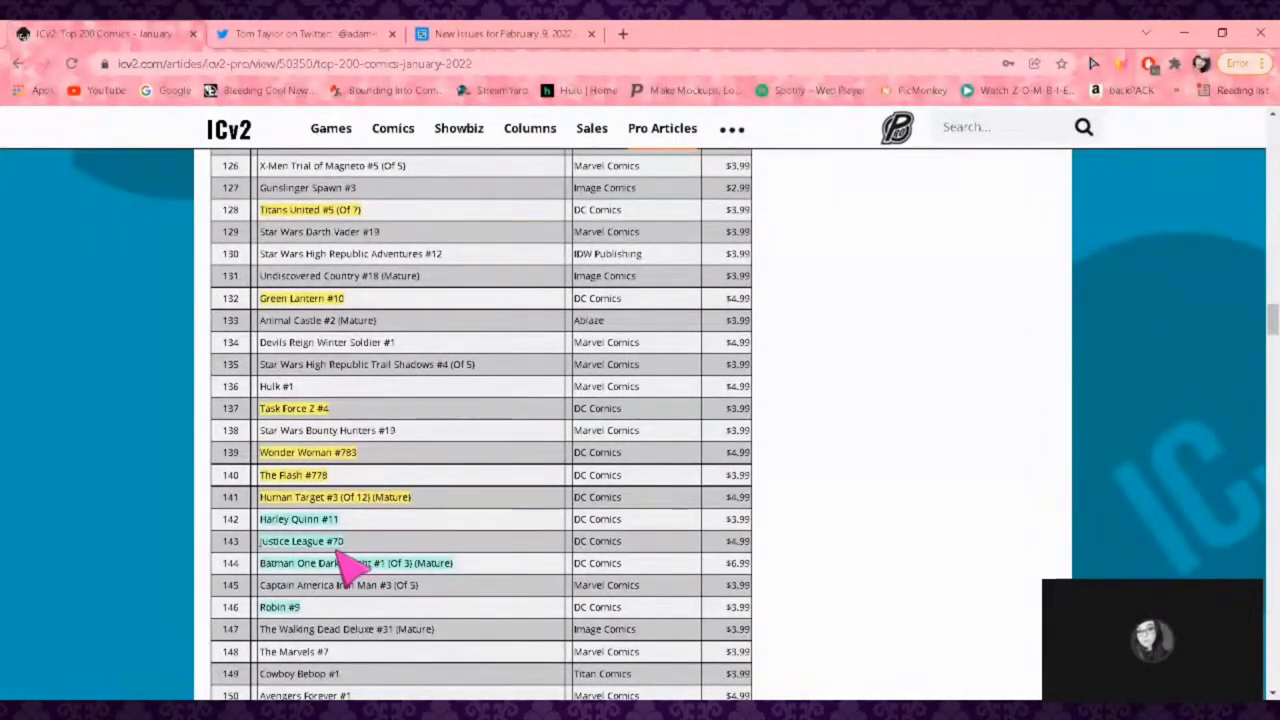
mouse_move(420, 550)
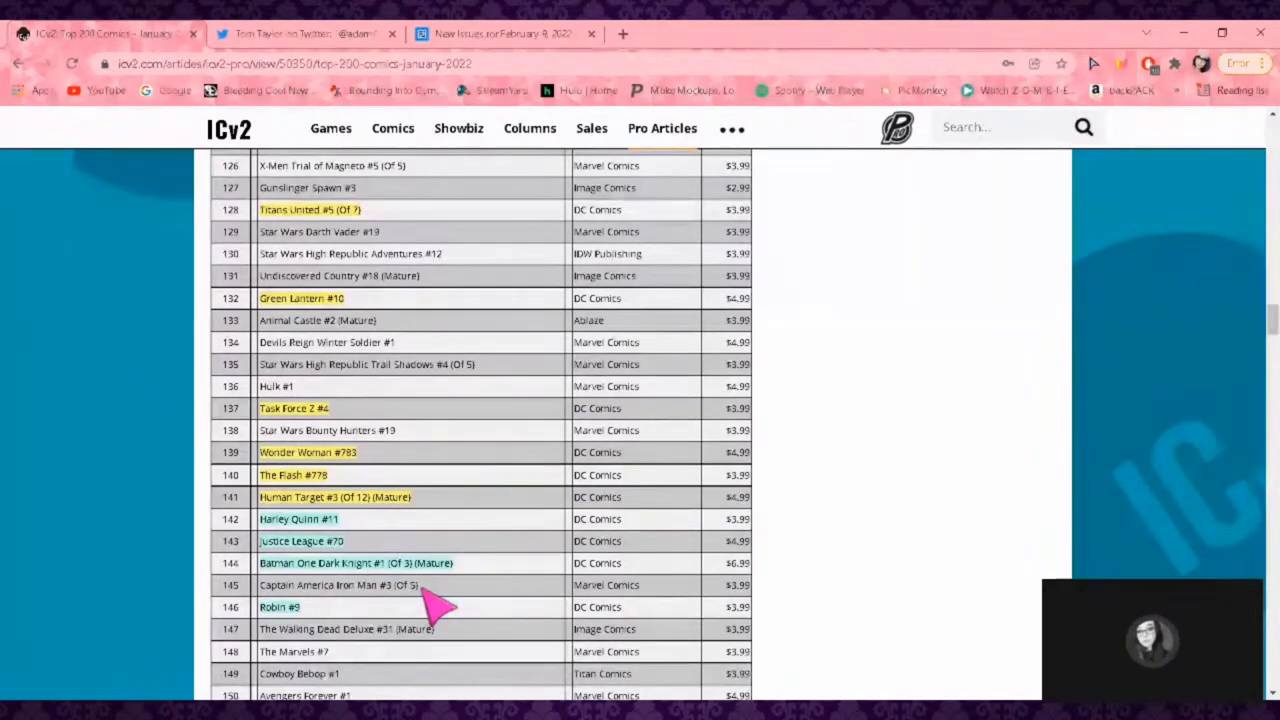
- Move the chart from rank 139 to ranks 147–171, reaching Blue & Gold #5 and One-Star Squadron #2
scroll("down", 3)
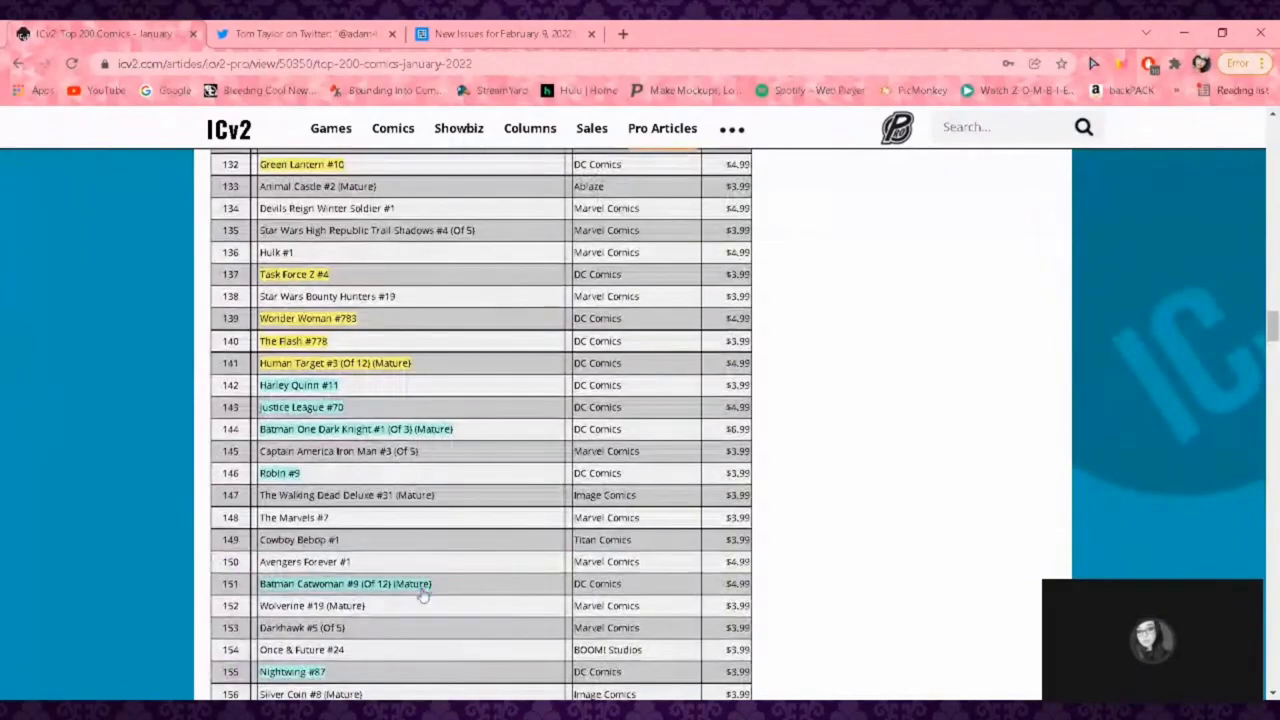
scroll("down", 3)
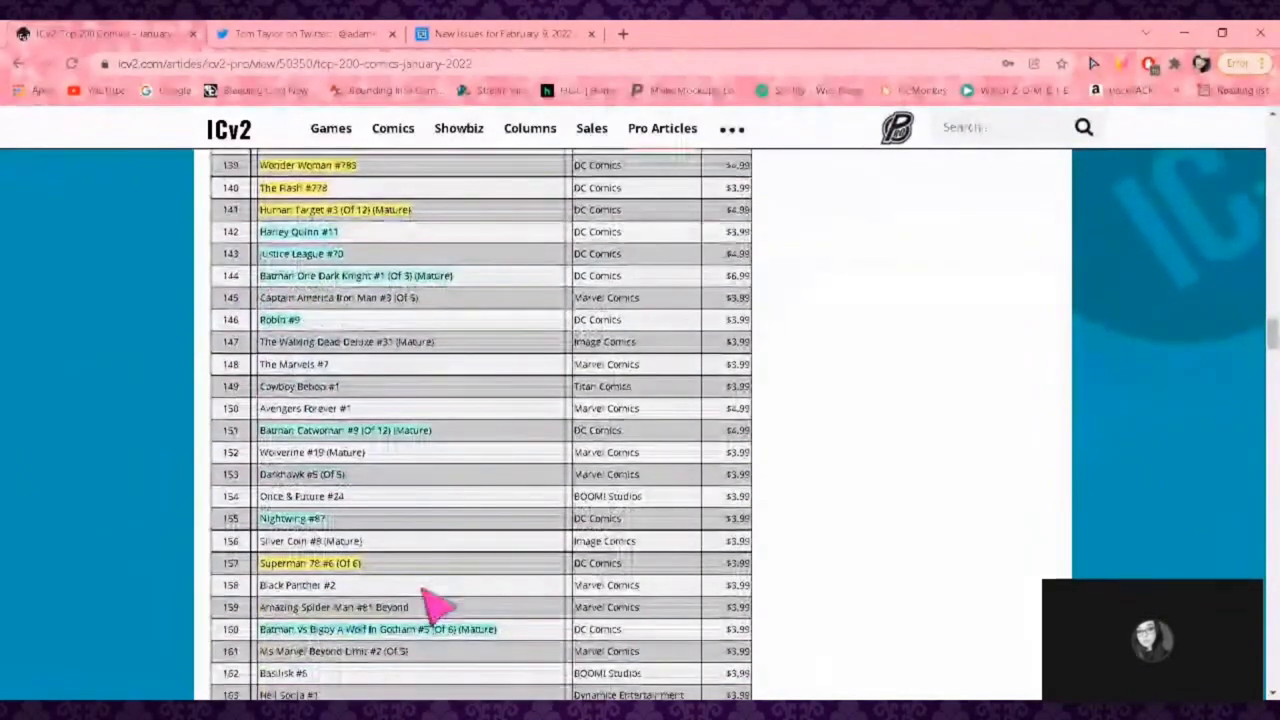
mouse_move(345, 525)
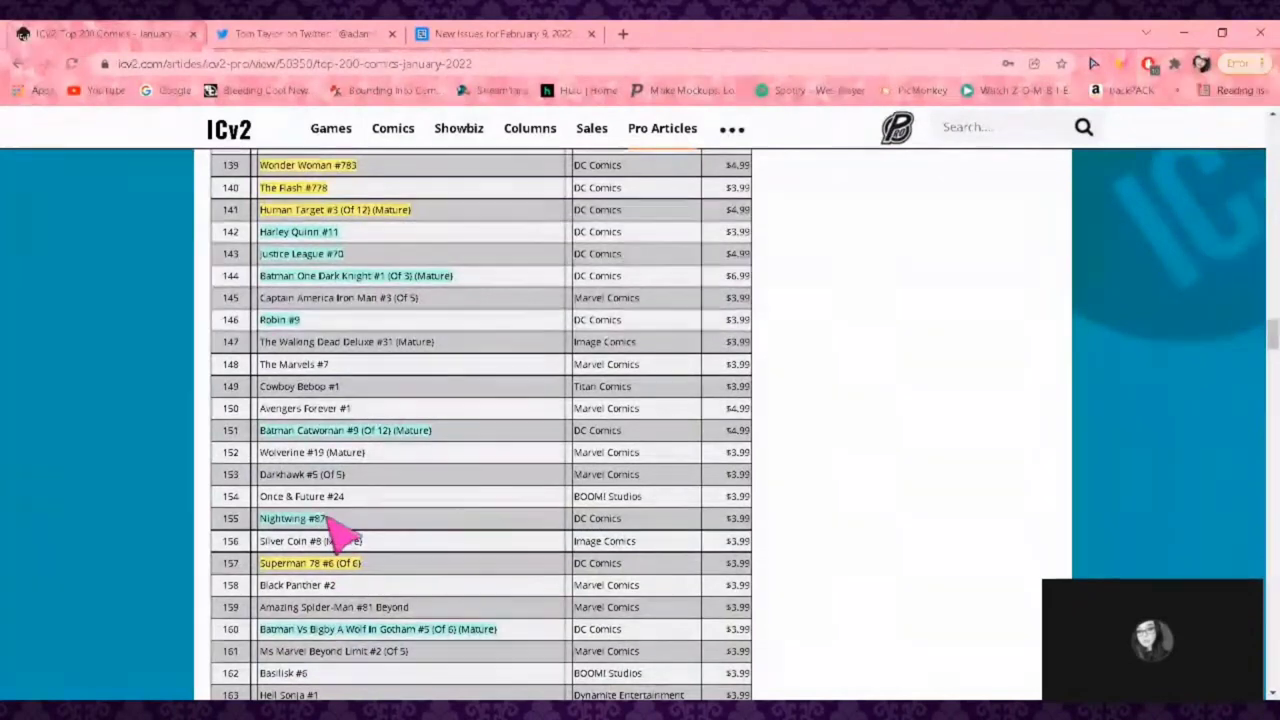
mouse_move(355, 540)
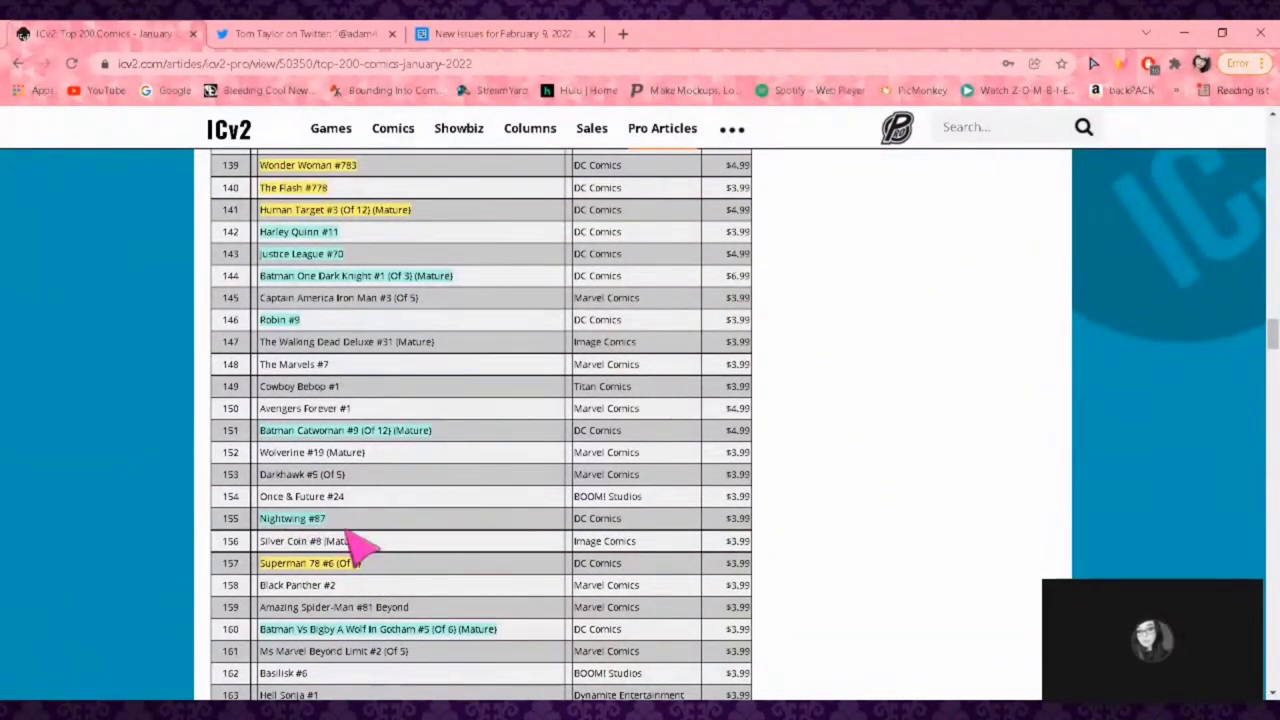
left_click(291, 518)
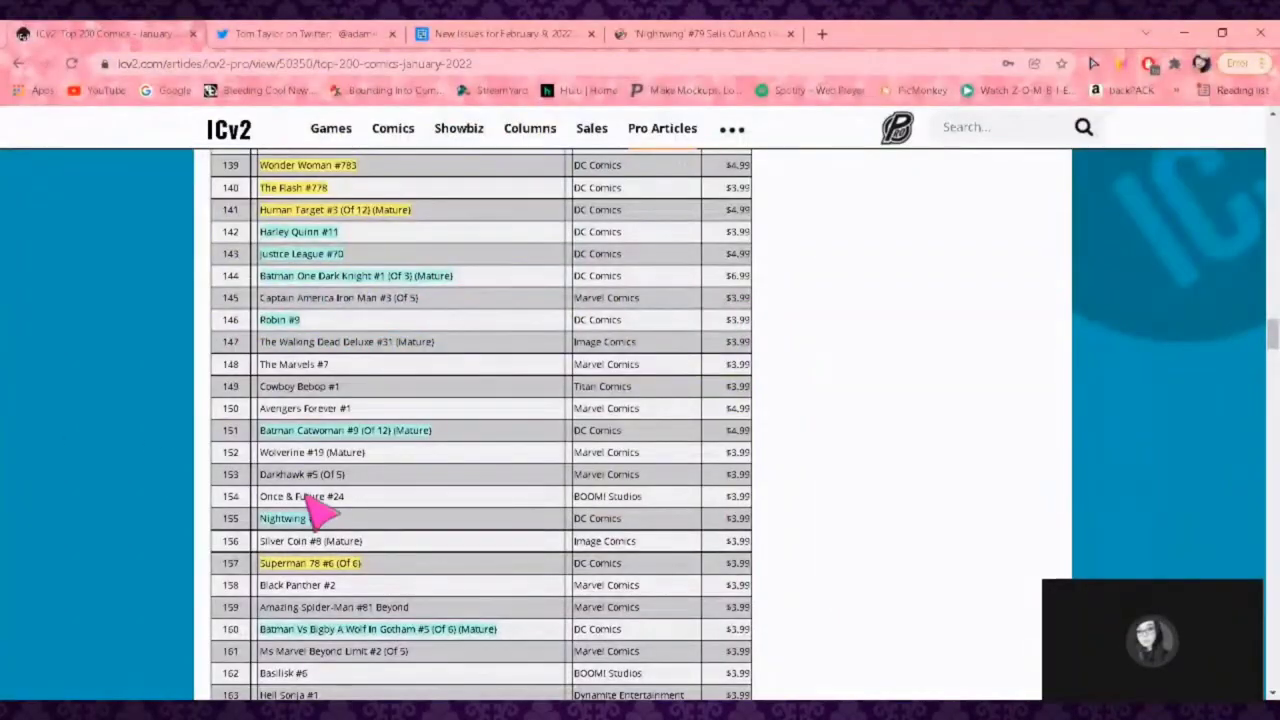
scroll("down", 3)
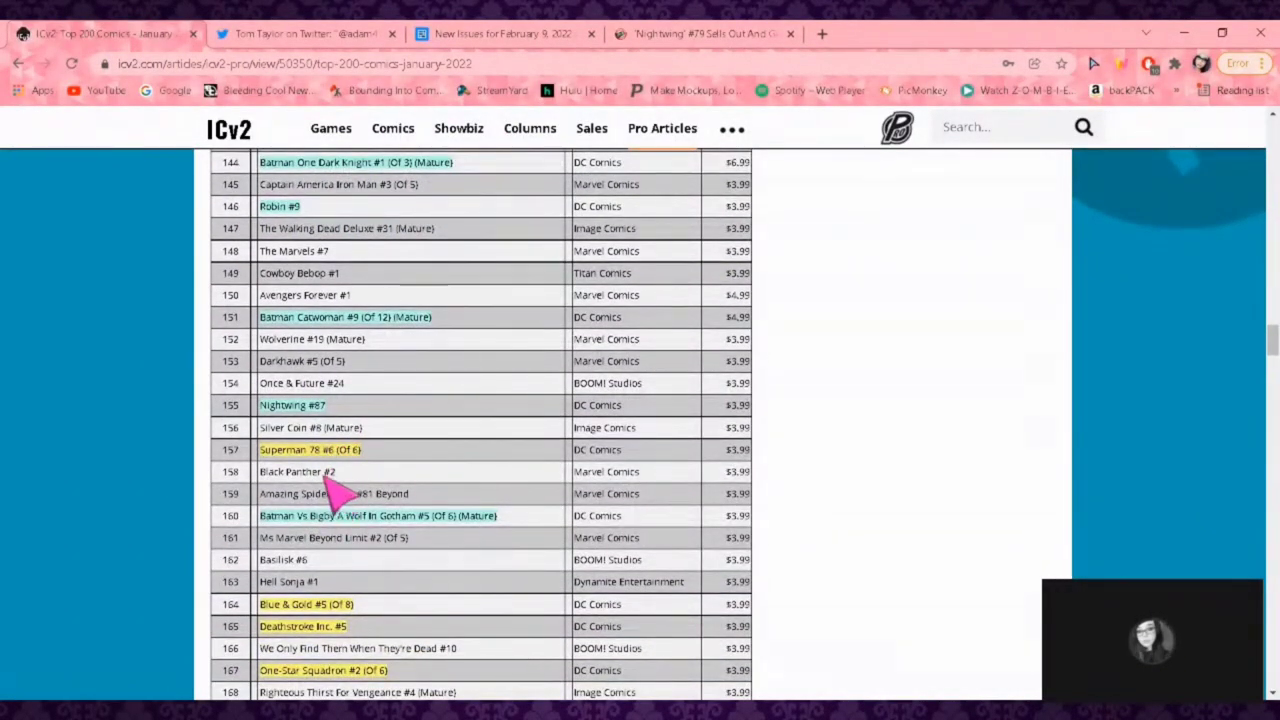
scroll("down", 3)
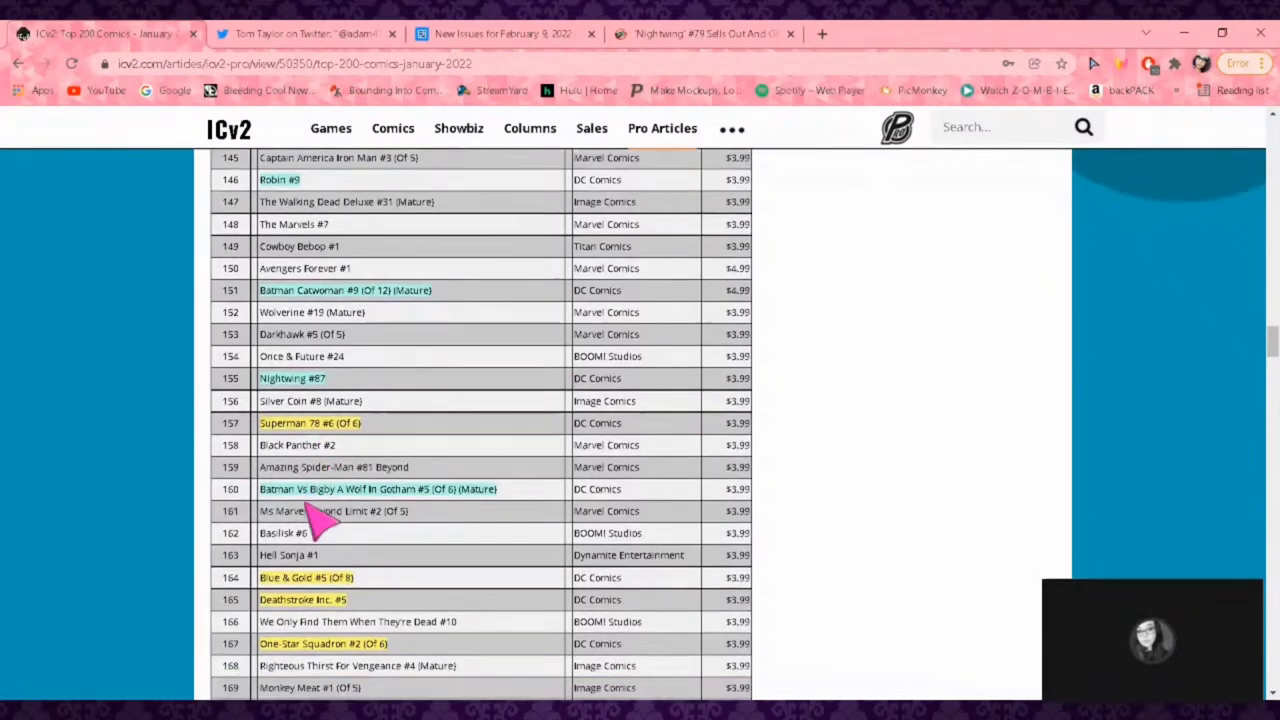
scroll("down", 3)
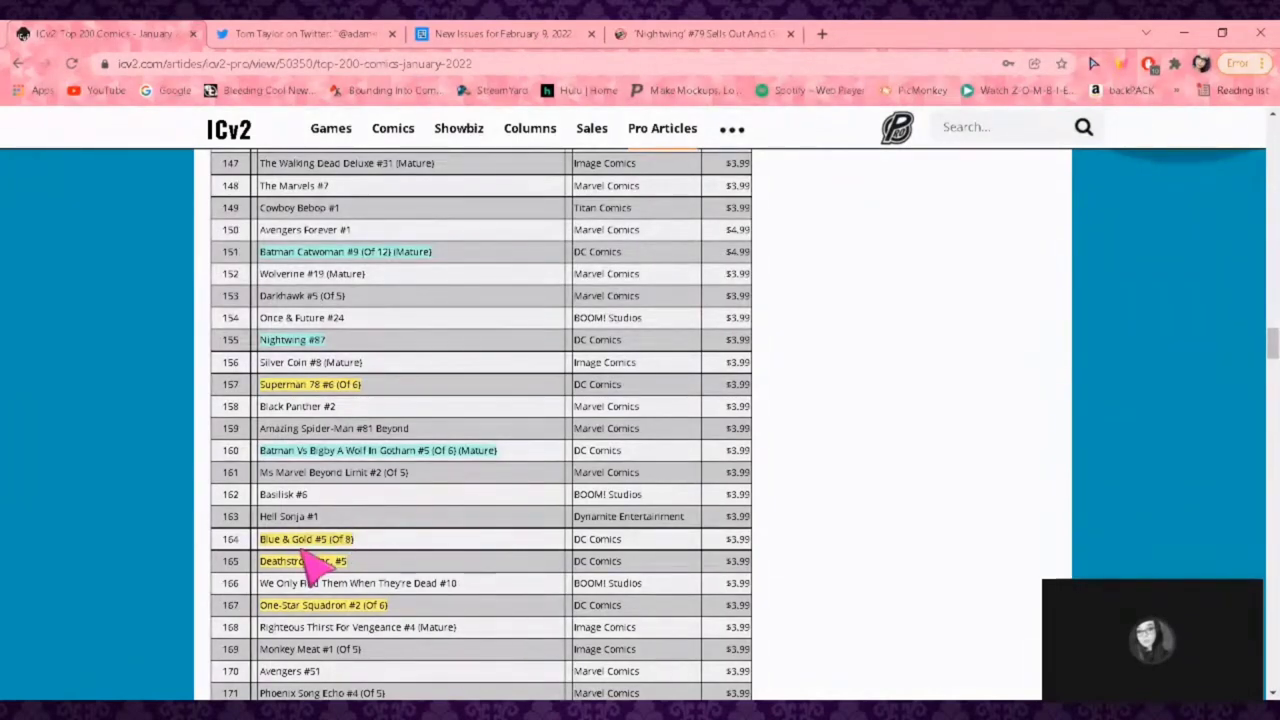
- Scroll to ranks 159–183, showing Static Season One #5, Action Comics #1038 and Crush & Lobo #8
scroll("down", 3)
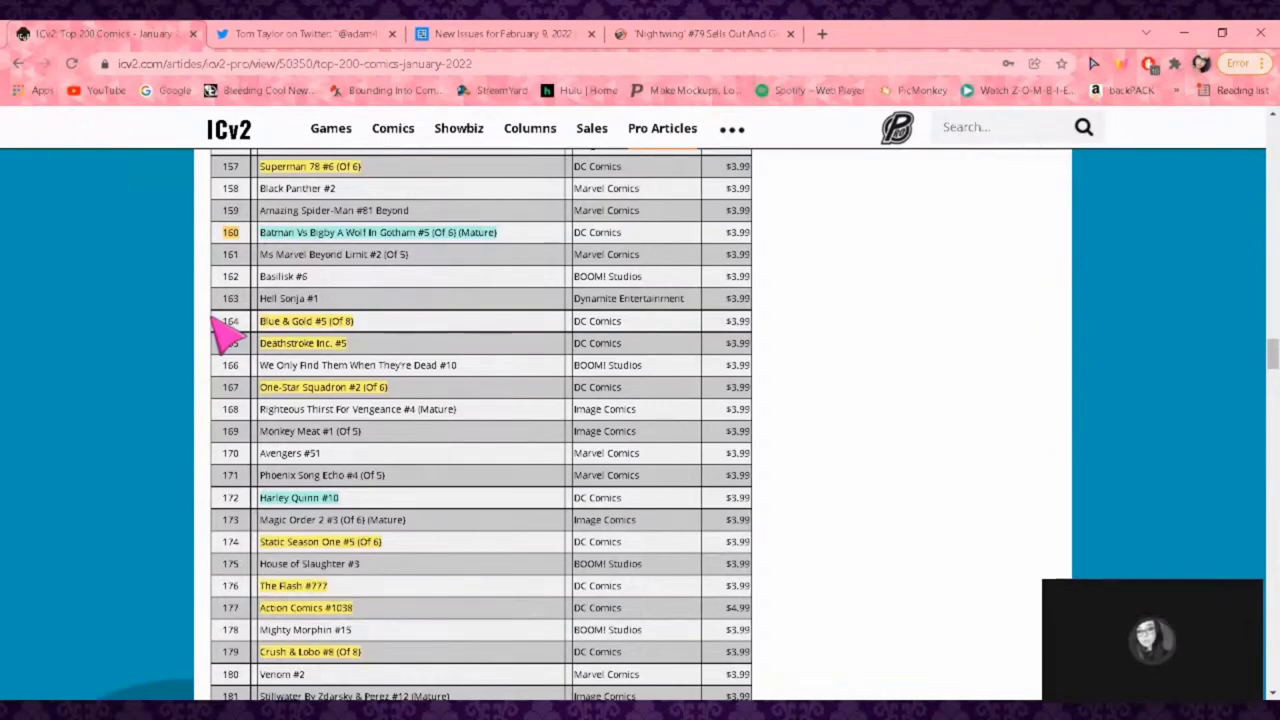
mouse_move(290, 388)
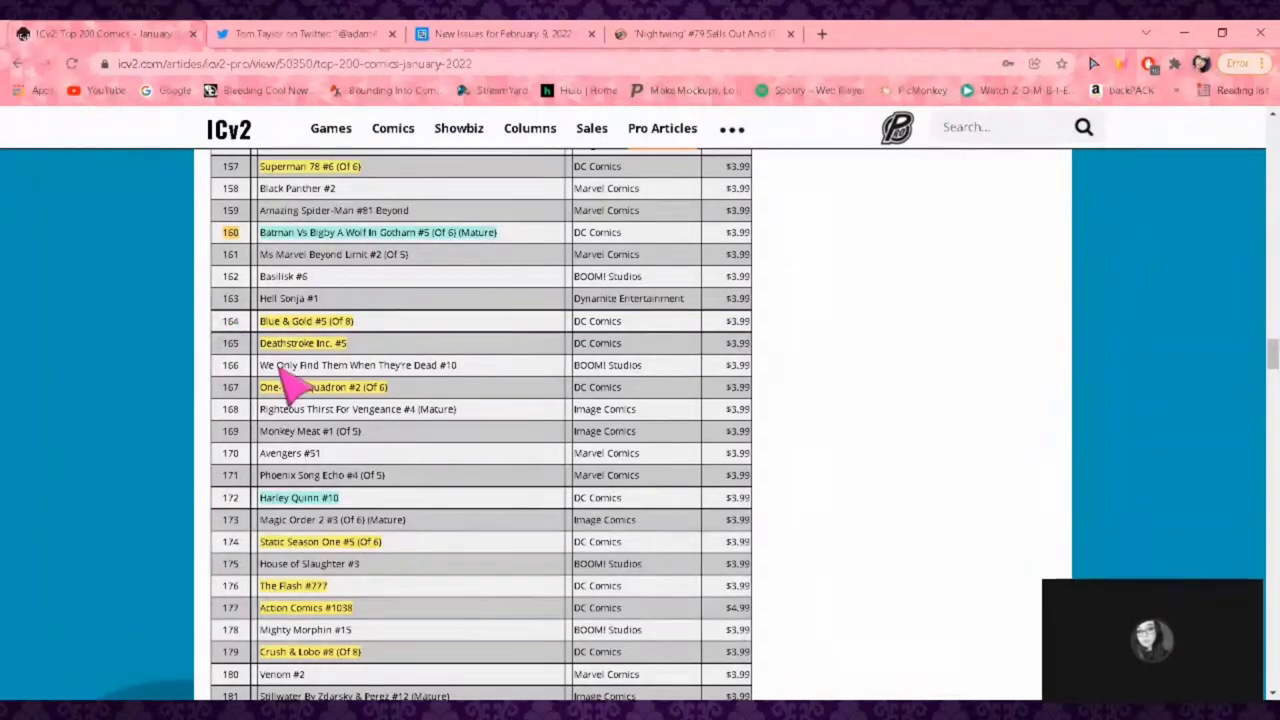
mouse_move(335, 410)
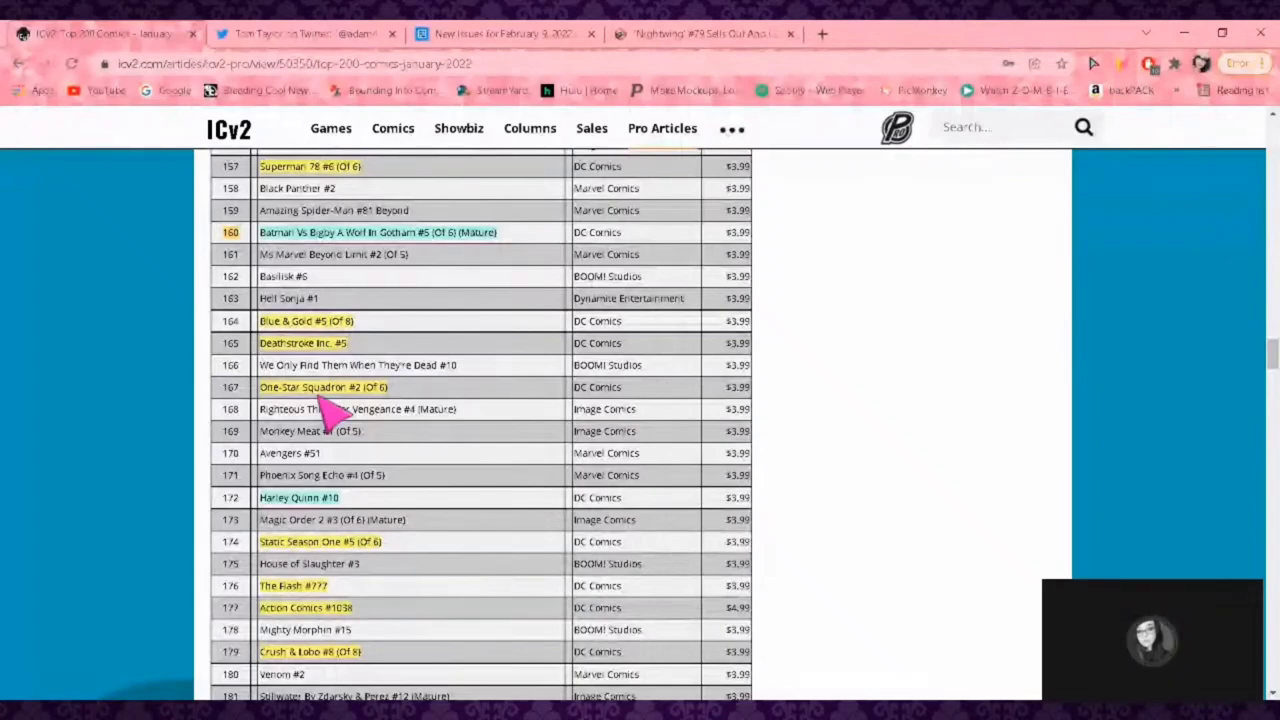
scroll("down", 3)
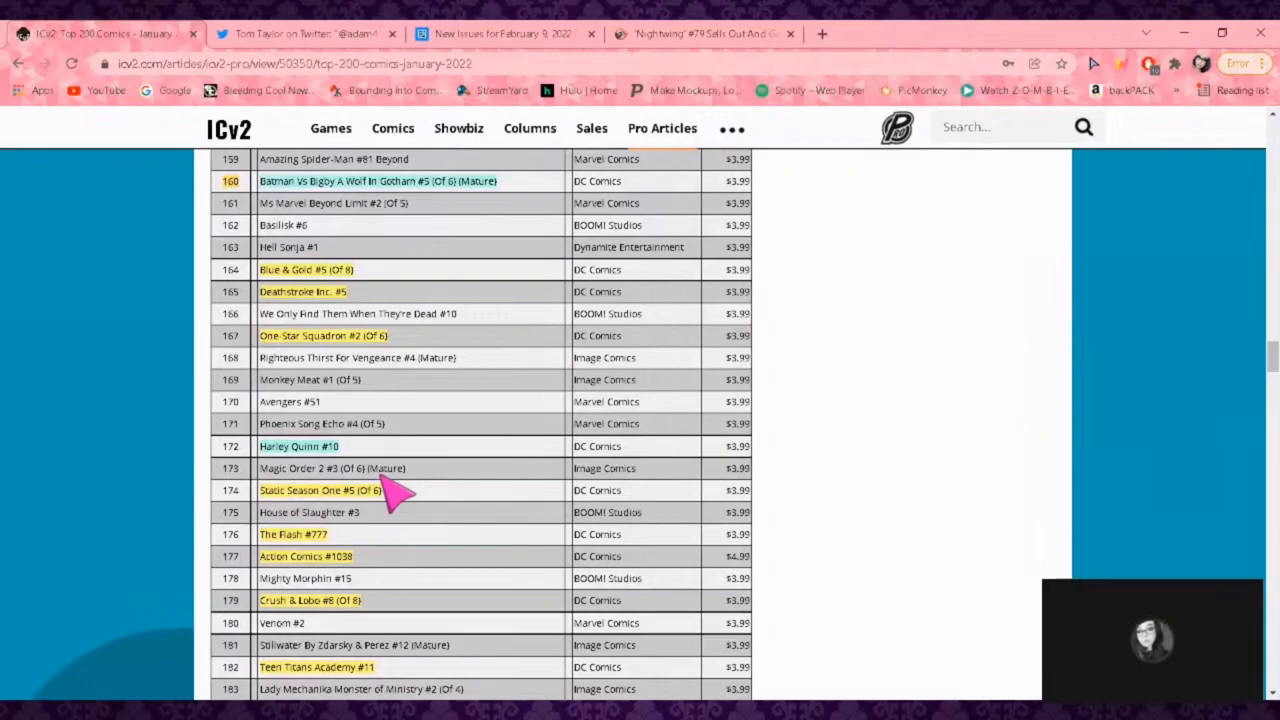
mouse_move(375, 515)
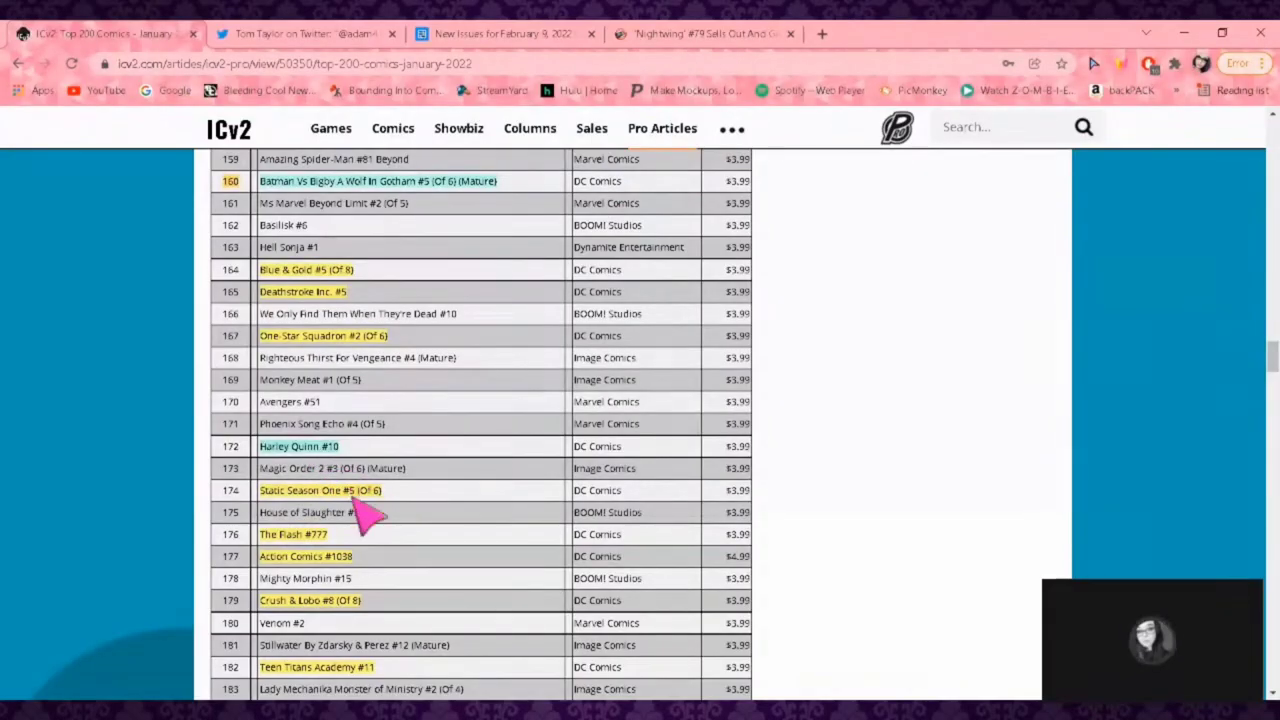
- Scroll to the chart's bottom, ranks 177–200, including Suicide Squad King Shark #5 and Justice League Infinity #7
scroll("down", 3)
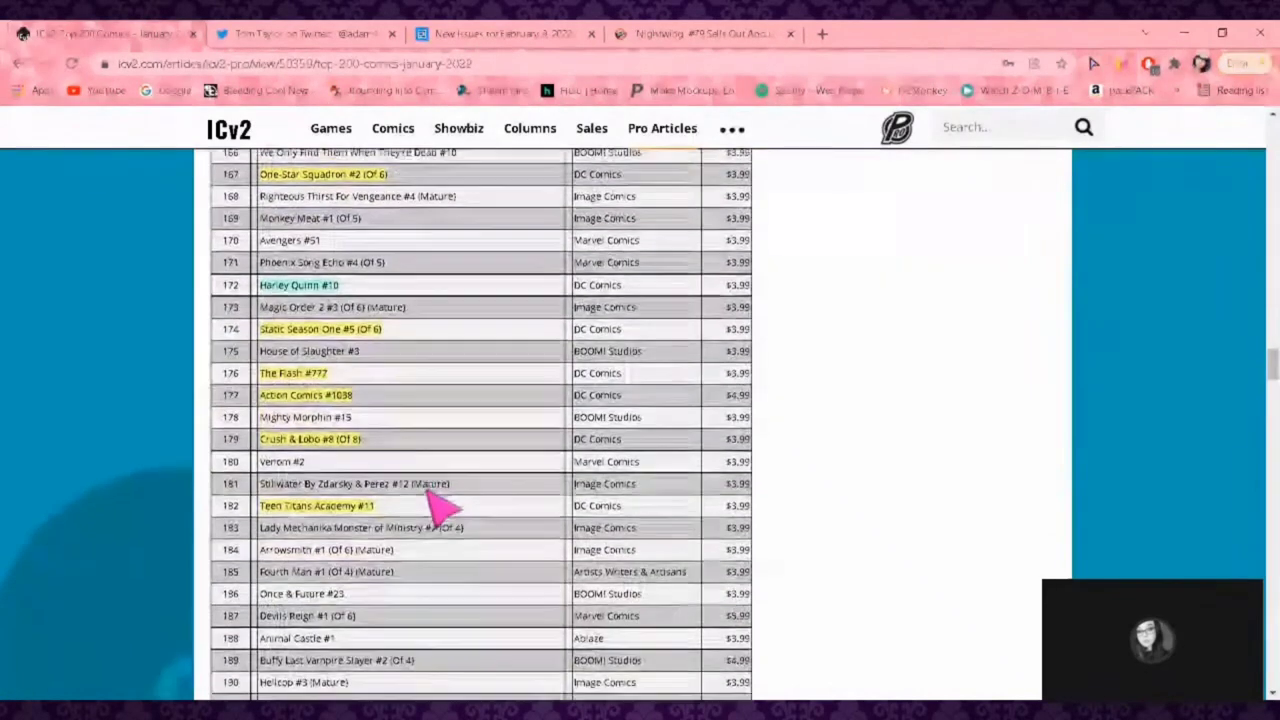
scroll("down", 3)
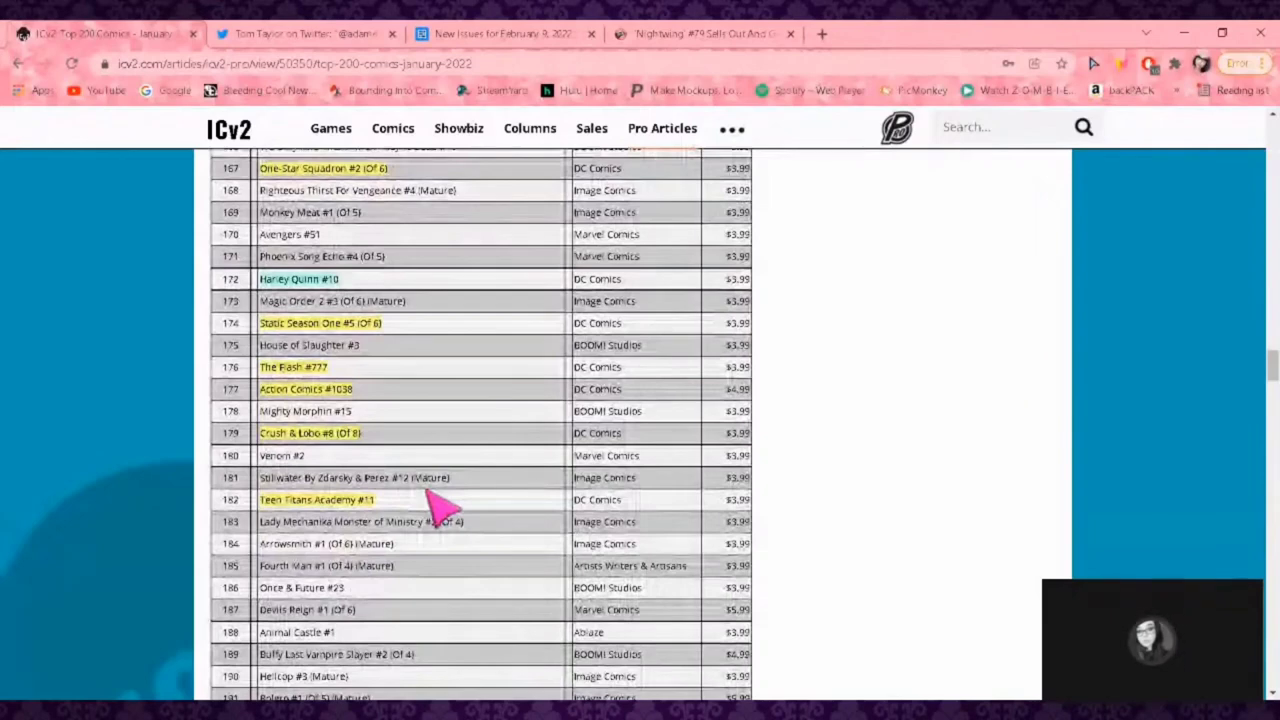
mouse_move(465, 455)
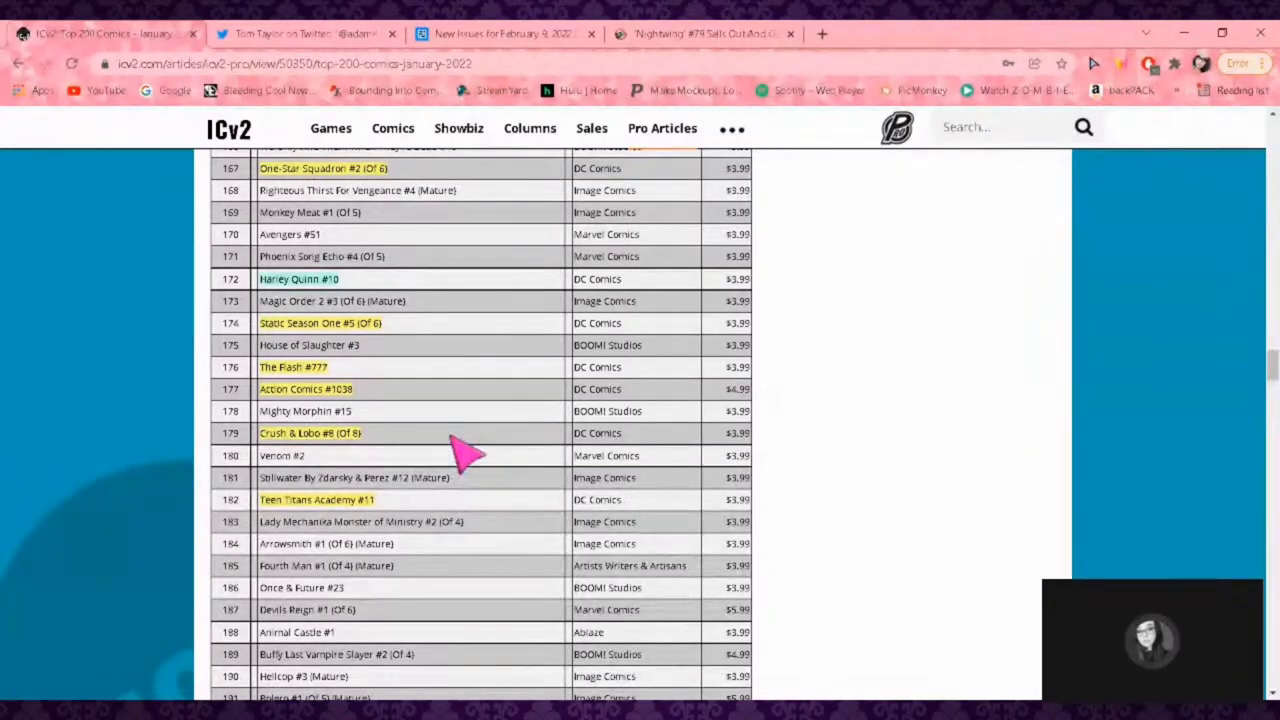
mouse_move(385, 410)
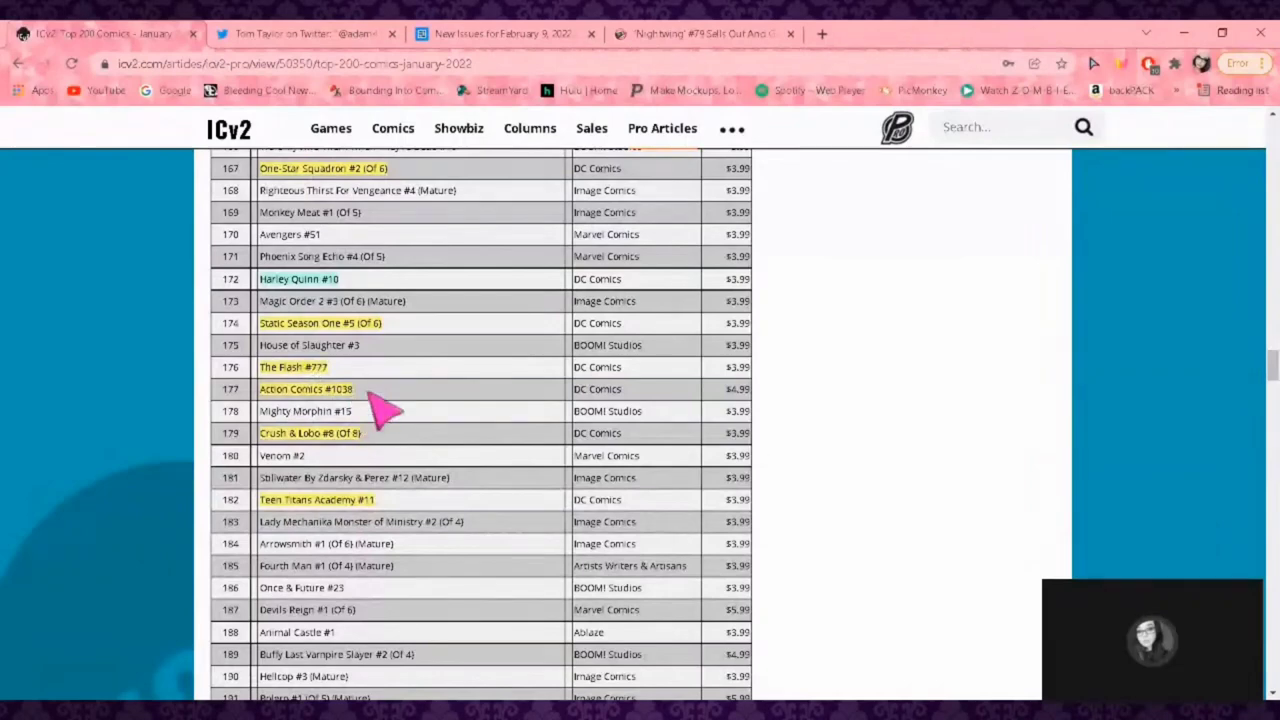
mouse_move(385, 470)
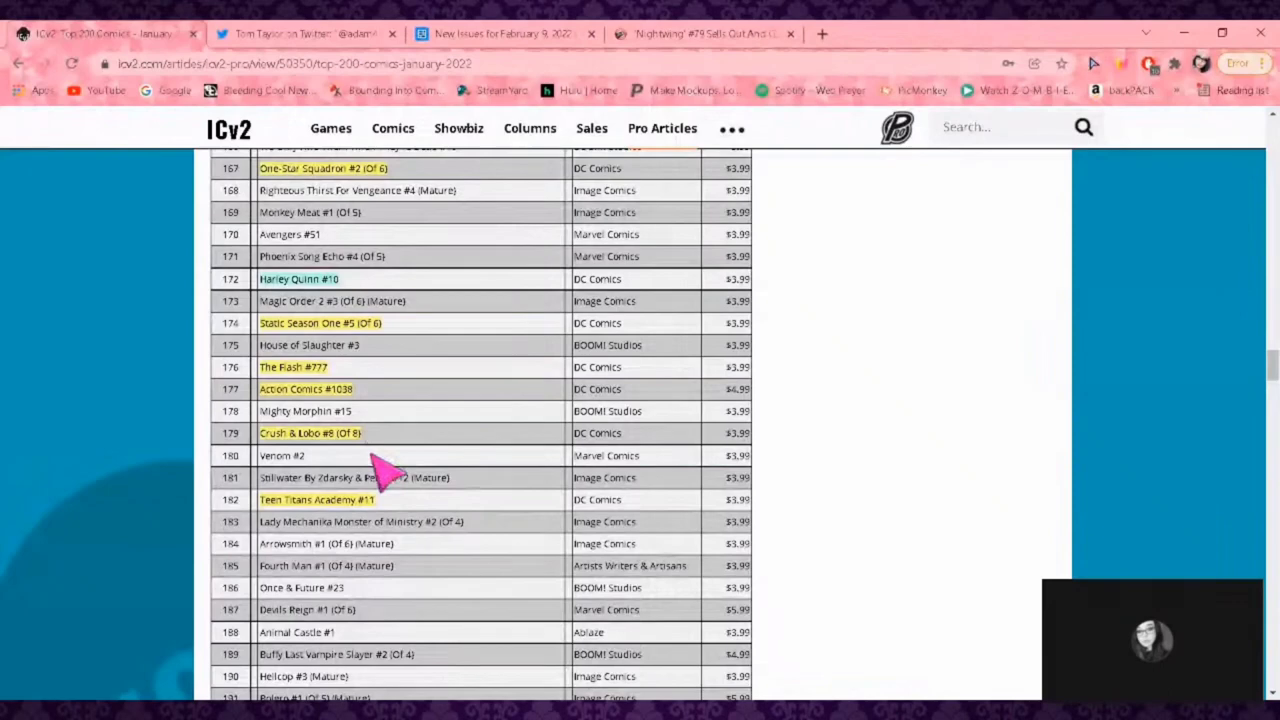
scroll("down", 3)
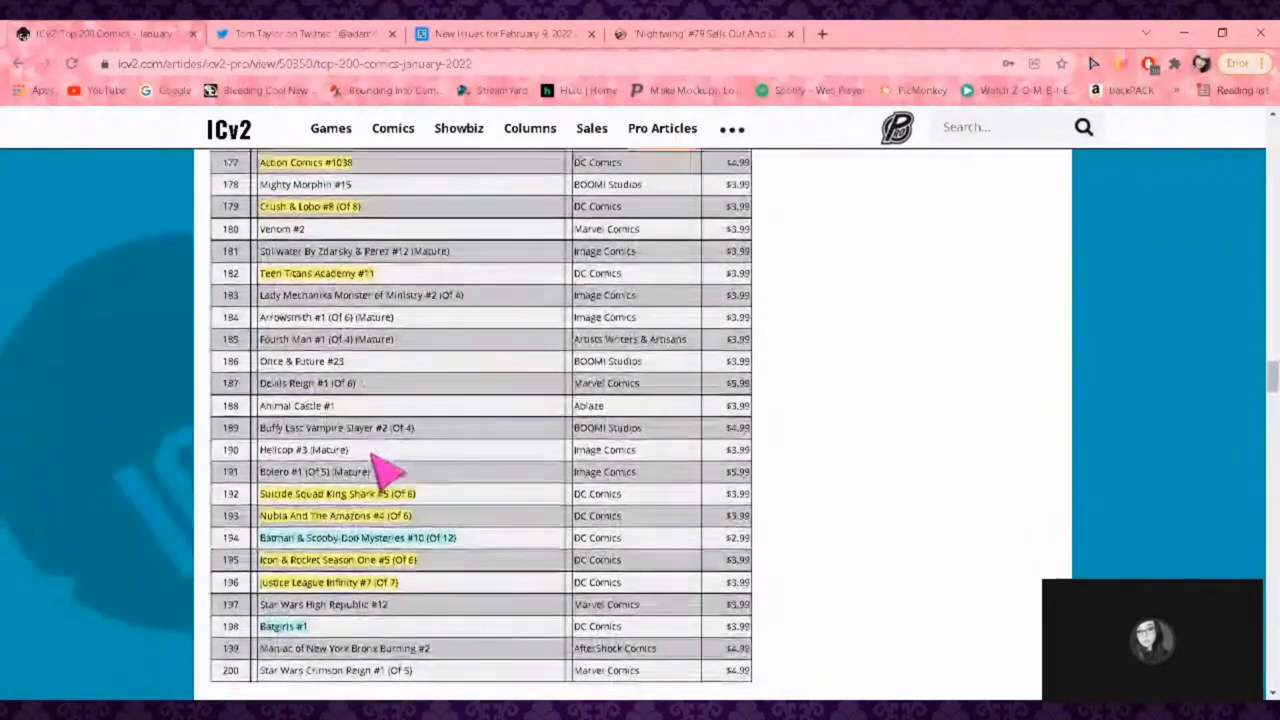
- Scroll just past rank 200 to reveal the Top 200 Comic Books by Dollars header
scroll("down", 3)
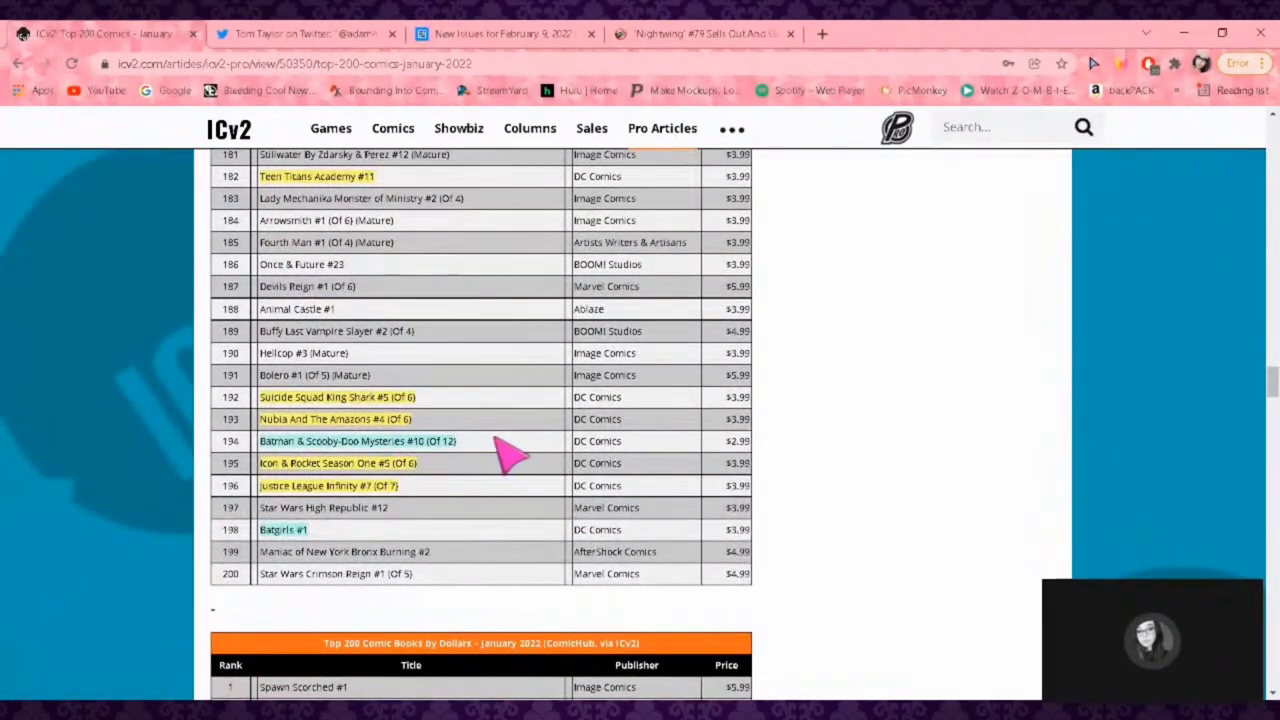
mouse_move(490, 425)
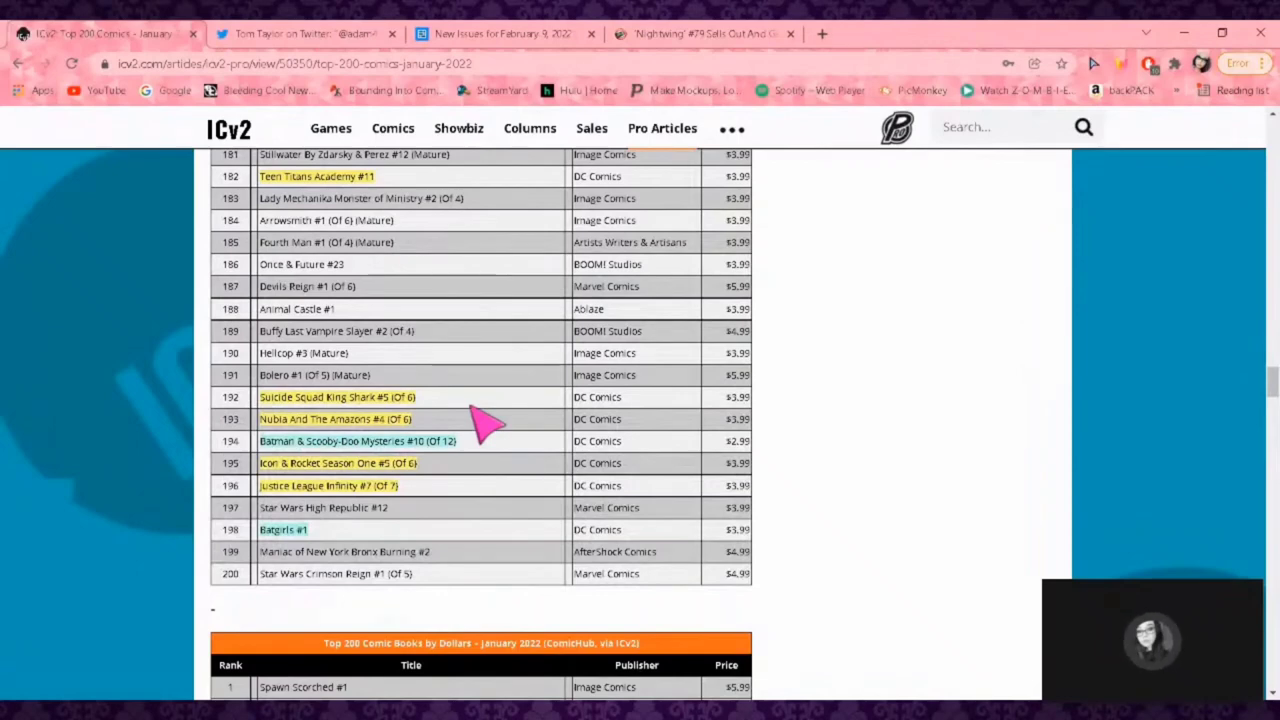
mouse_move(380, 450)
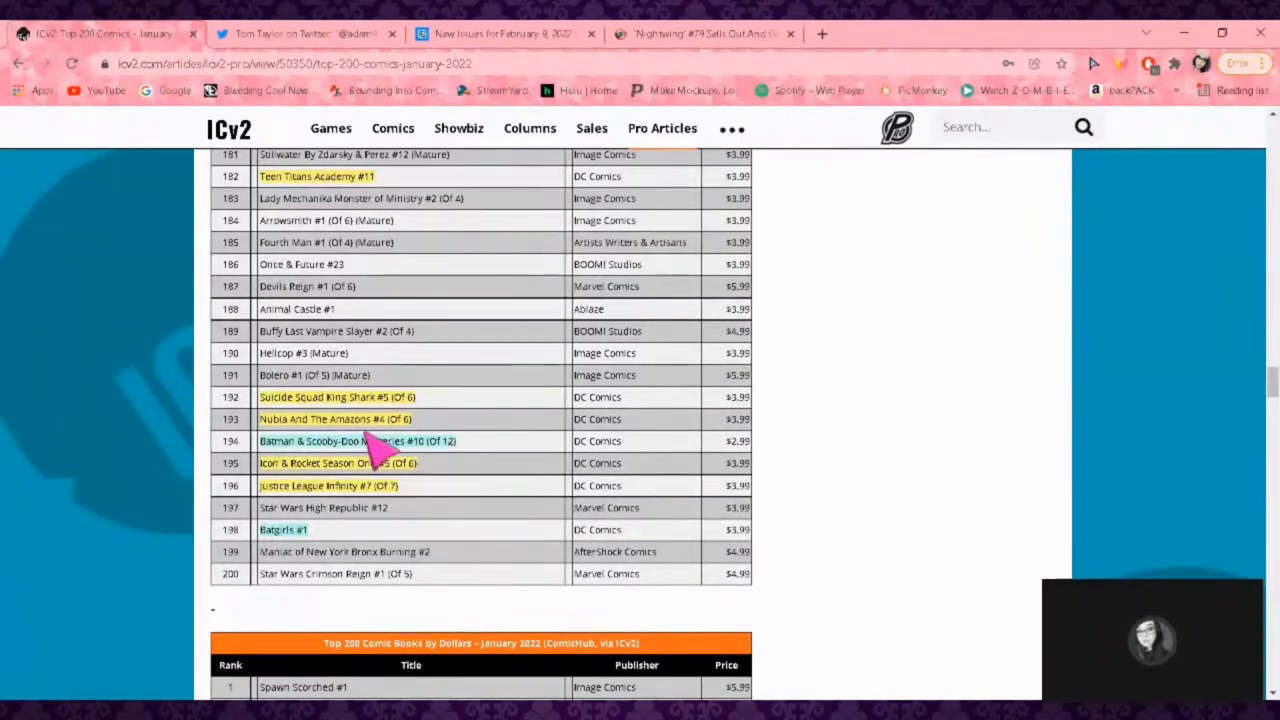
mouse_move(480, 555)
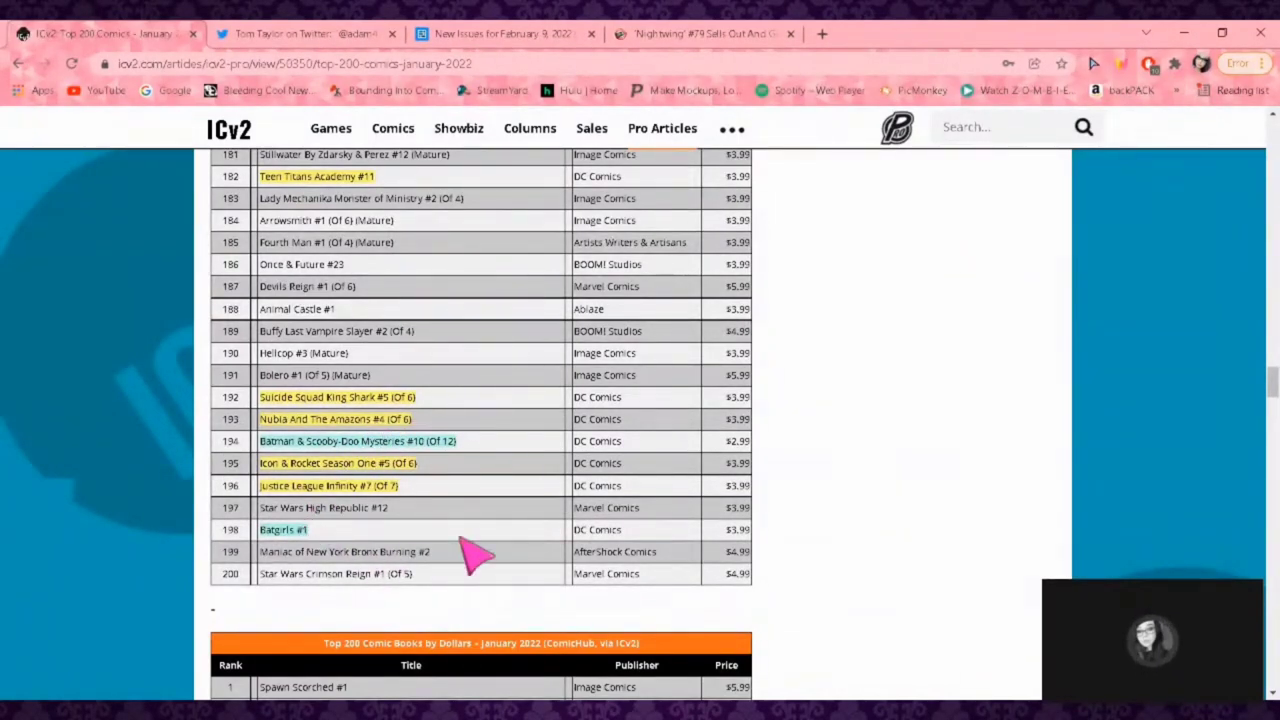
mouse_move(435, 450)
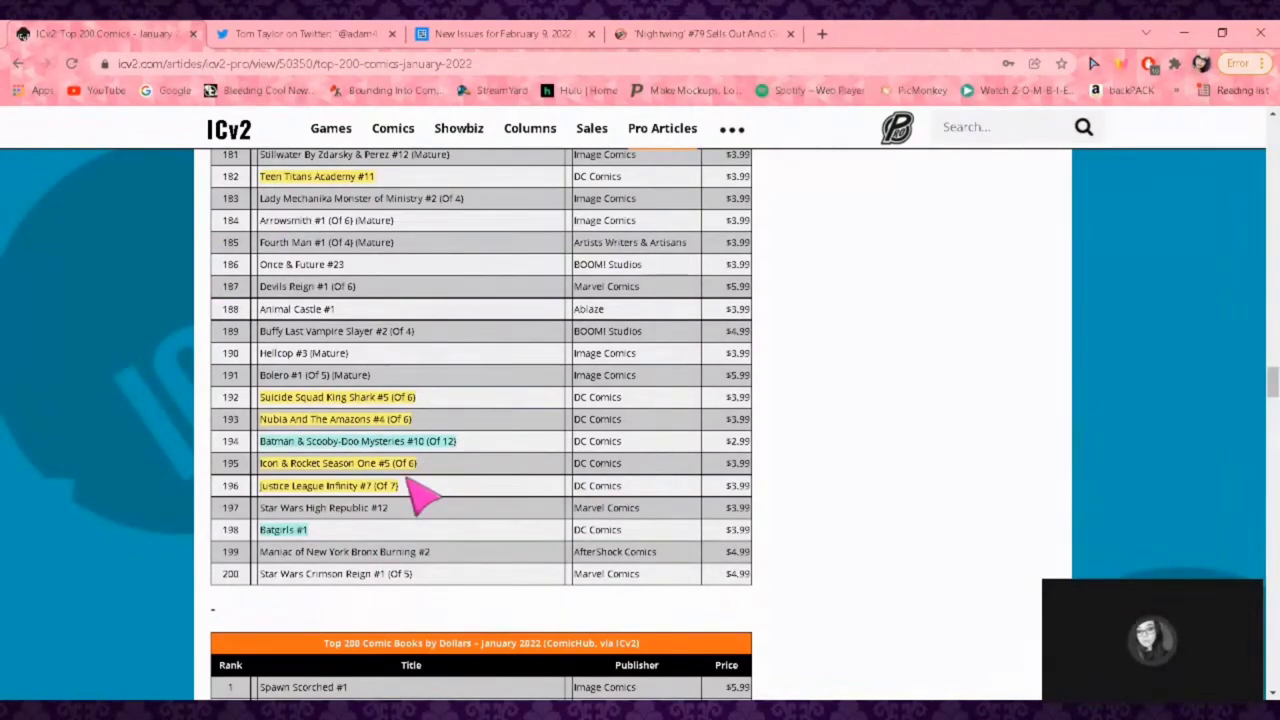
mouse_move(430, 478)
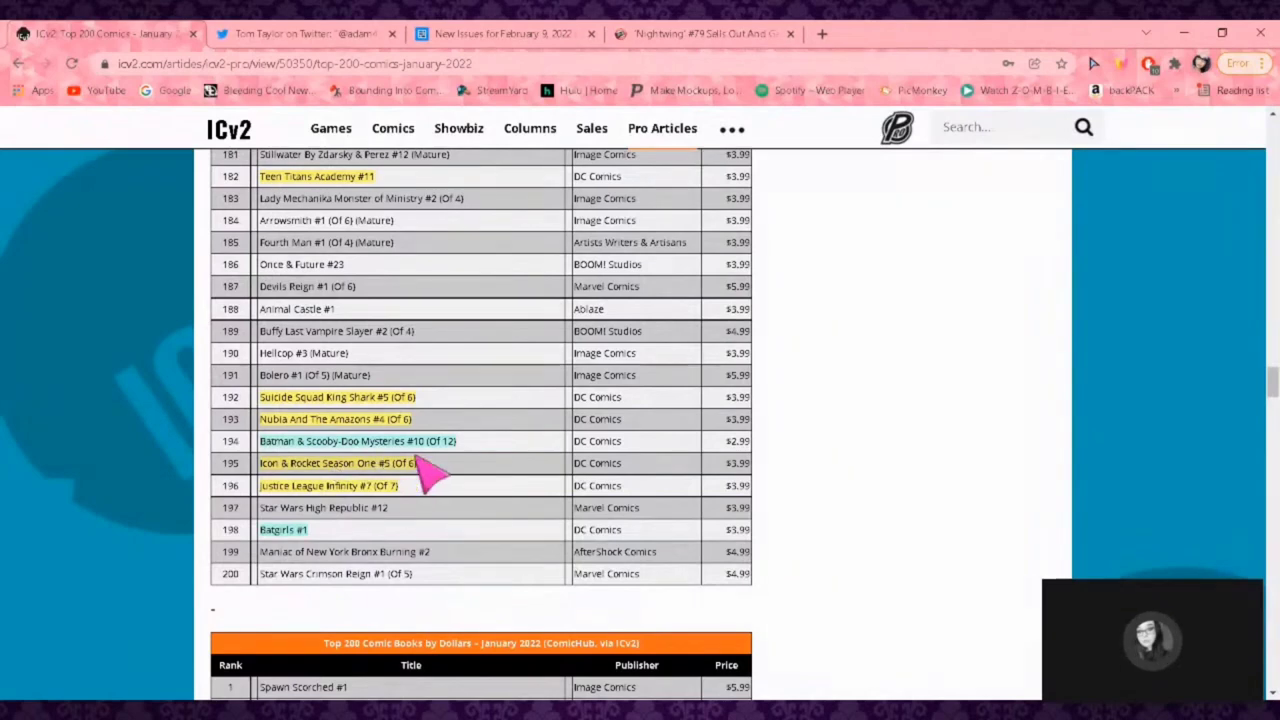
mouse_move(485, 490)
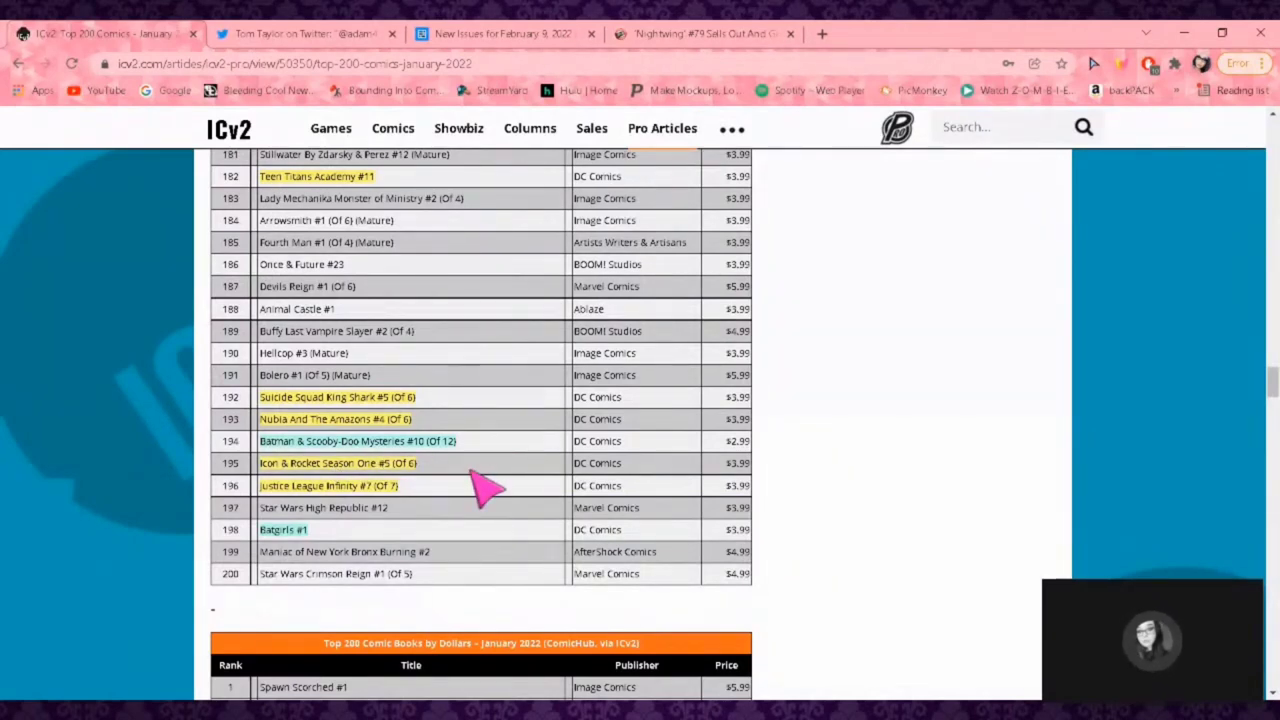
mouse_move(470, 555)
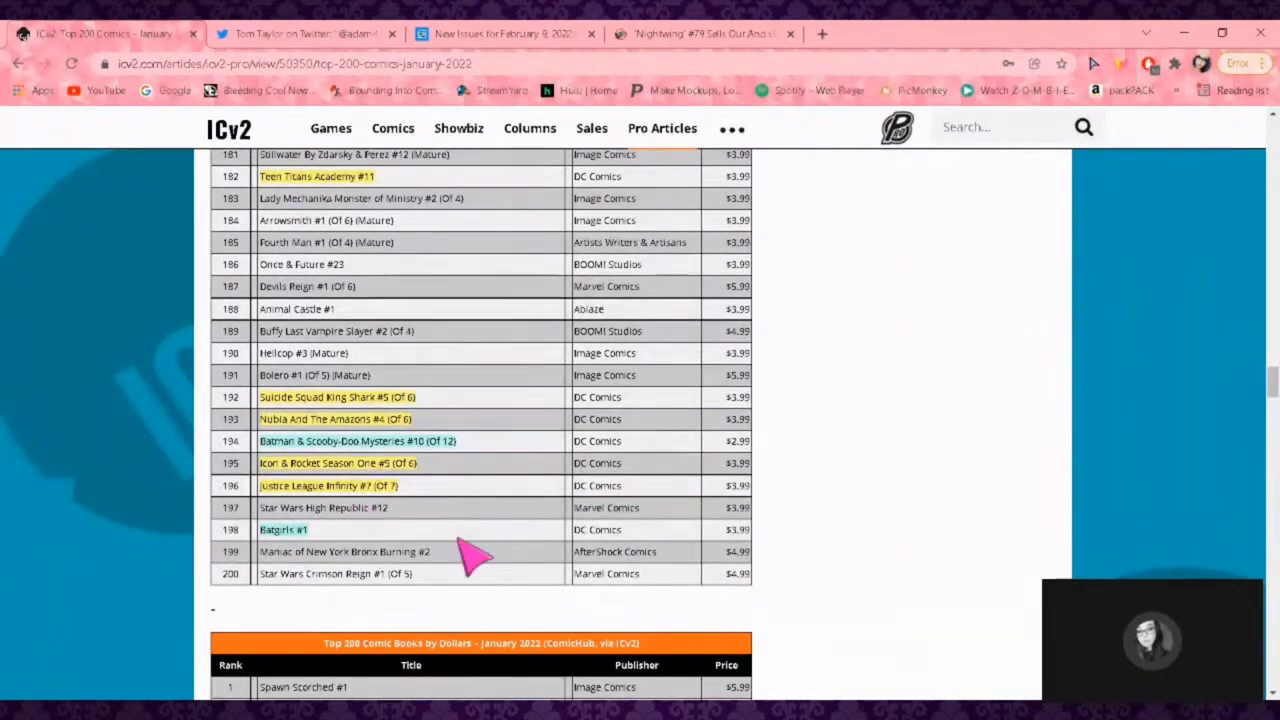
mouse_move(340, 545)
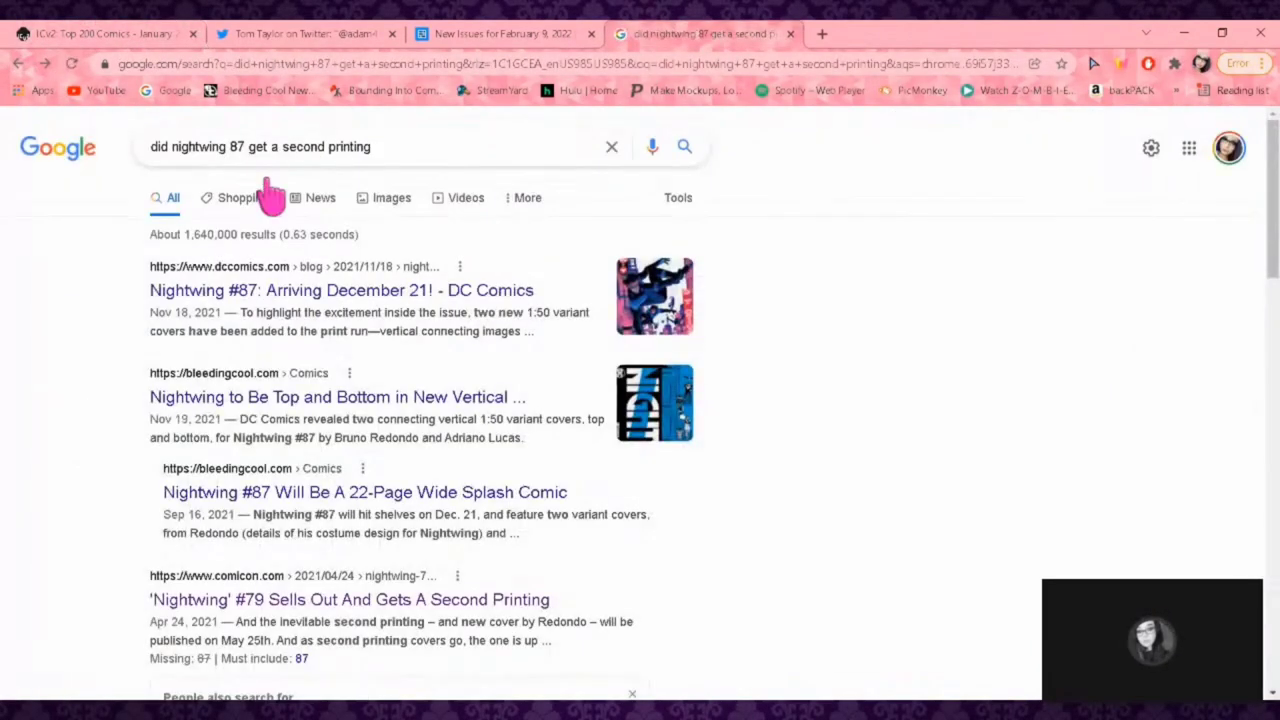
mouse_move(330, 155)
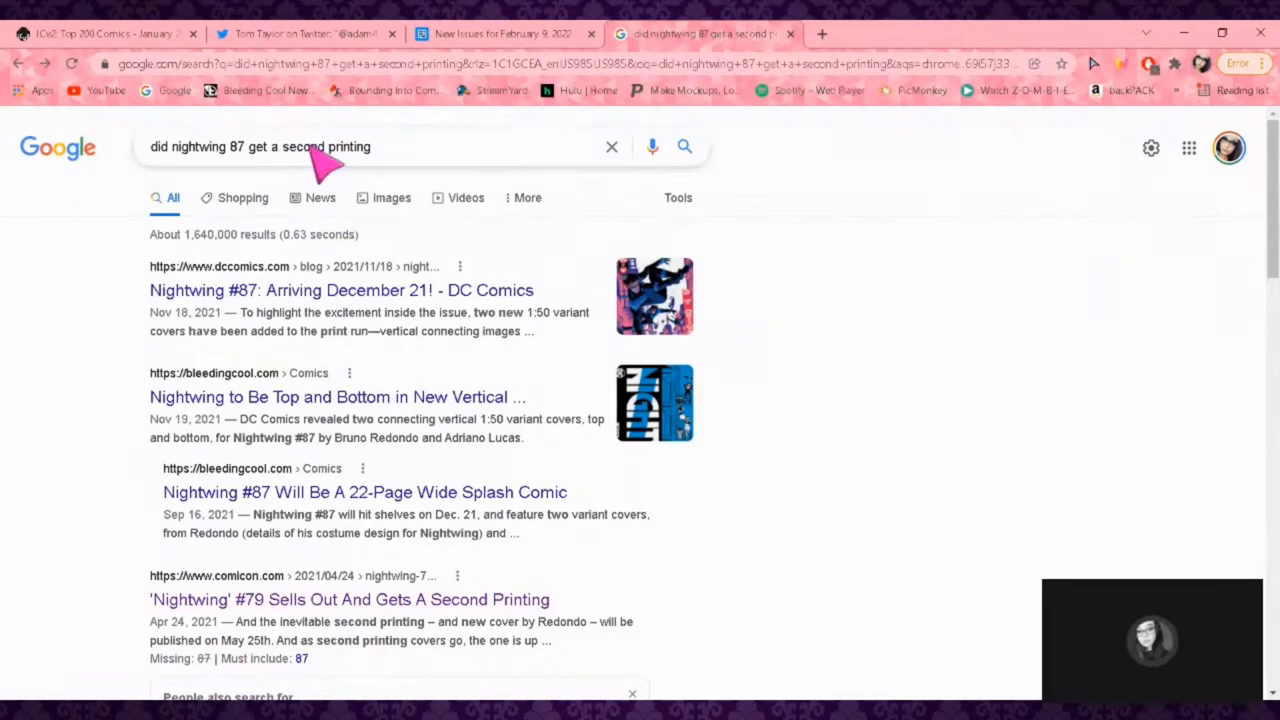
- Replace the Nightwing #87 second-printing query with a new one beginning 'did'
left_click(260, 146)
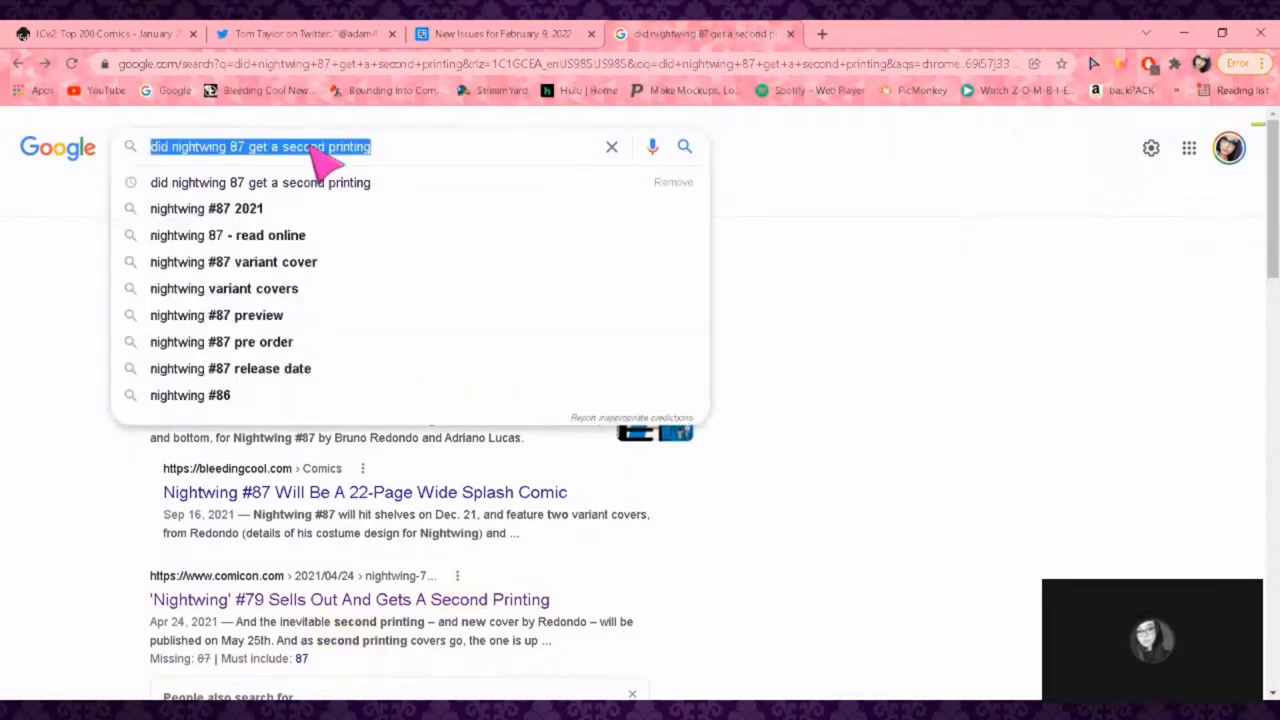
type("did")
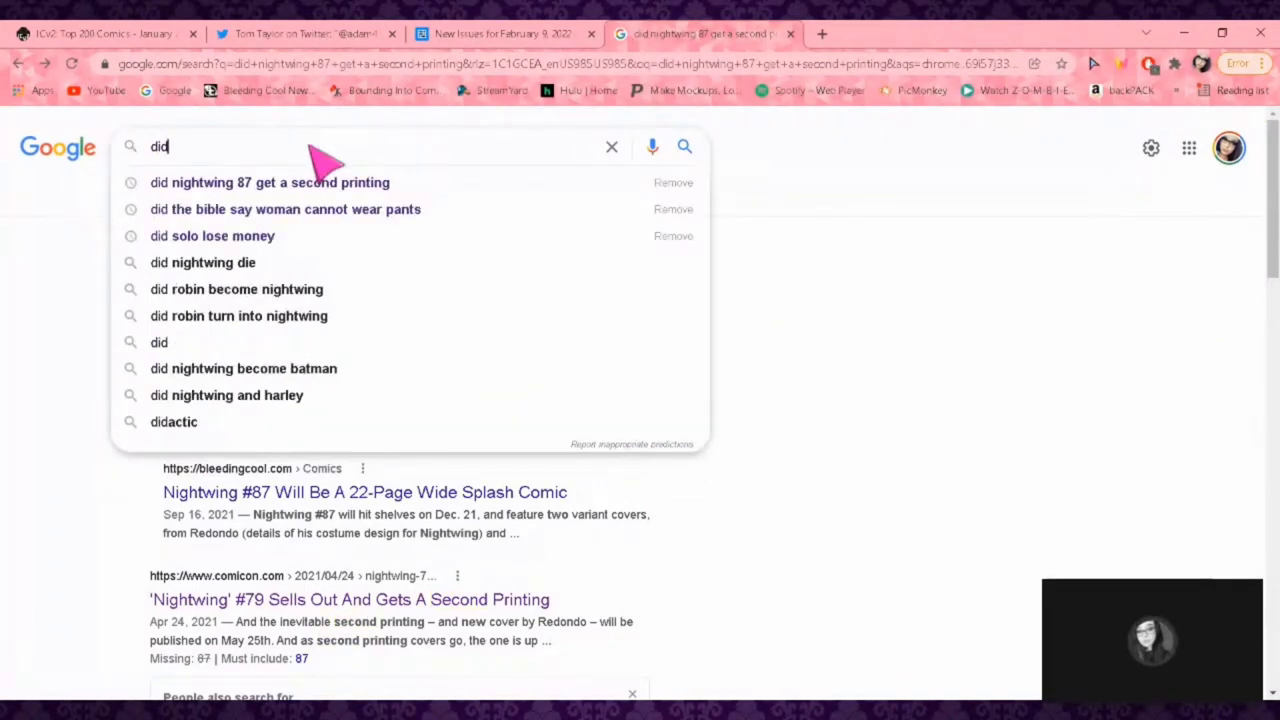